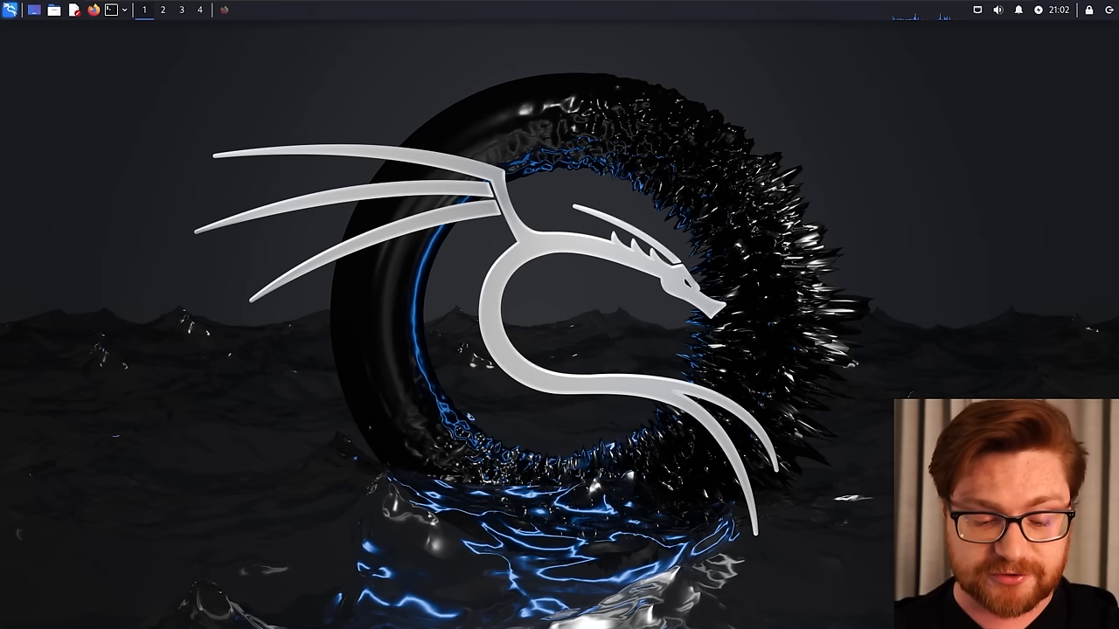
Step: Install Tor in a new terminal with 'sudo apt install -y tor'
left_click(32, 10)
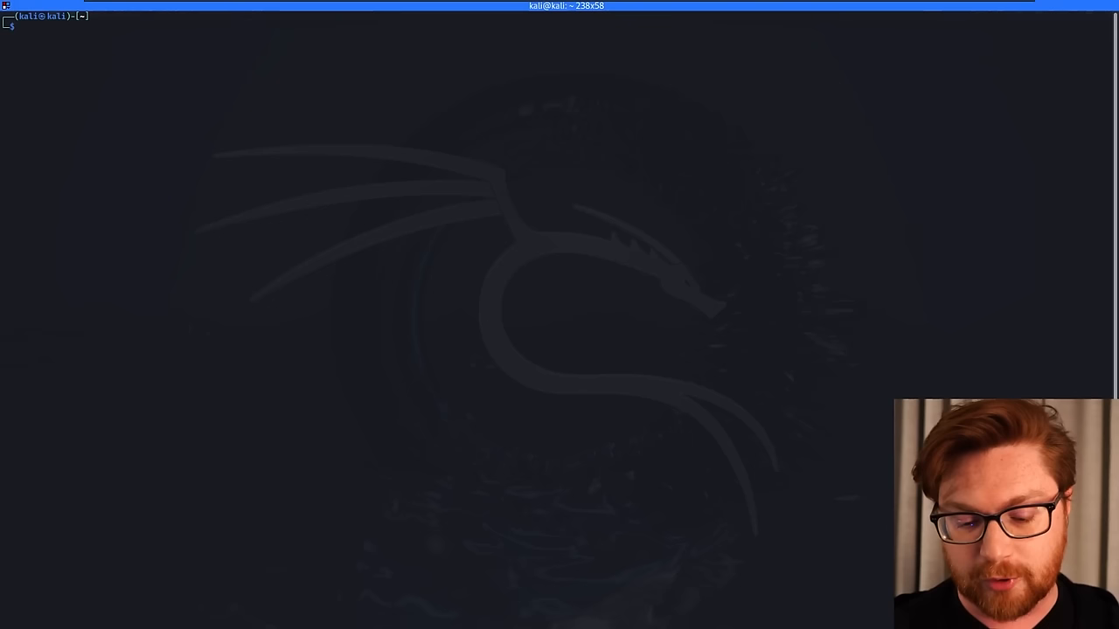
type("sudo apt install")
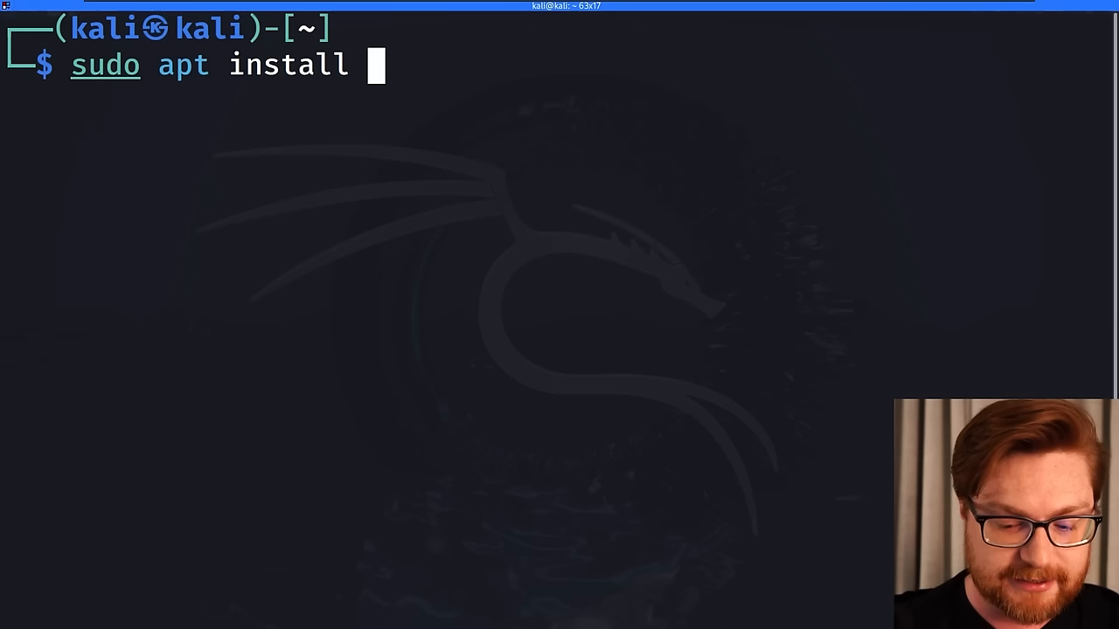
type("-y tor")
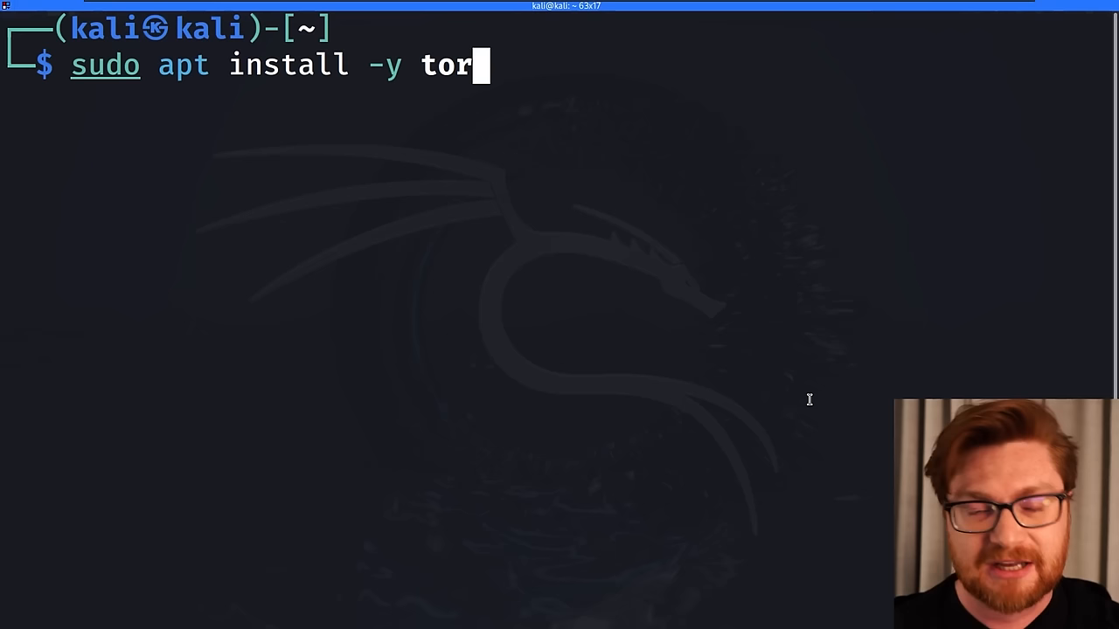
mouse_move(612, 210)
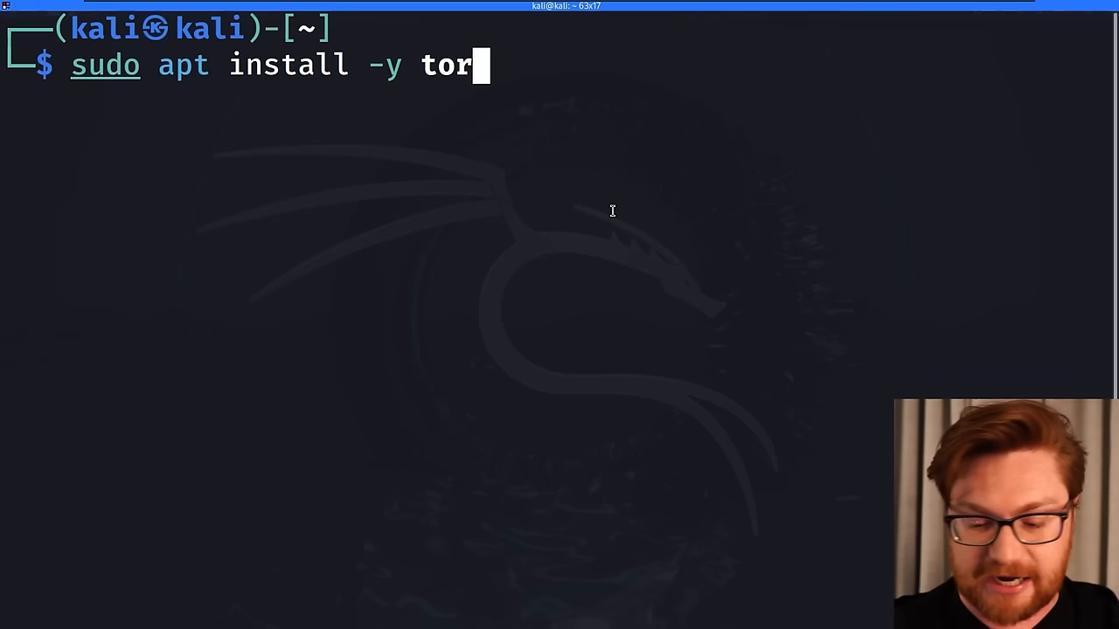
key("Return")
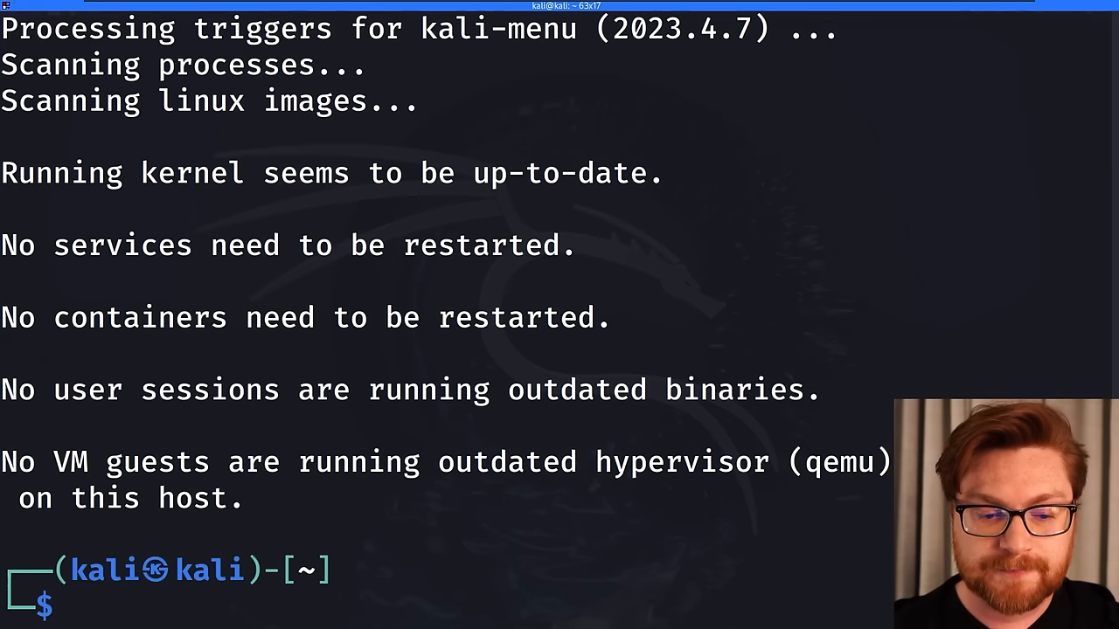
Step: Read through the torify manual page
type("torify")
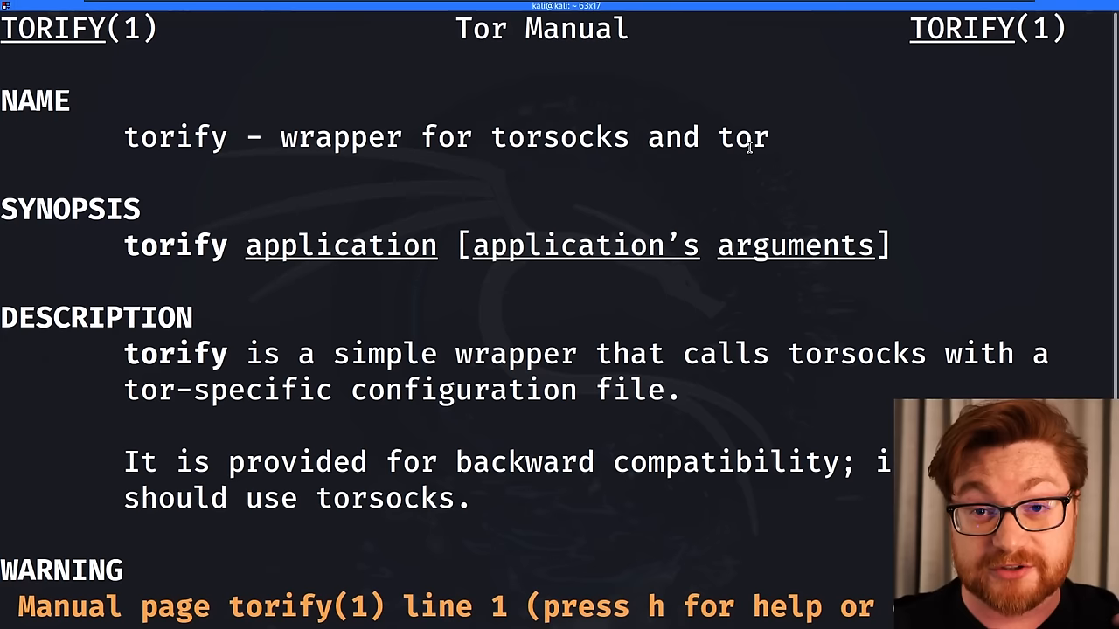
scroll("down", 3)
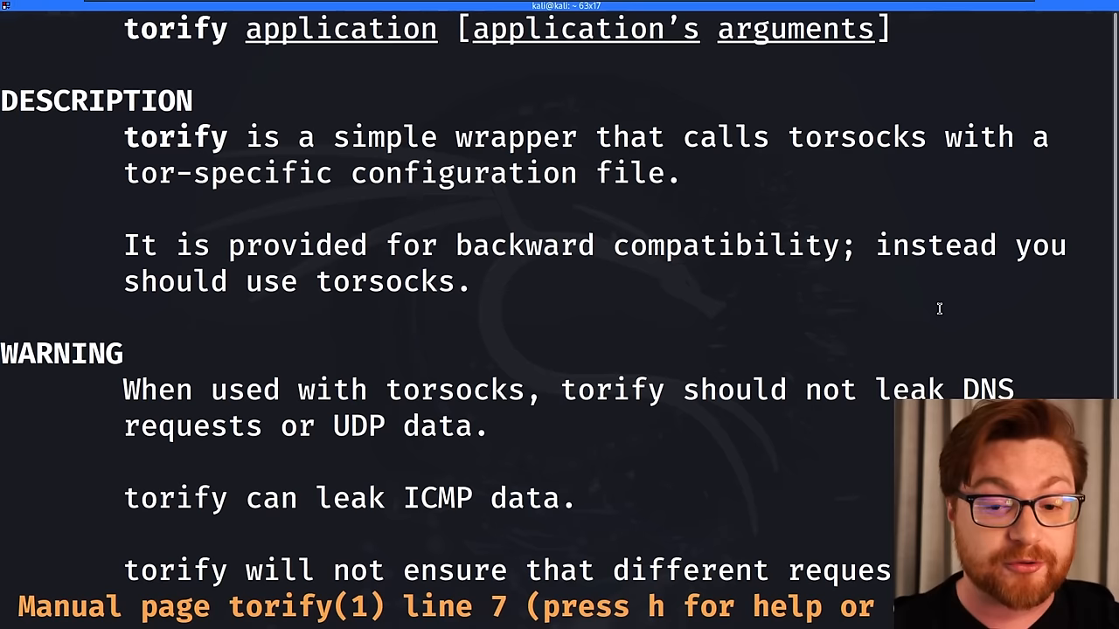
scroll("down", 3)
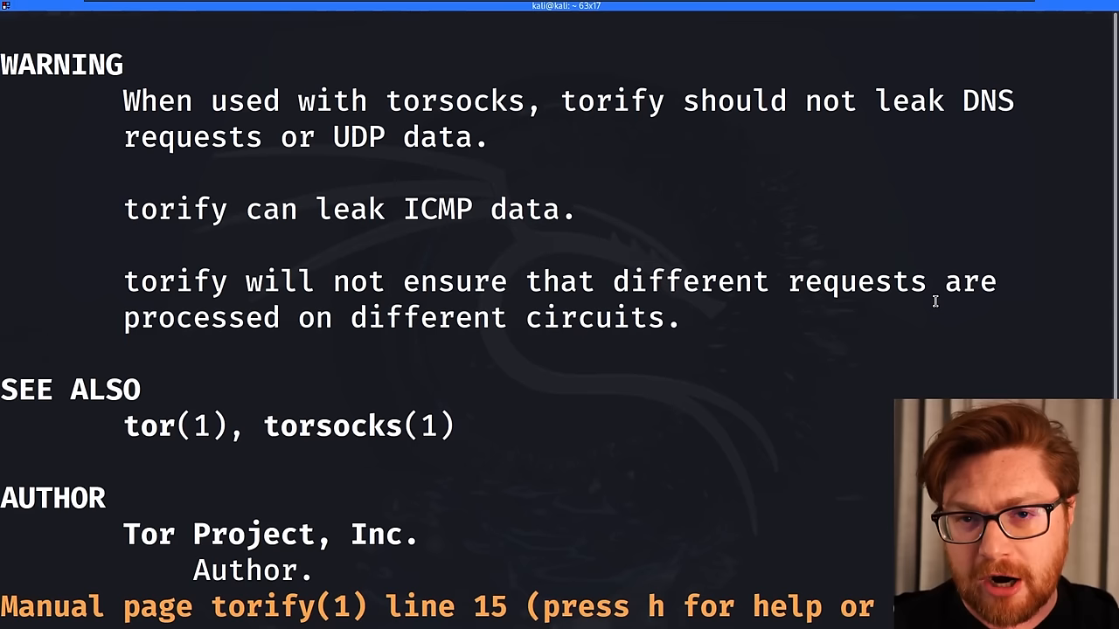
scroll("down", 3)
type("curl https://ifco")
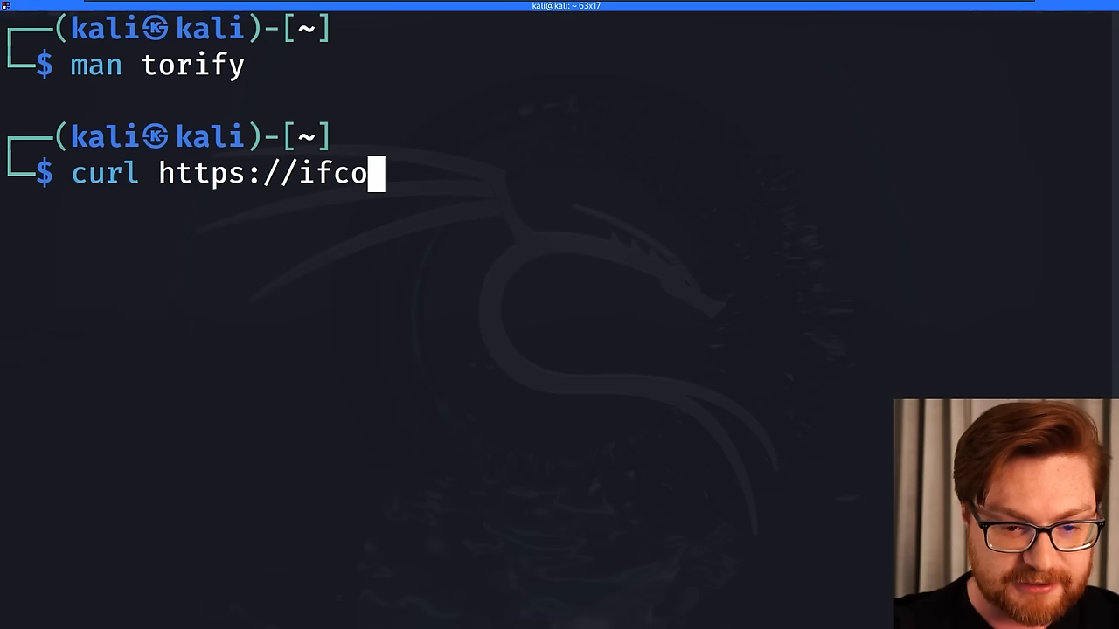
key("Return")
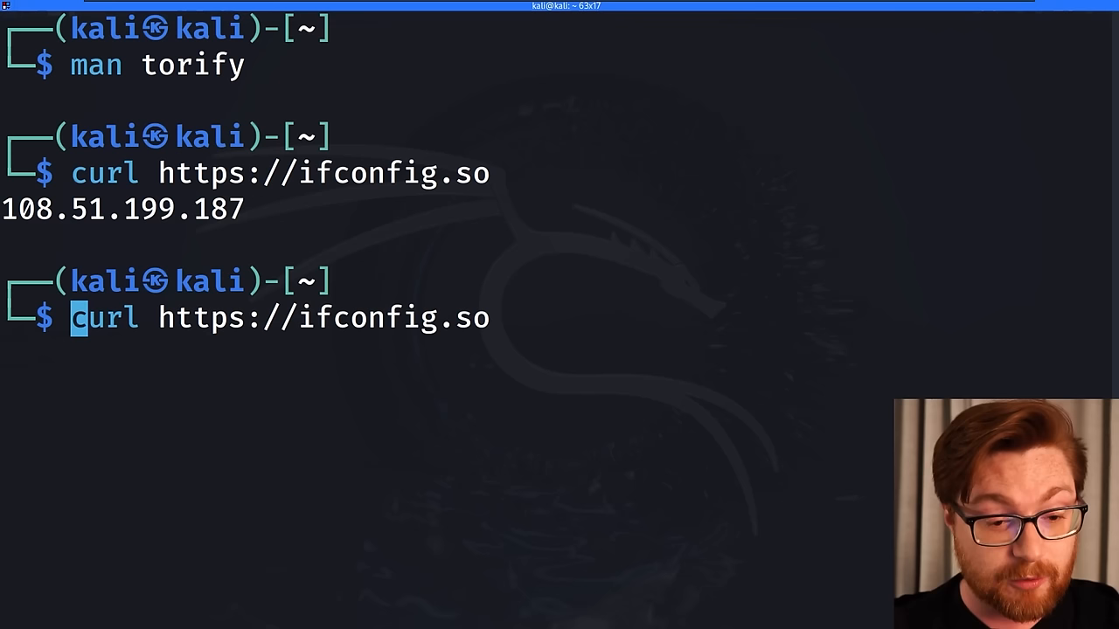
type("torify ")
key("Return")
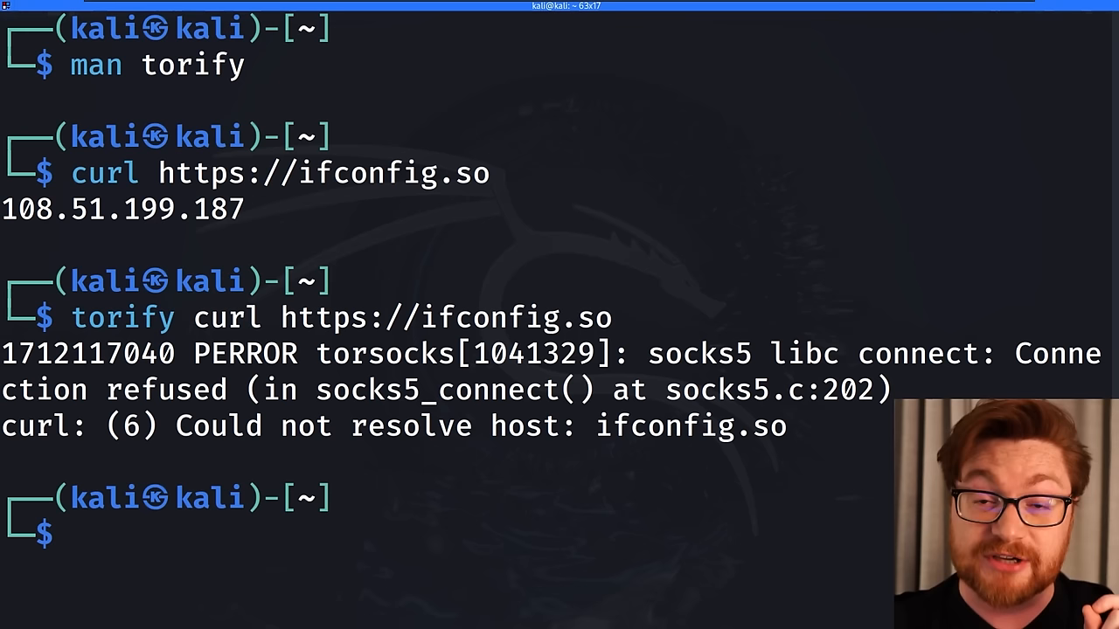
type("sudo n")
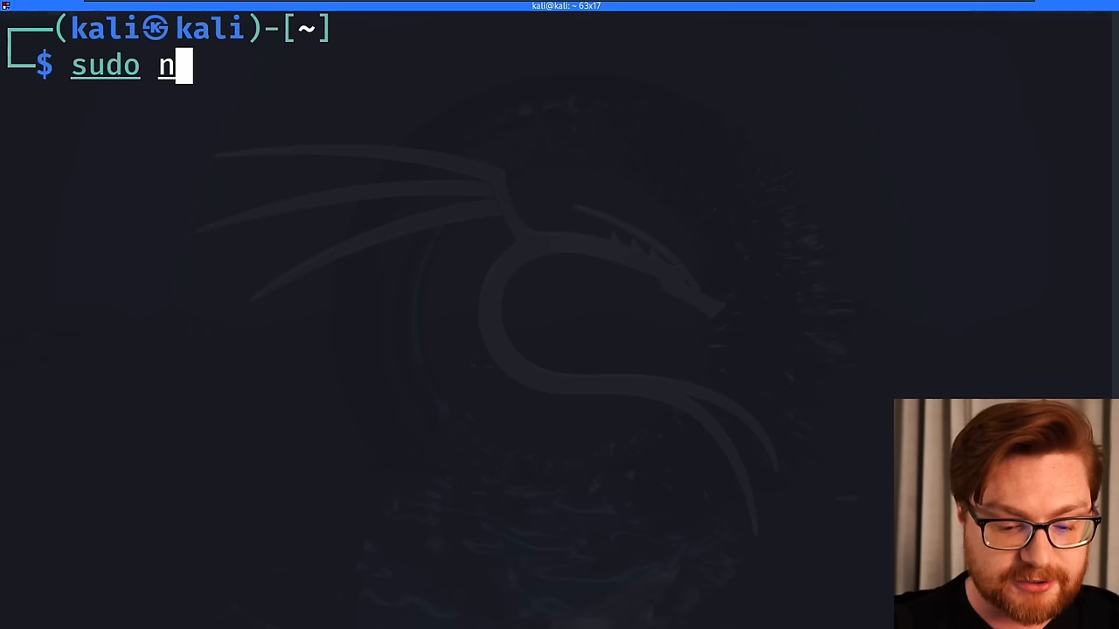
Step: Enable ControlPort 9051 and add a CookieAuthentication line in /etc/tor/torrc, then save and exit
key("Return")
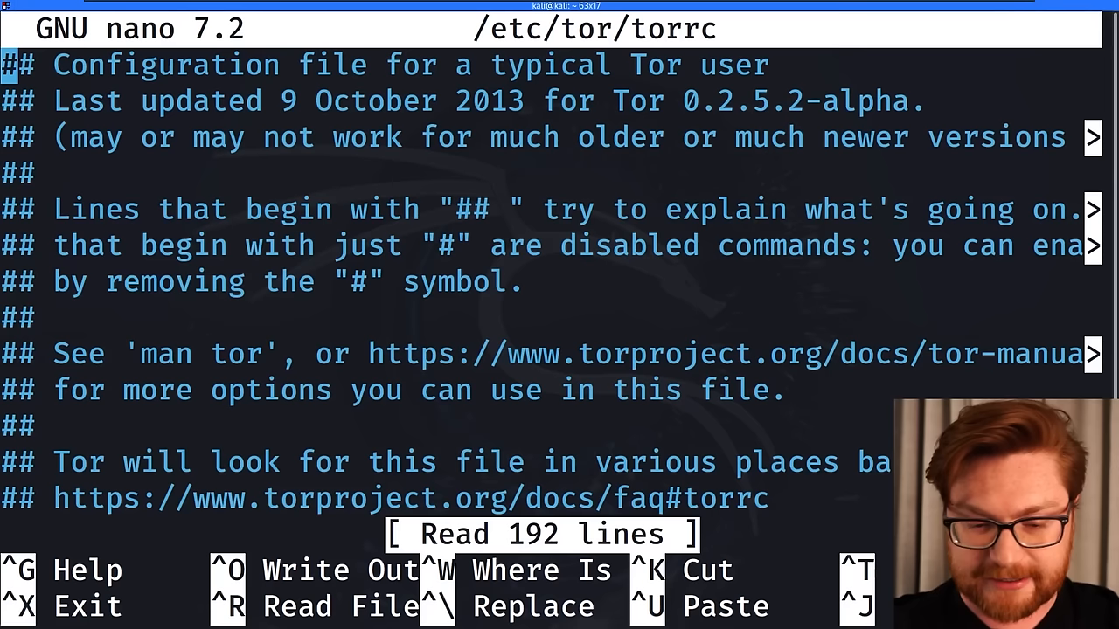
scroll("down", 3)
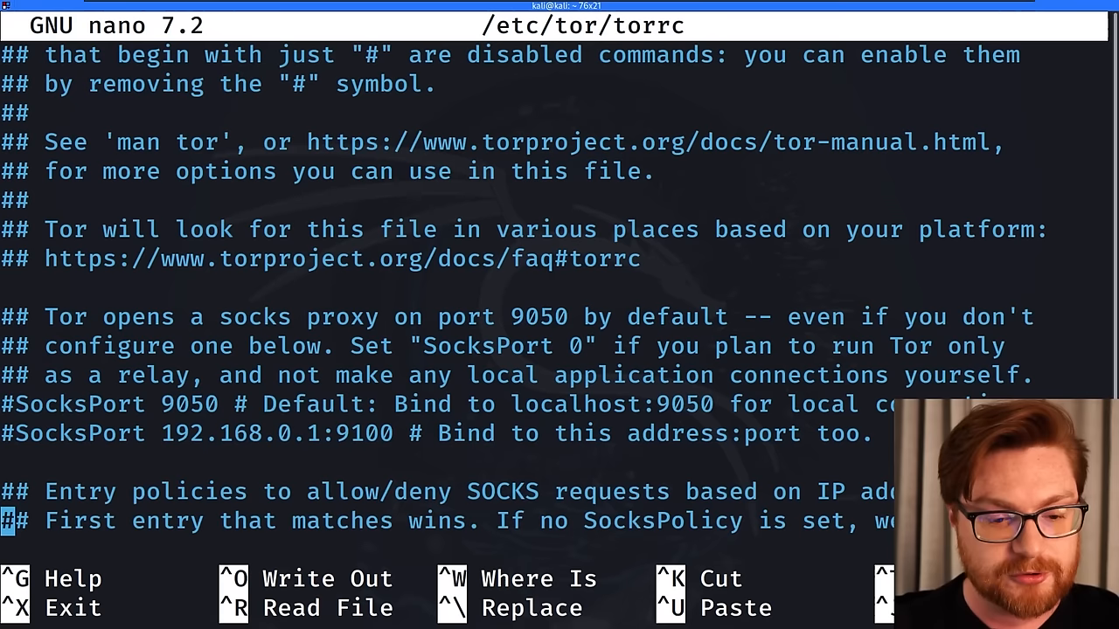
scroll("down", 3)
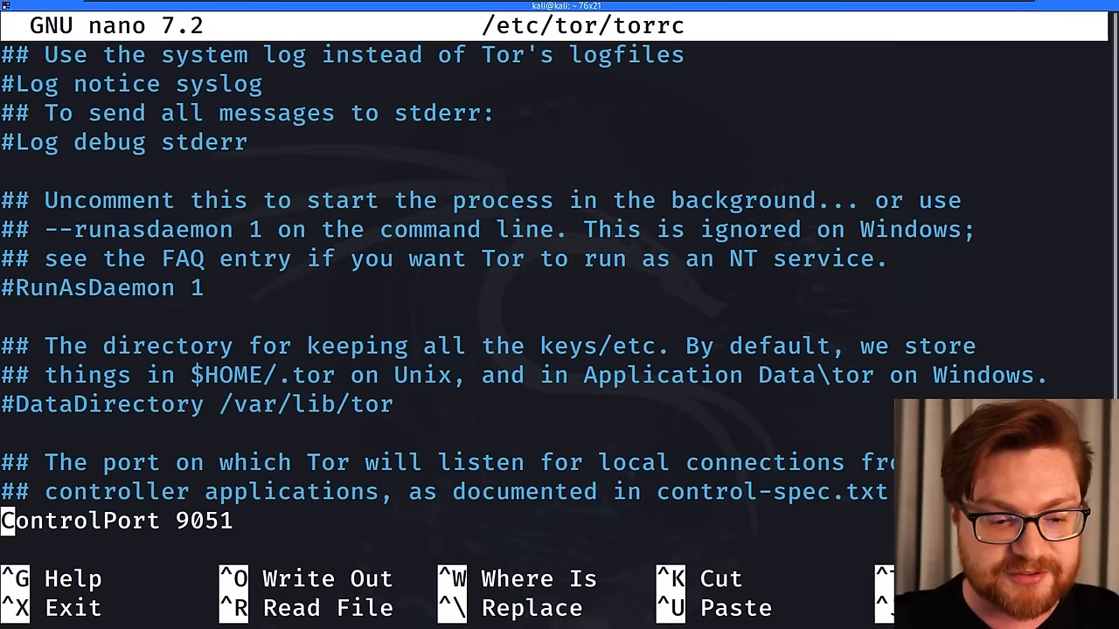
type("CookieAuthentication 0")
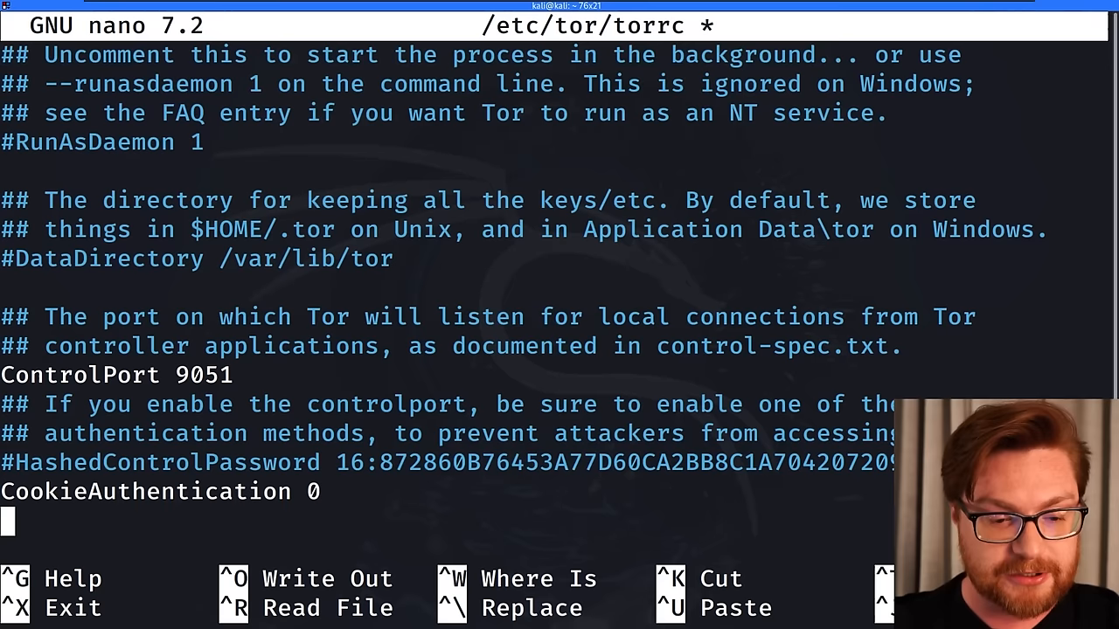
scroll("down", 3)
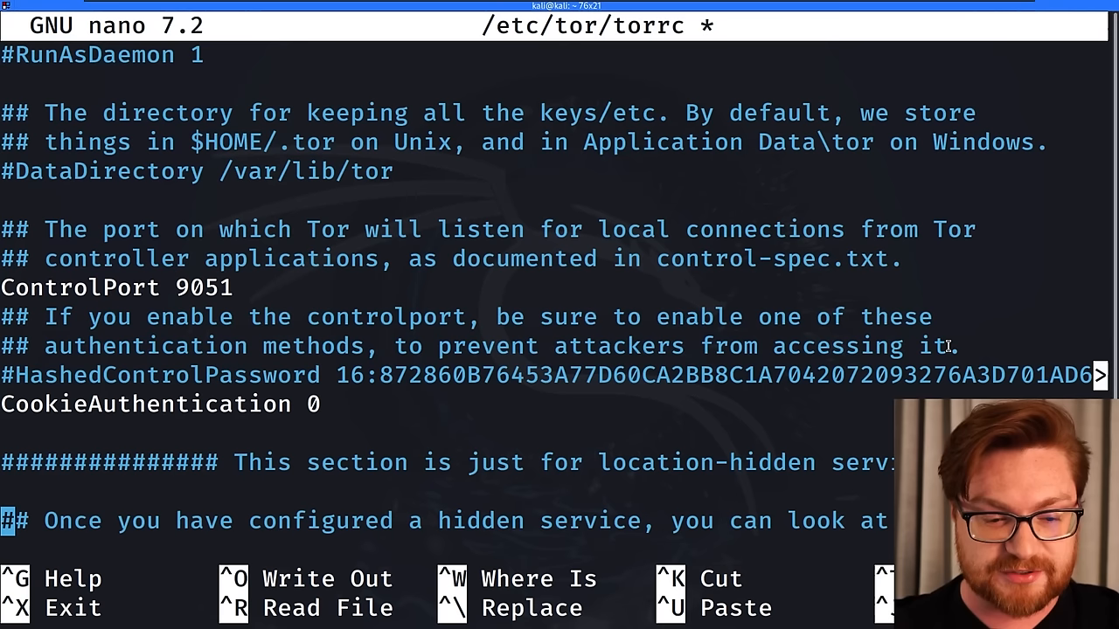
scroll("down", 3)
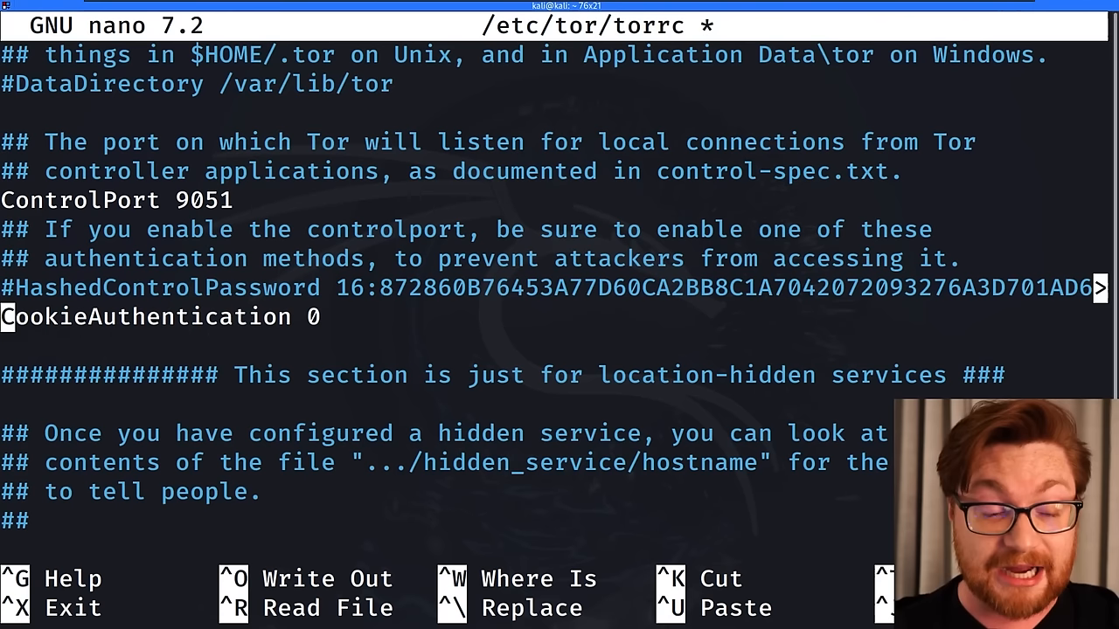
key("BackSpace")
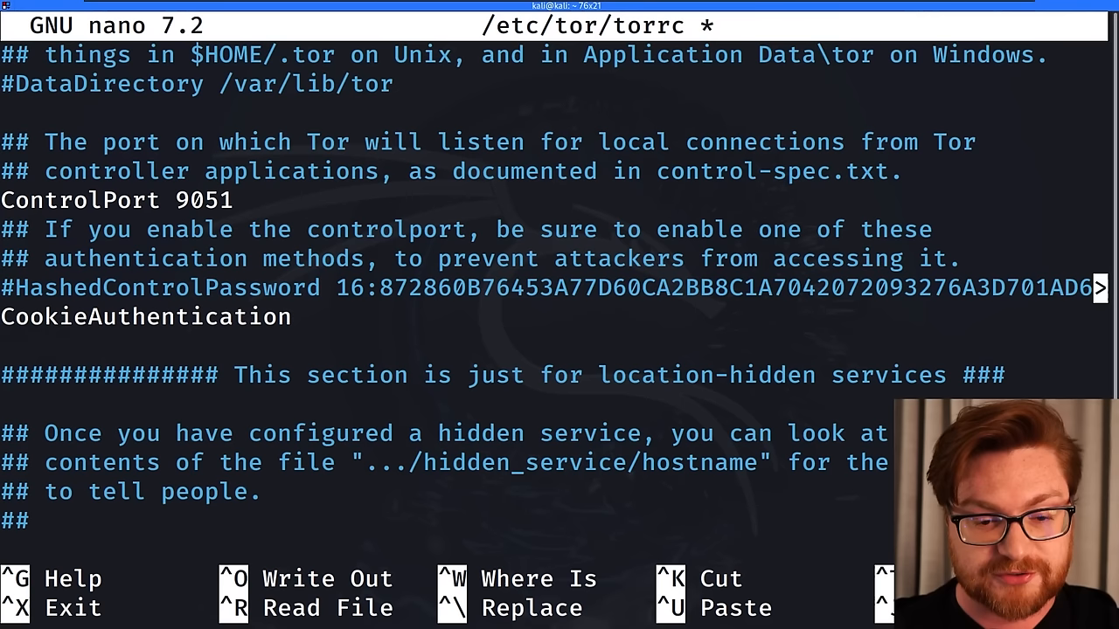
key("ctrl+x")
type("service tor restart")
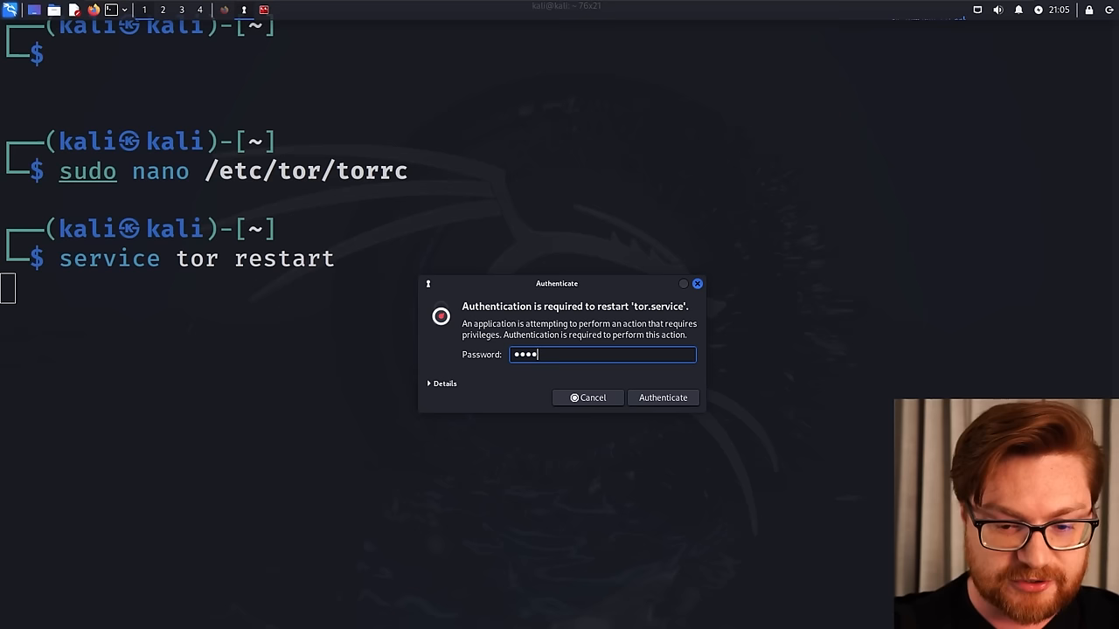
left_click(663, 398)
type("torify curl https://ifconfig.so")
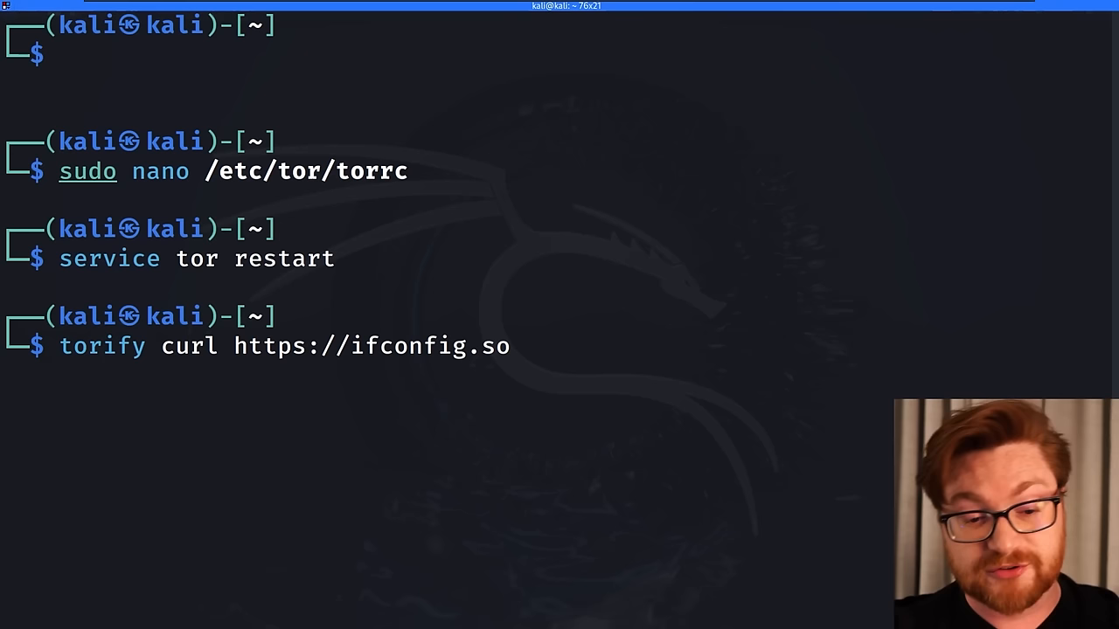
key("Return")
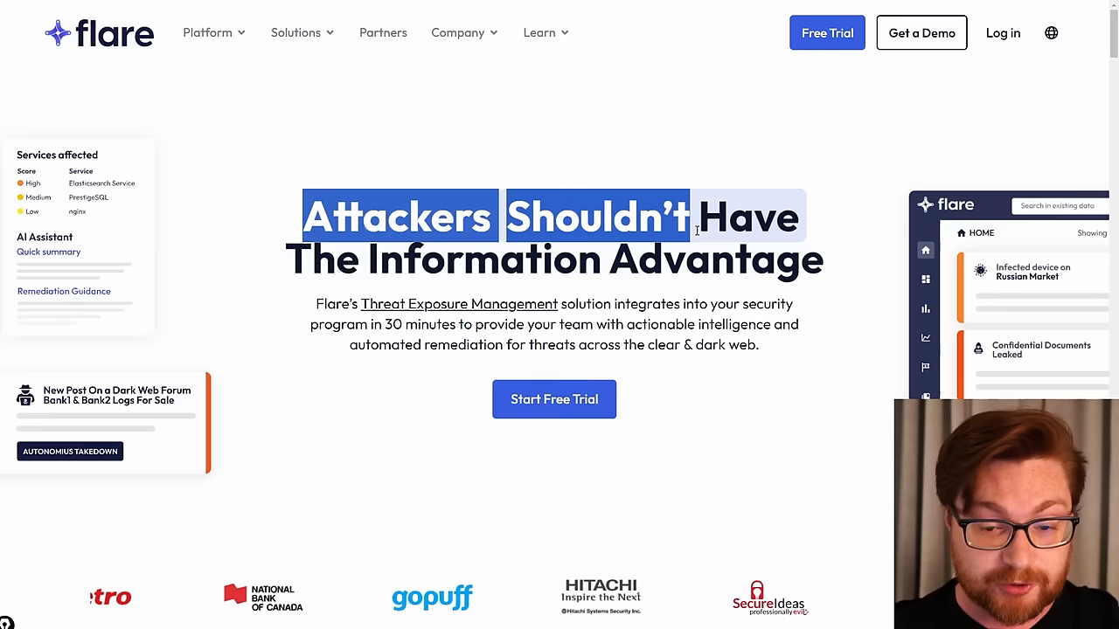
Step: Sign in to Flare through the Log in page's login form
left_click(1002, 32)
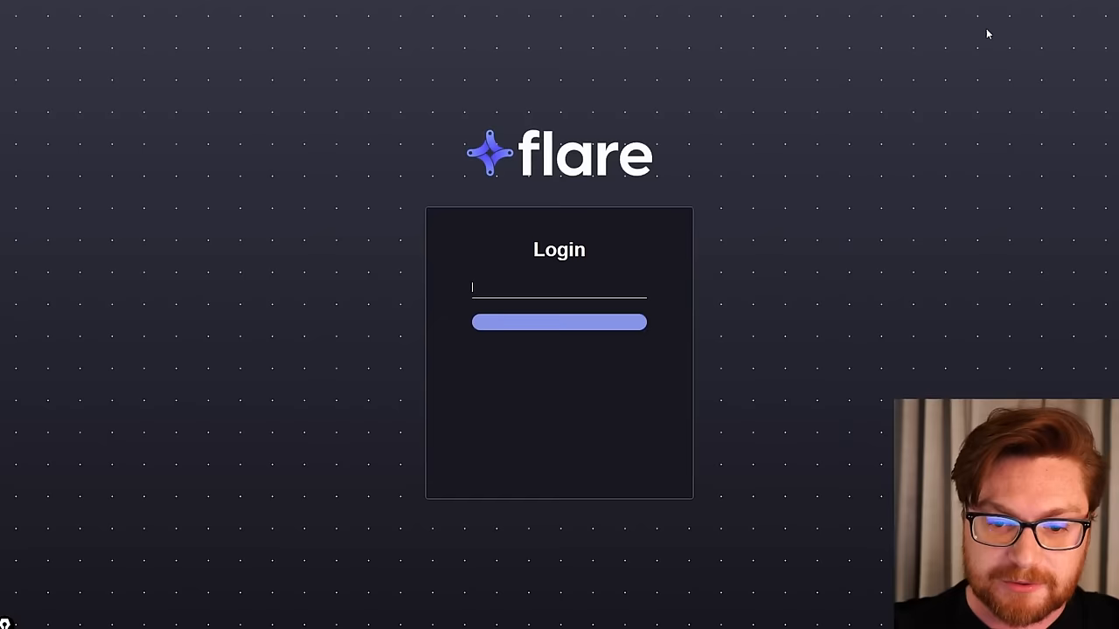
left_click(559, 321)
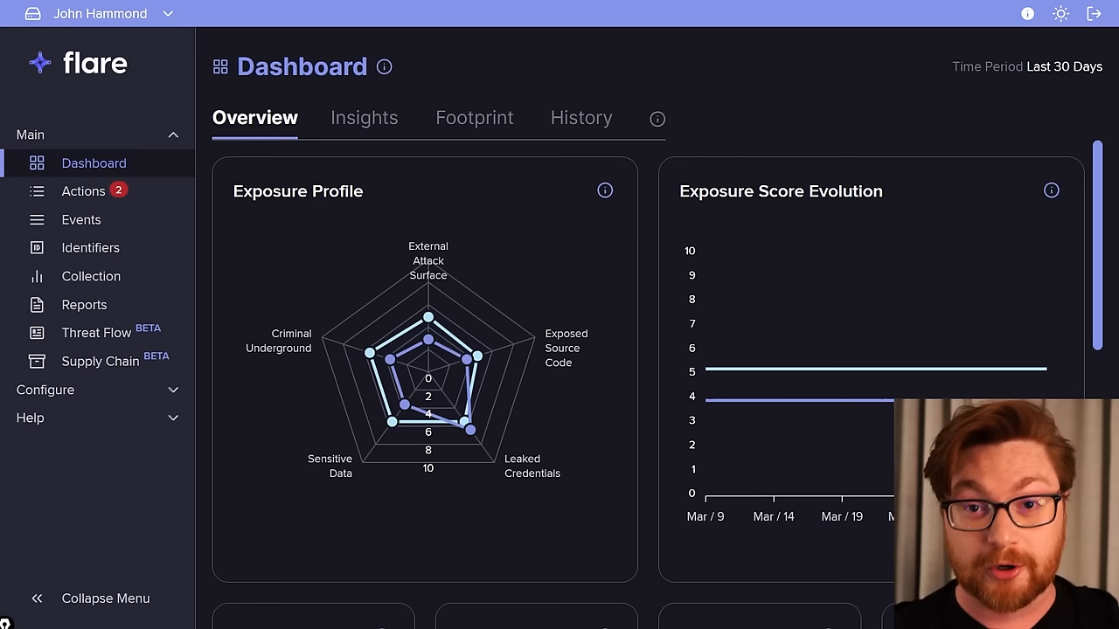
Step: Scroll past the Dashboard tiles and open Events from the left sidebar
scroll("down", 3)
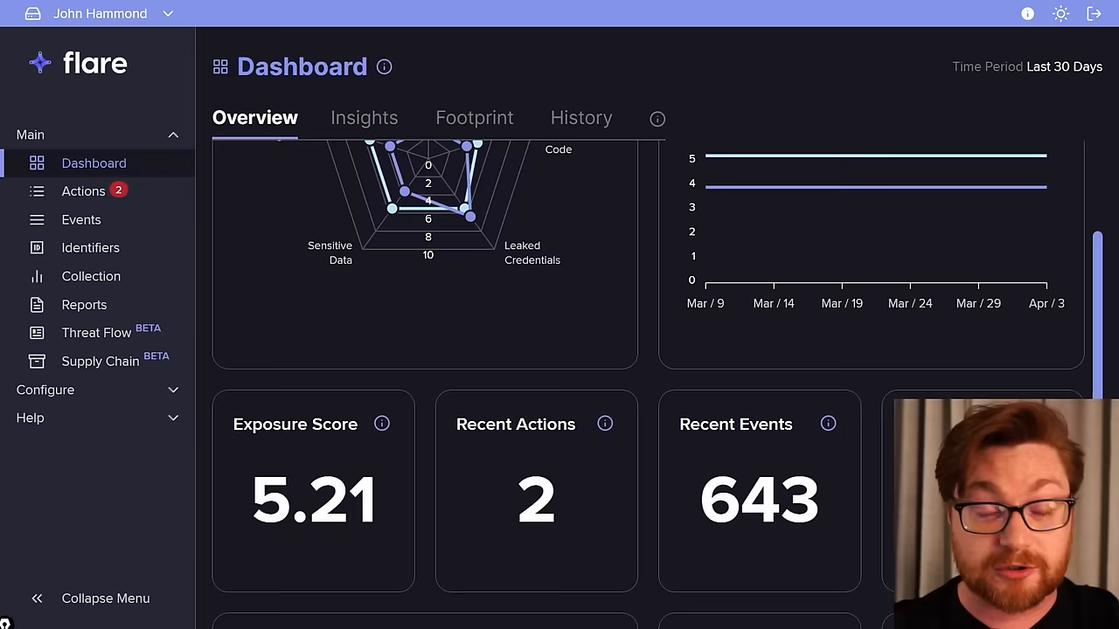
scroll("down", 3)
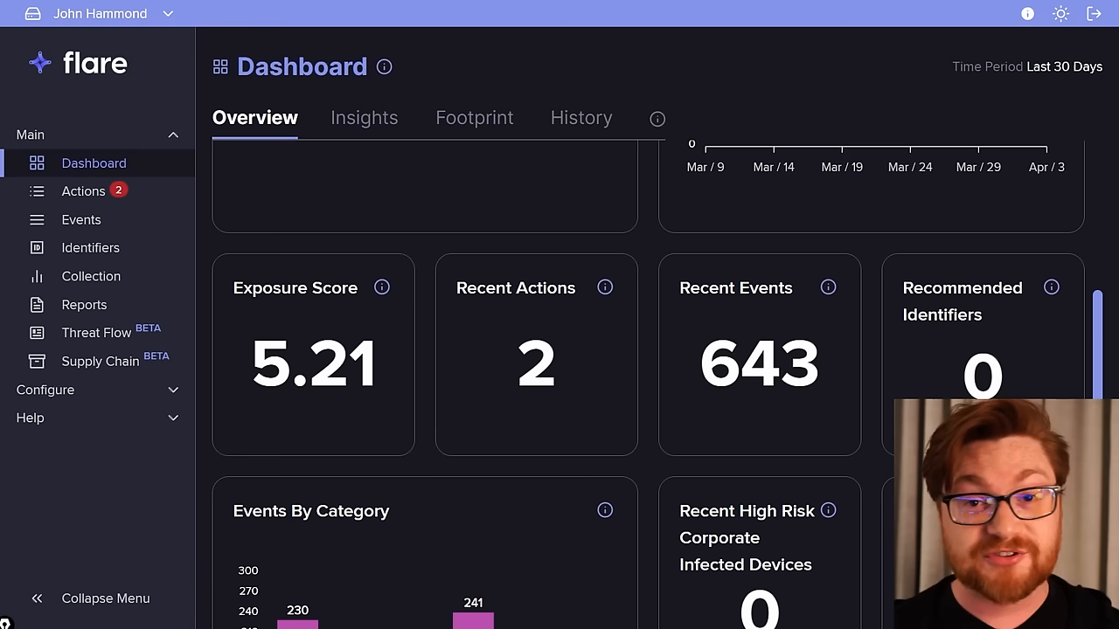
left_click(80, 219)
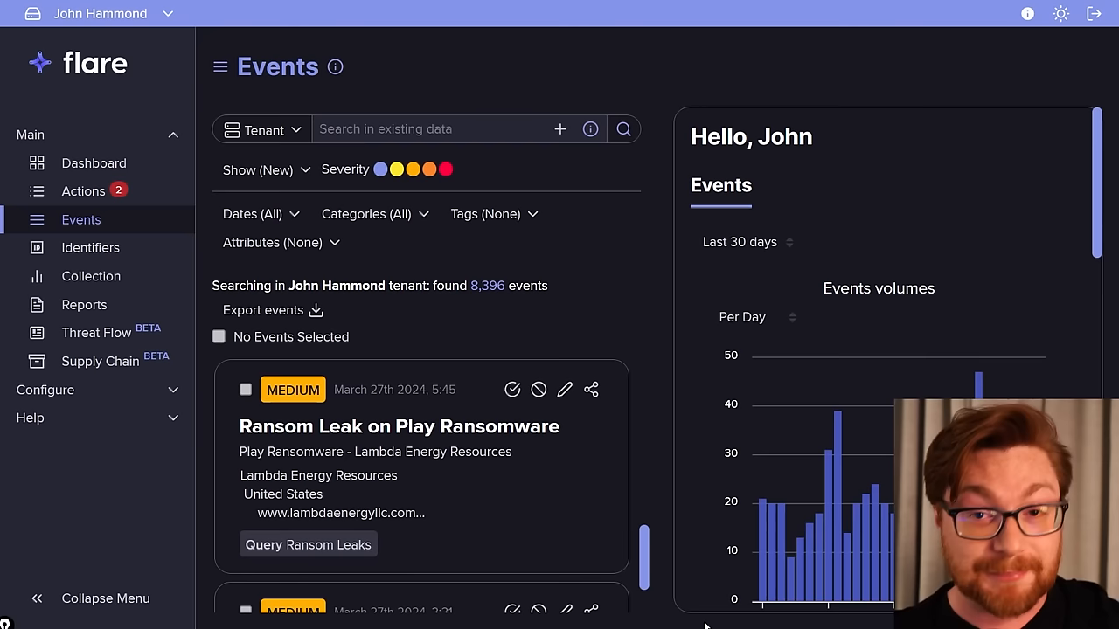
scroll("down", 3)
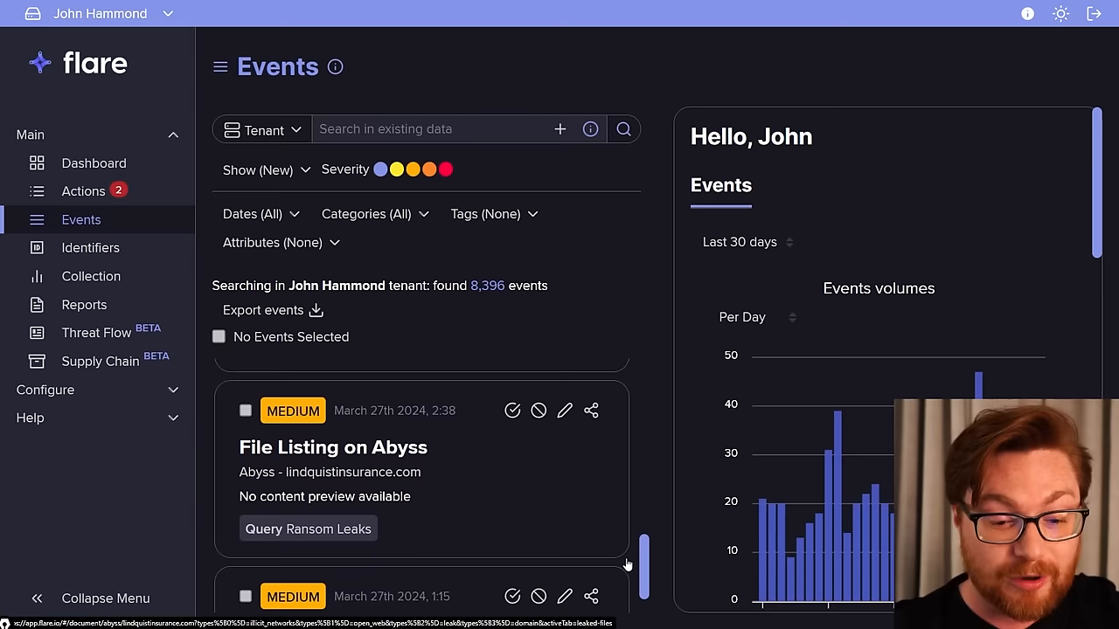
left_click(263, 130)
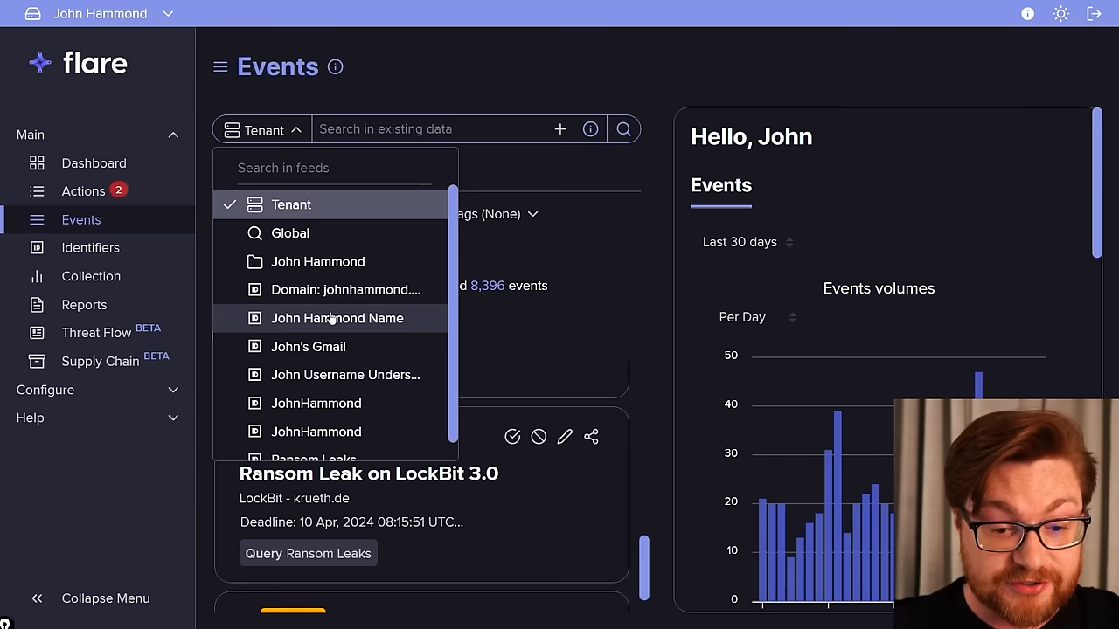
left_click(289, 233)
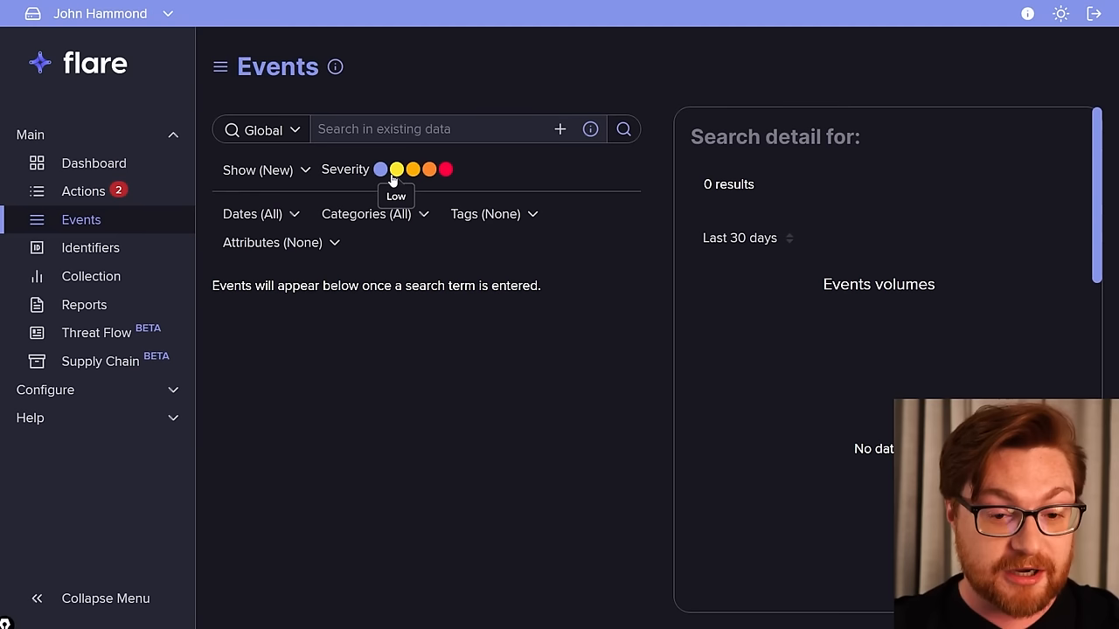
left_click(366, 214)
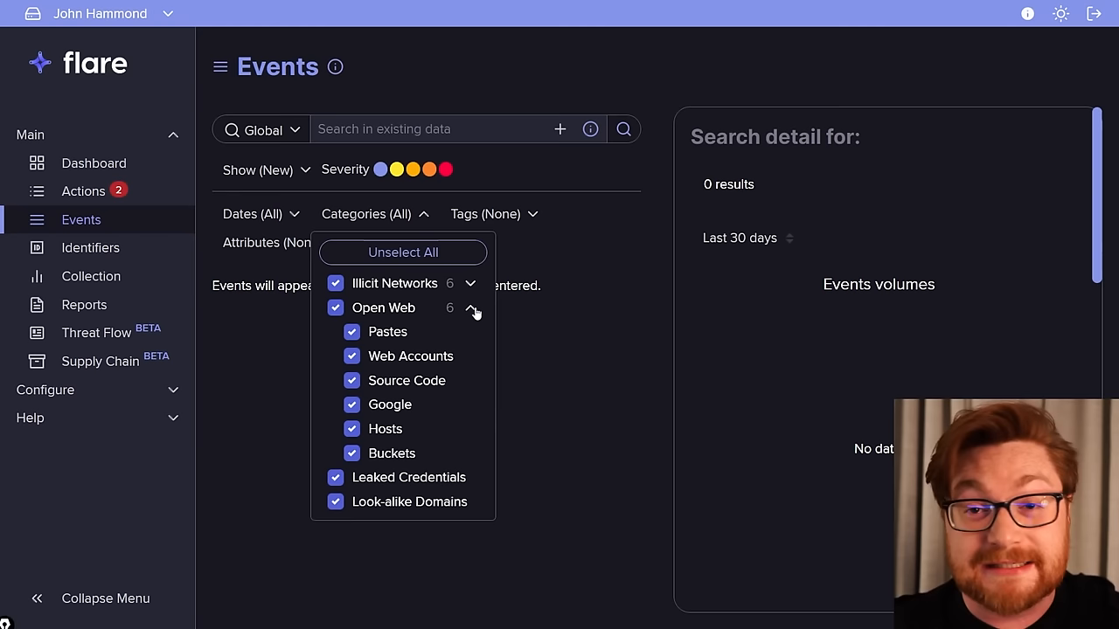
left_click(470, 283)
type("infostealer malware\"")
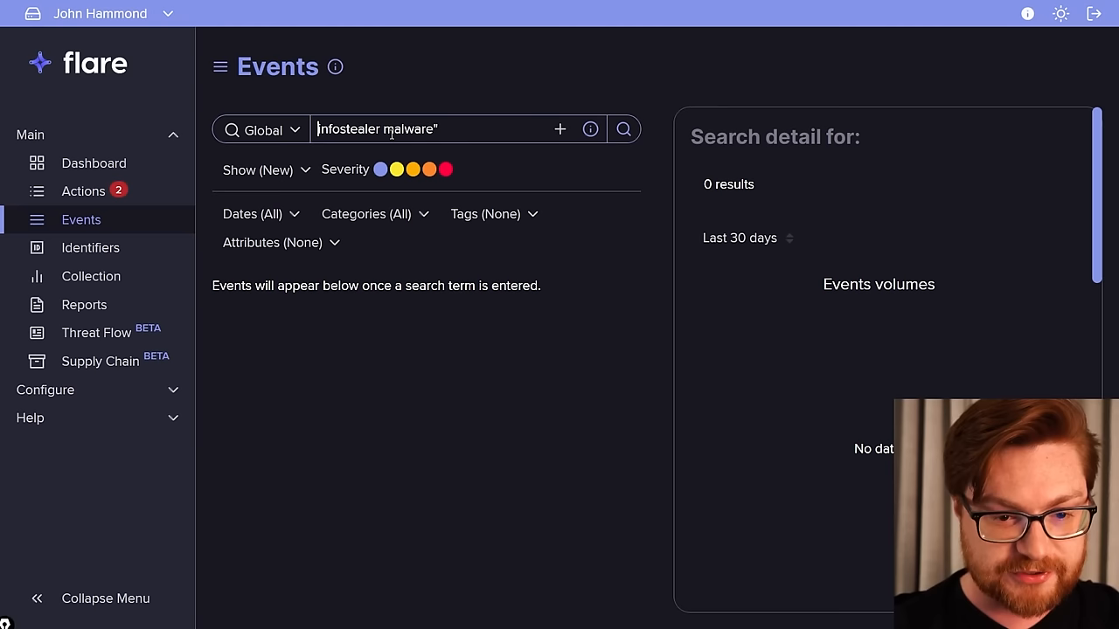
Step: Search 'infostealer malware' within a date range and browse a GitHub event's Content and Takedown tabs
left_click(260, 213)
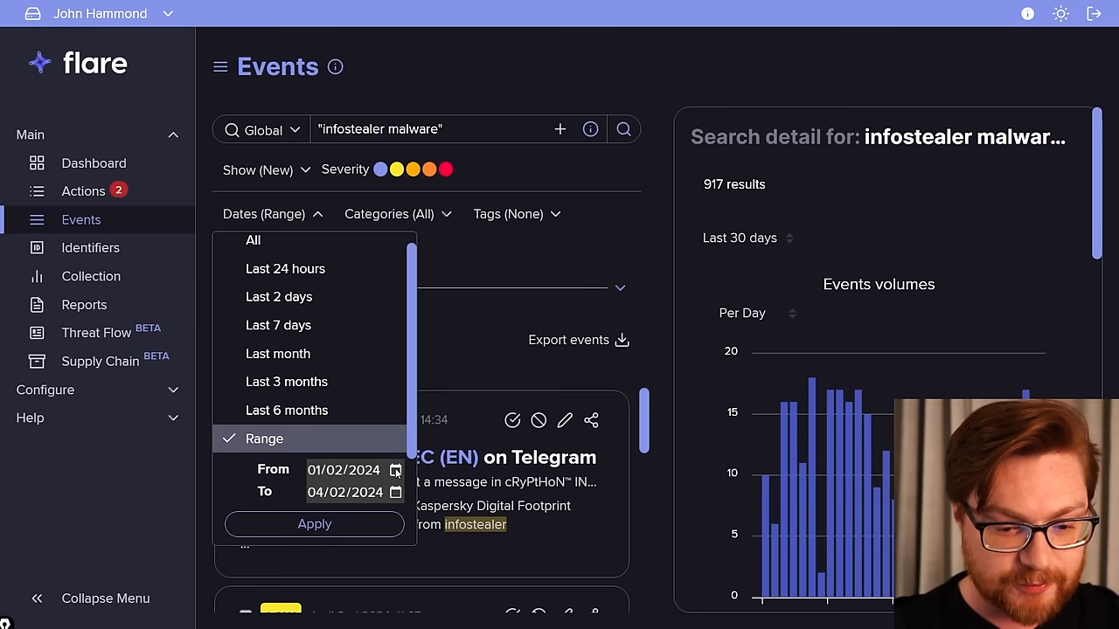
left_click(313, 523)
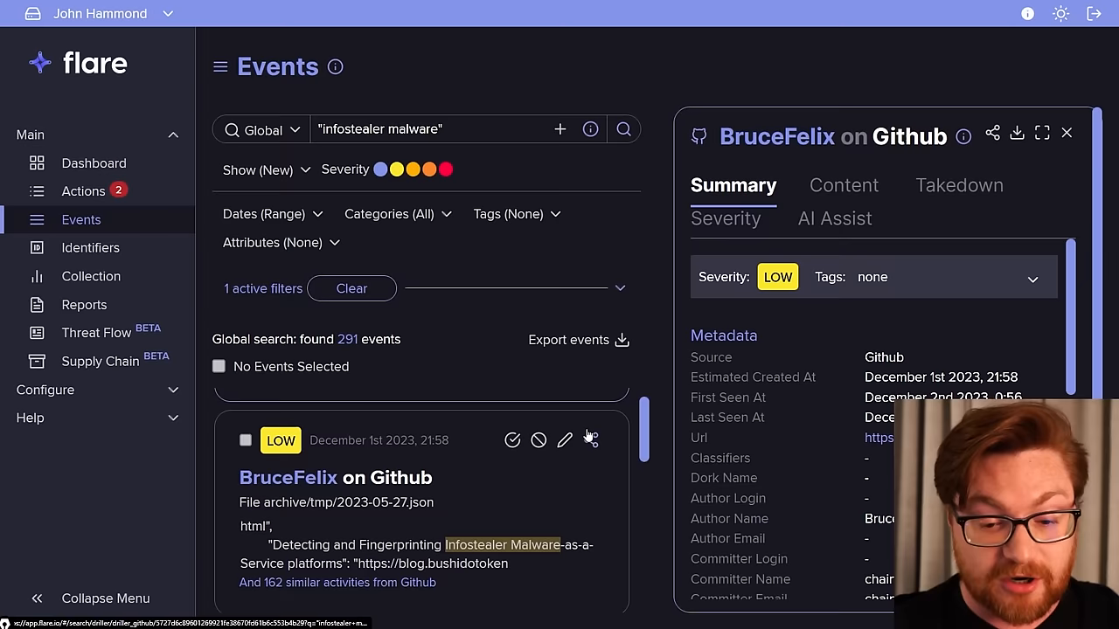
left_click(845, 181)
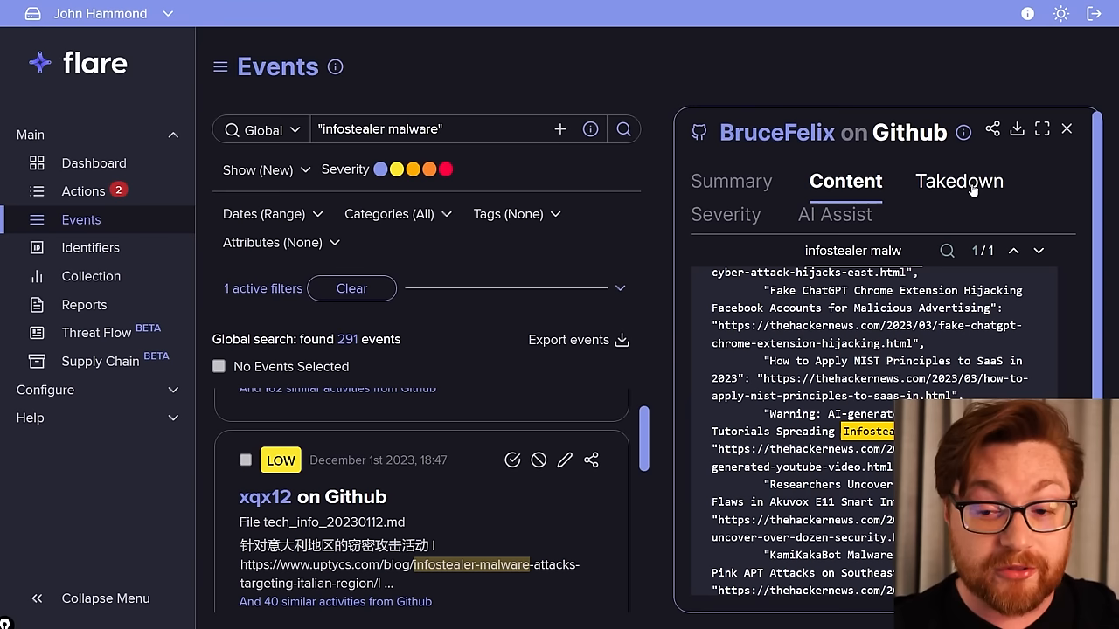
left_click(835, 215)
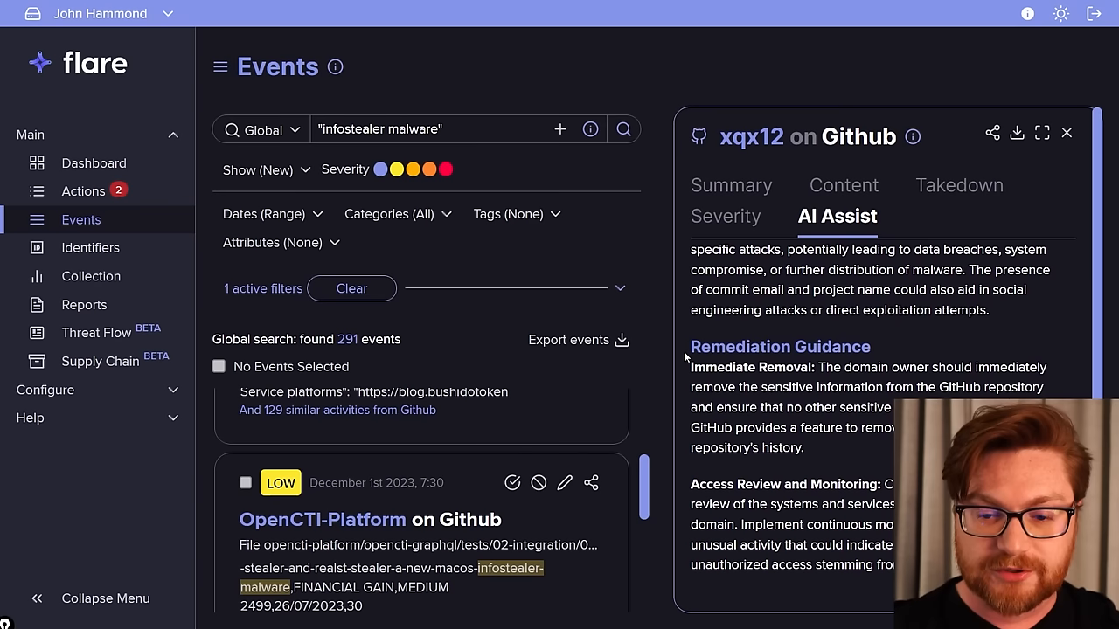
Step: Go to Identifiers, then open the Supply Chain ransomware exposure page
left_click(90, 248)
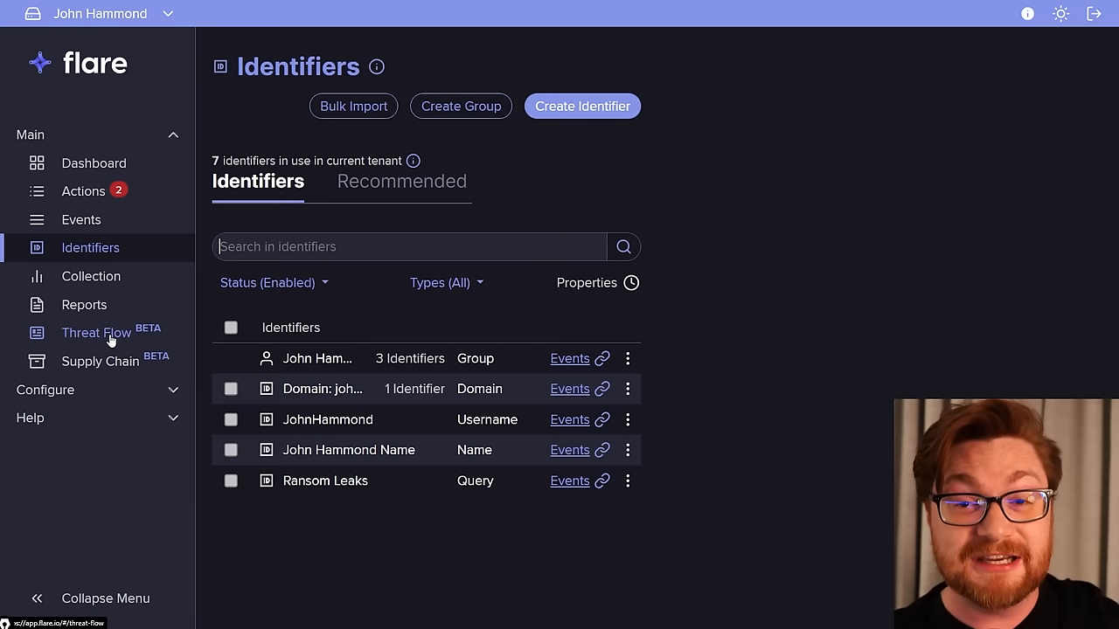
left_click(100, 360)
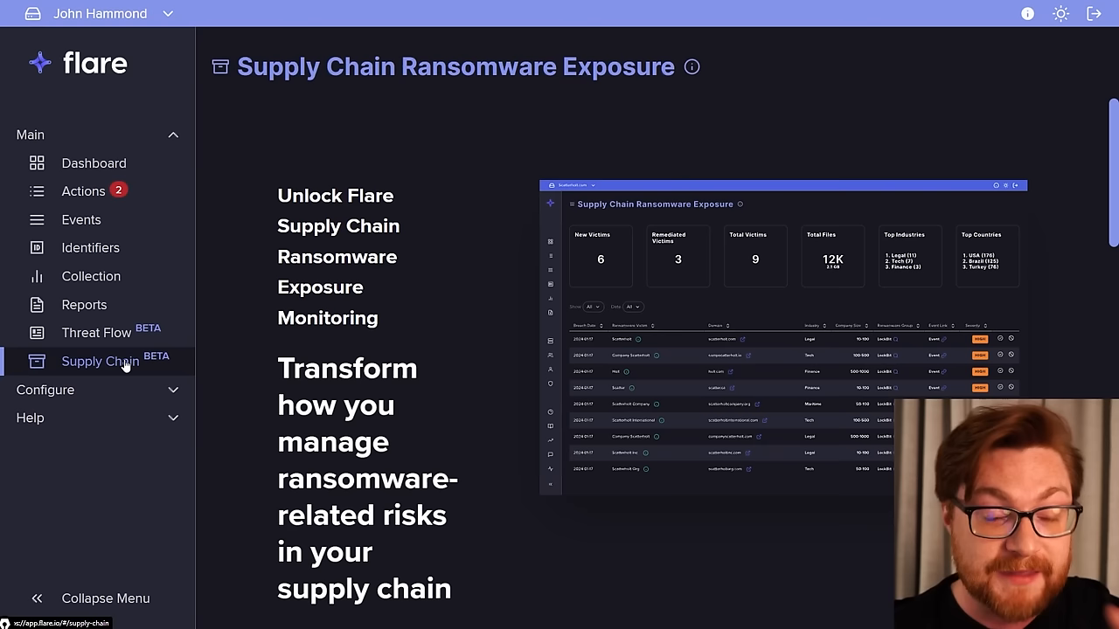
mouse_move(517, 400)
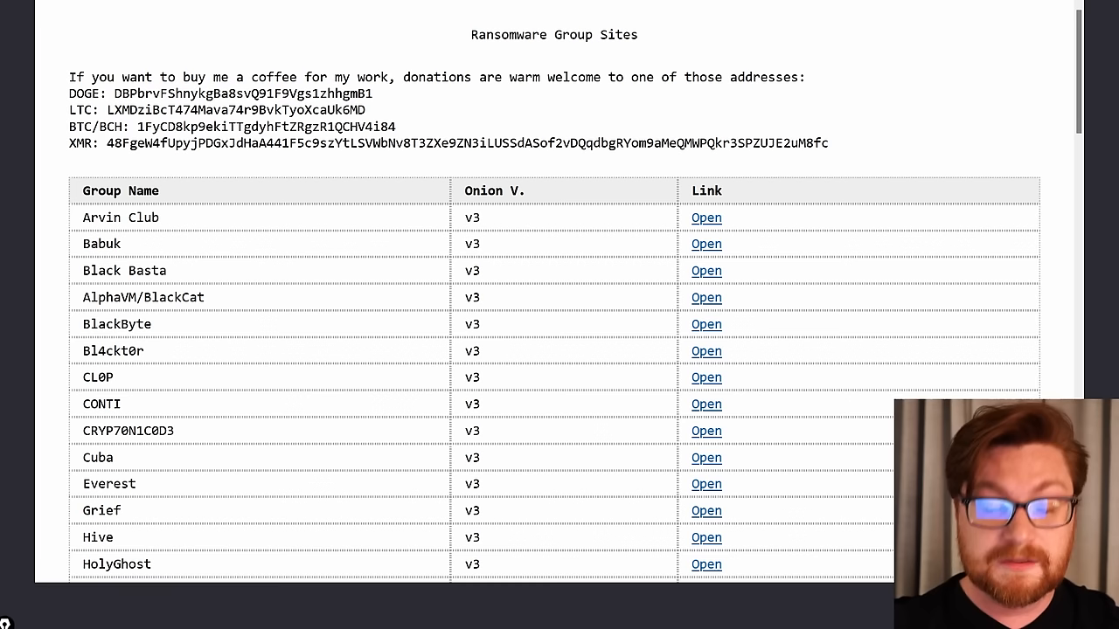
Step: Scroll through the Ransomware Group Sites onion table in Tor Browser
scroll("down", 3)
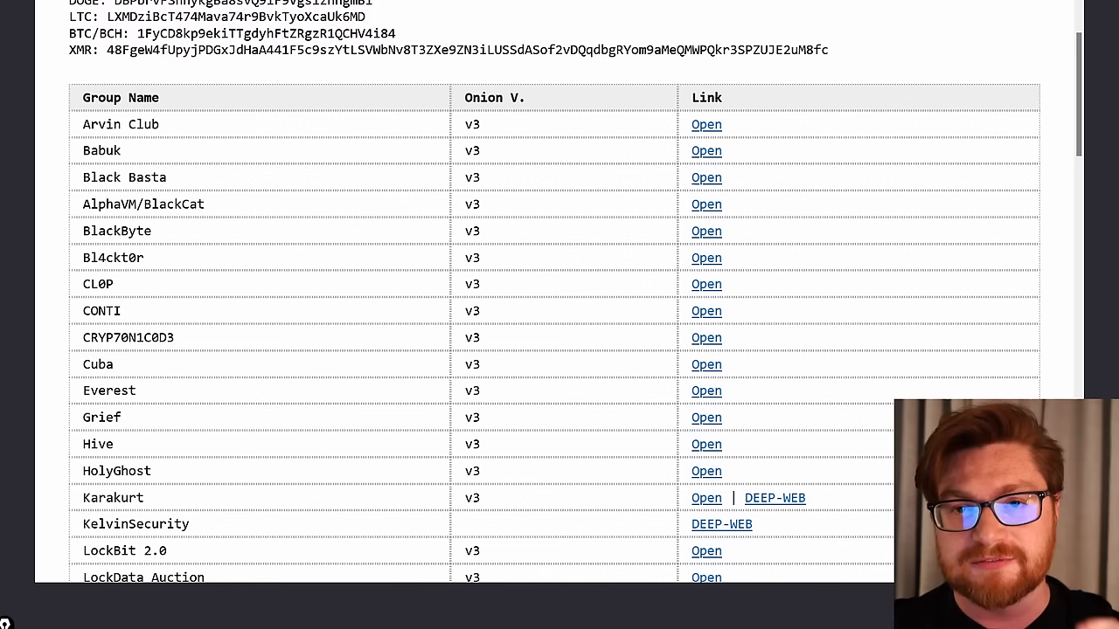
scroll("down", 3)
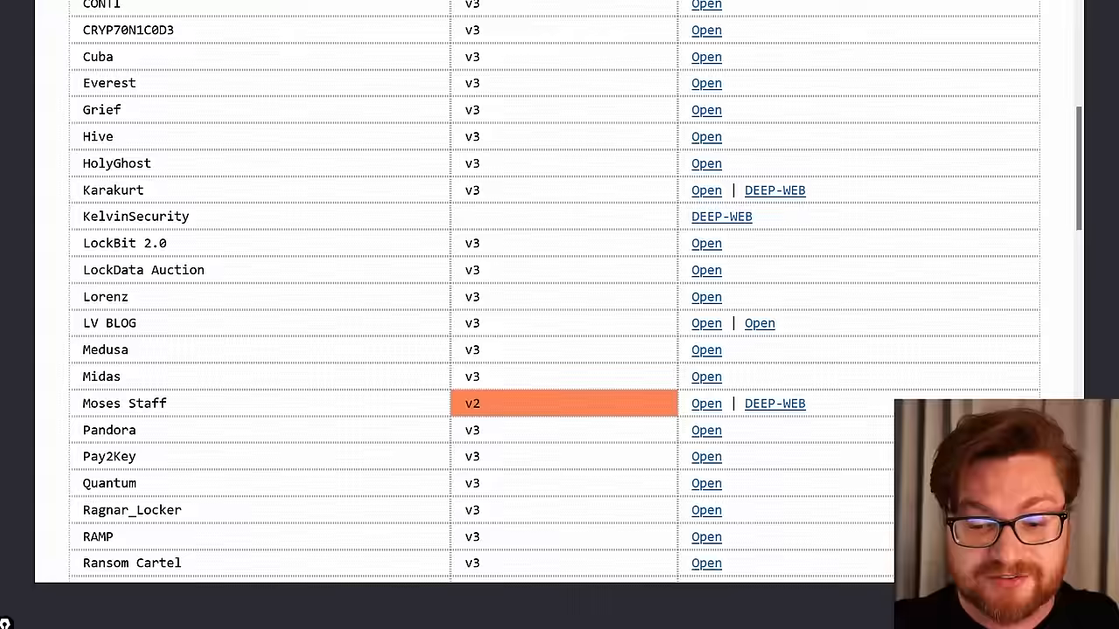
scroll("down", 3)
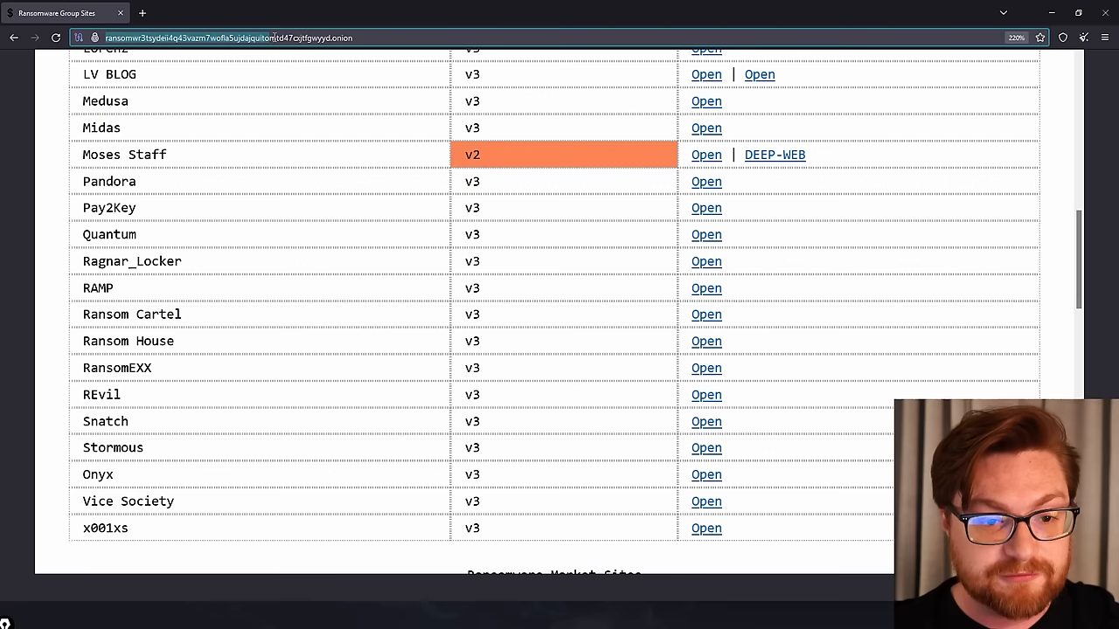
scroll("up", 3)
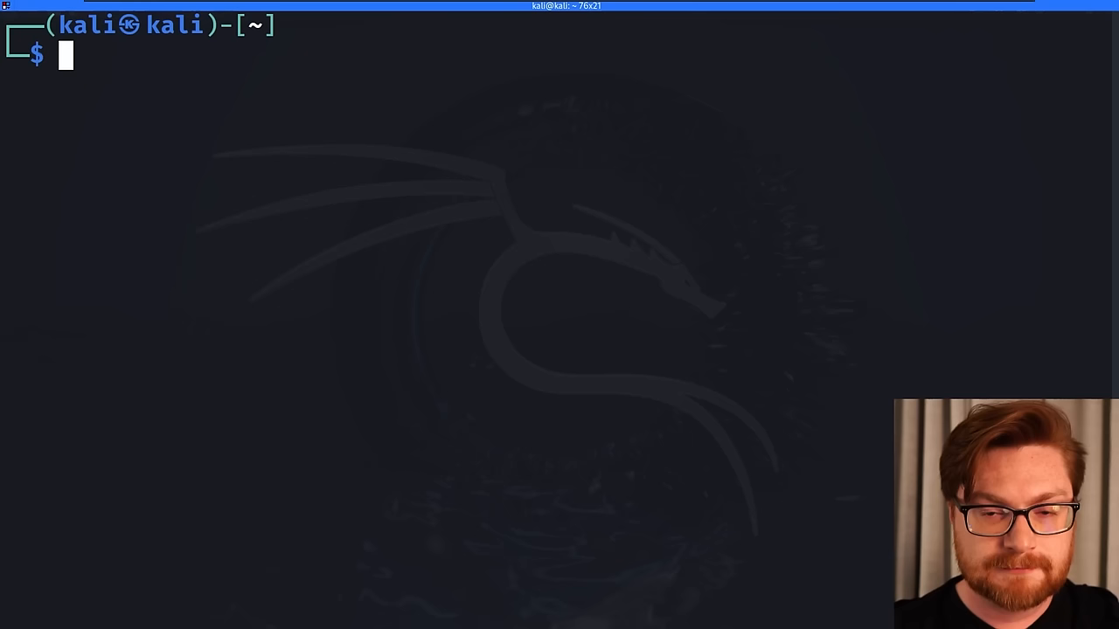
Step: Curl the ransomwr3tsydeii…onion URL directly, then via the 127.0.0.1:9050 SOCKS5 proxy
type("curl http://ransomwr3tsydeii4q43vazm7wofla5ujdajquitomtd47cxjtfgwyyd.onion/")
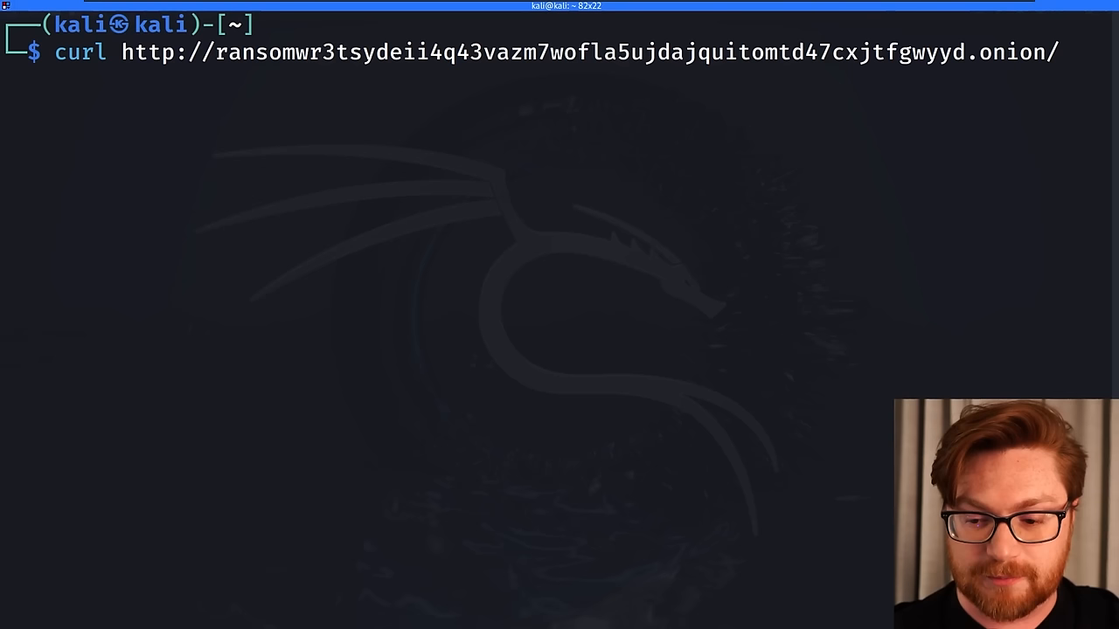
key("Return")
type("curl -s --")
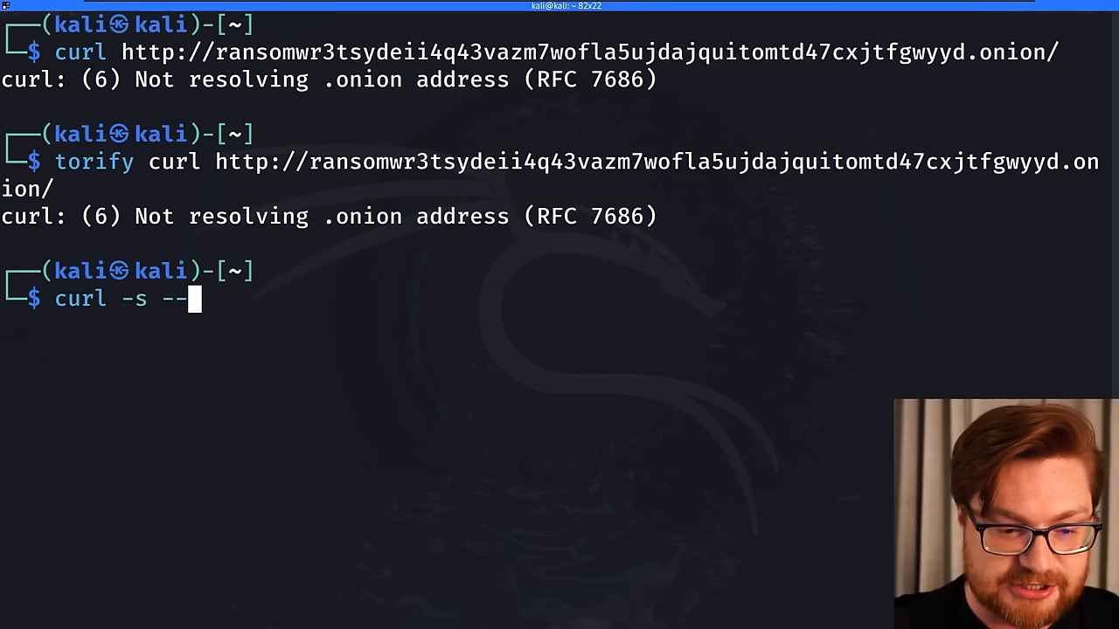
type("socks5-hostname 127.0.0.1:")
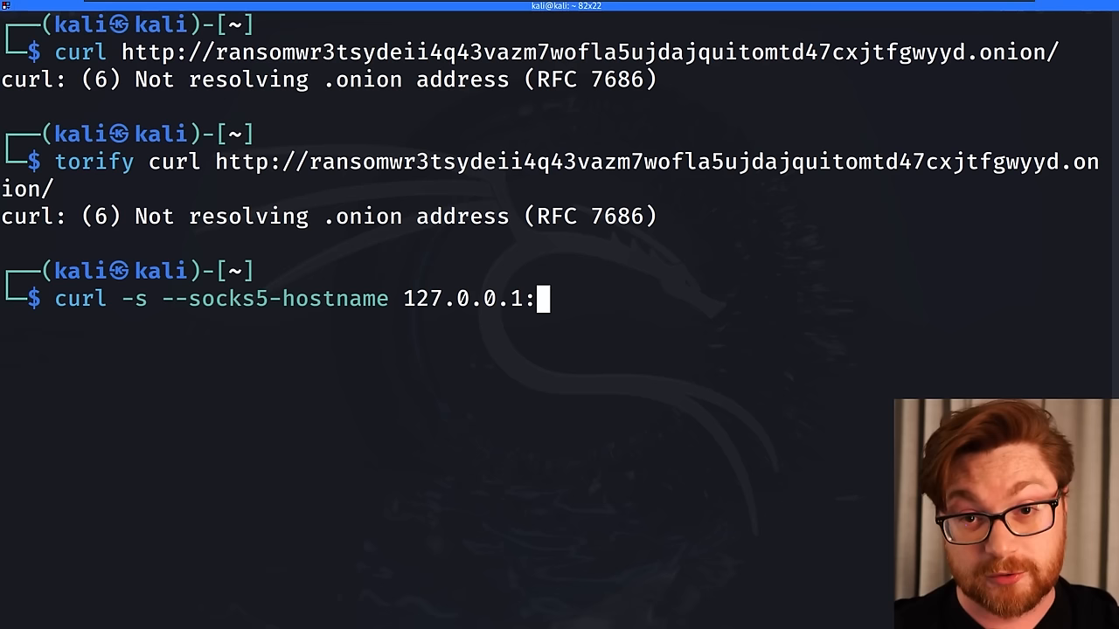
type("9050")
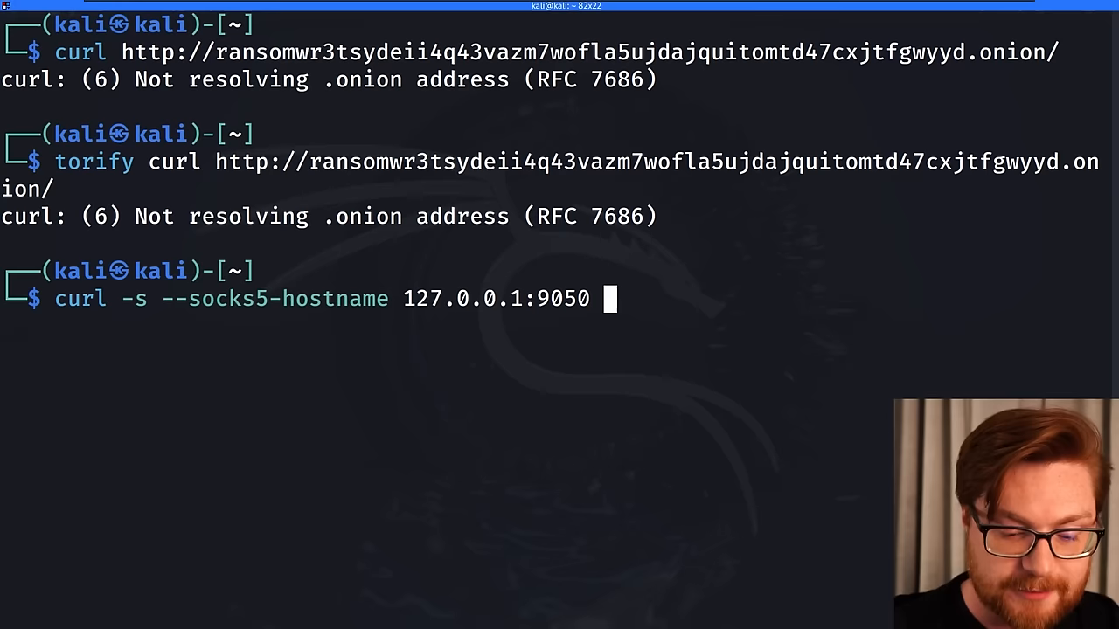
type("http://ransomwr3tsydeii4q43vazm7wofla5ujdajquitomtd47cxjtfgwyyd.onion/")
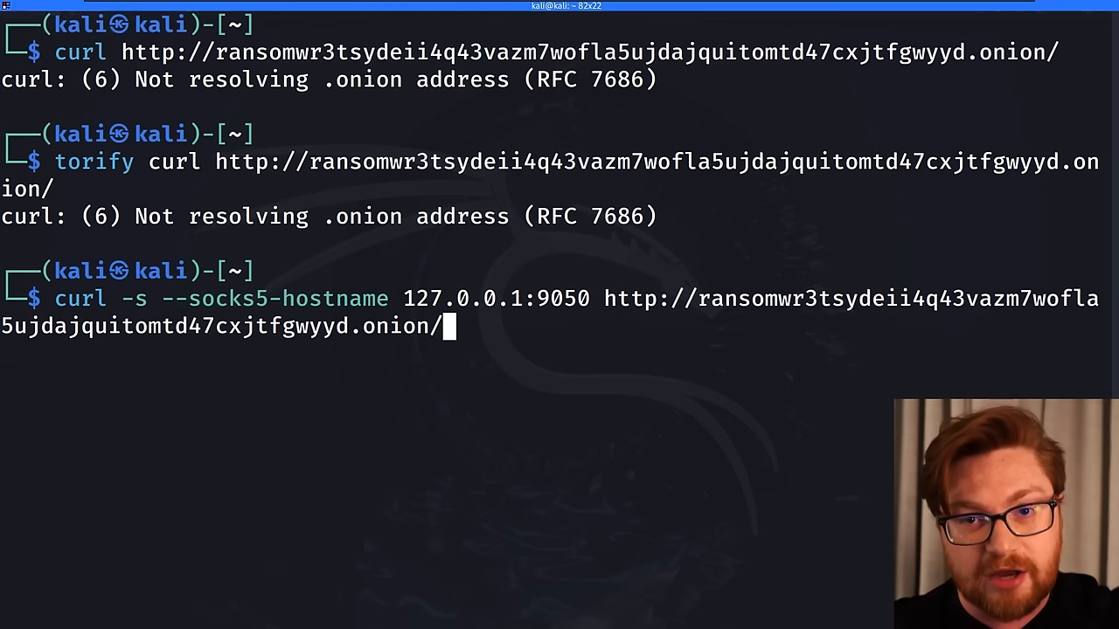
key("Return")
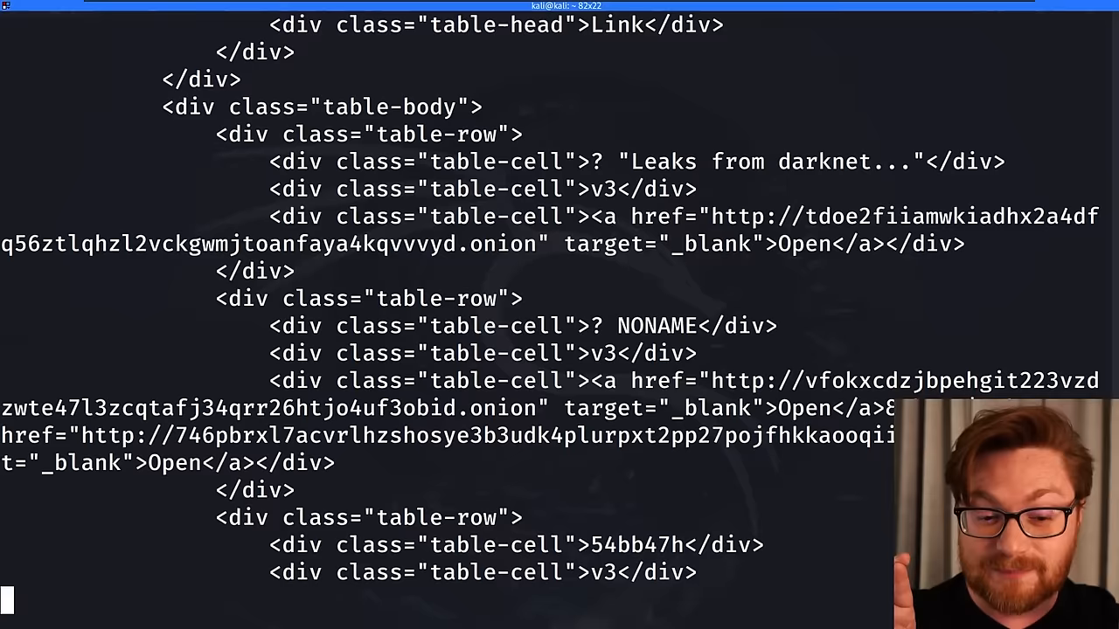
Step: Scroll through the onion site's ransomware-group HTML output, then clear the terminal
scroll("down", 3)
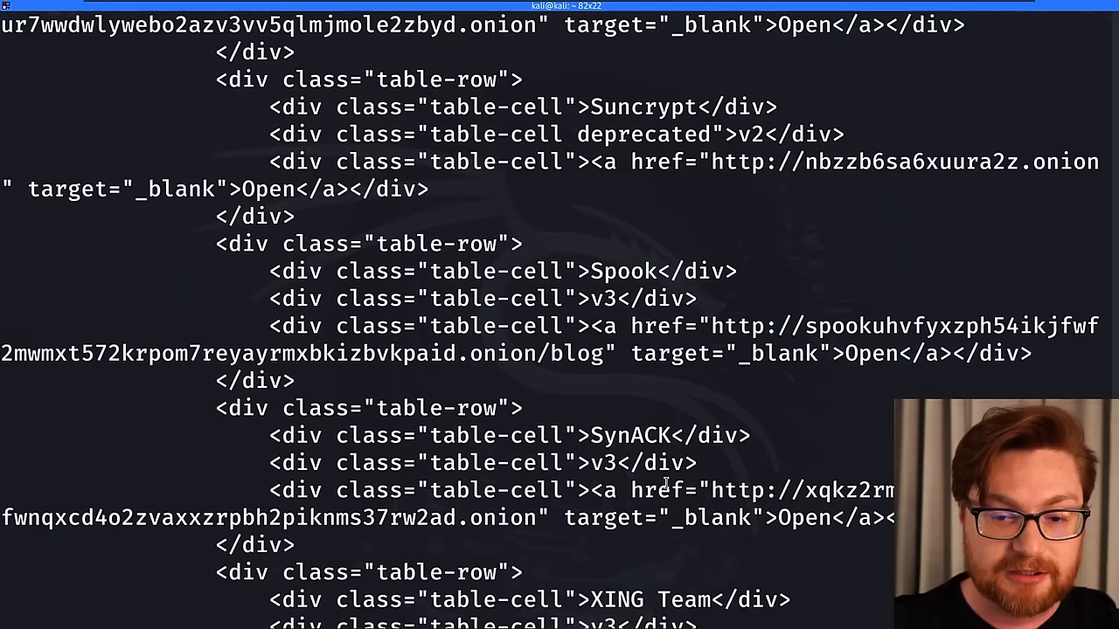
scroll("down", 3)
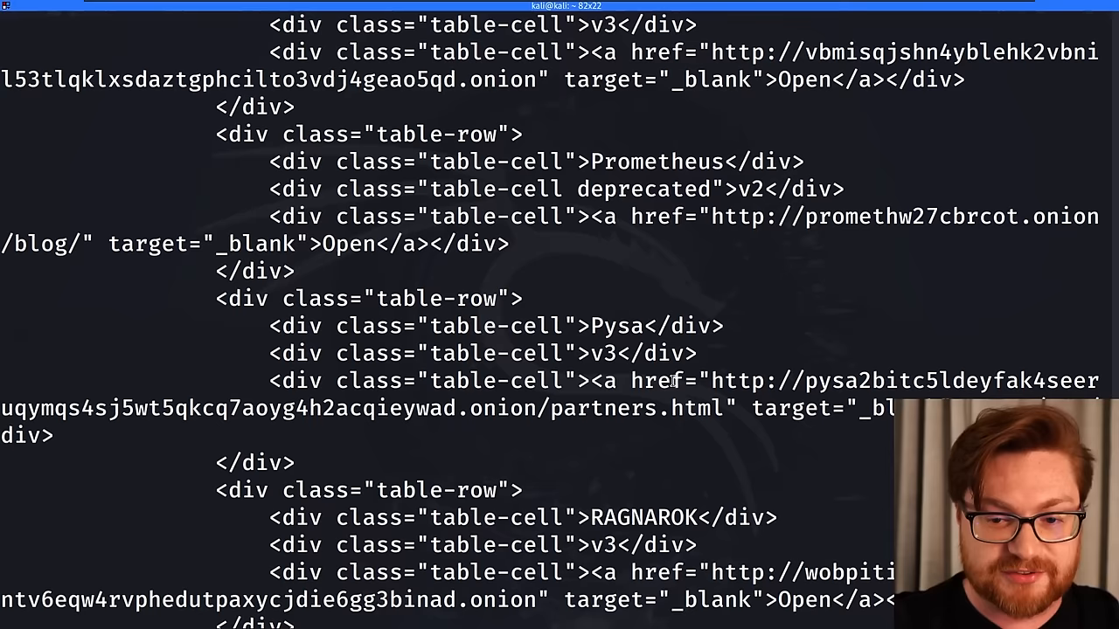
scroll("down", 3)
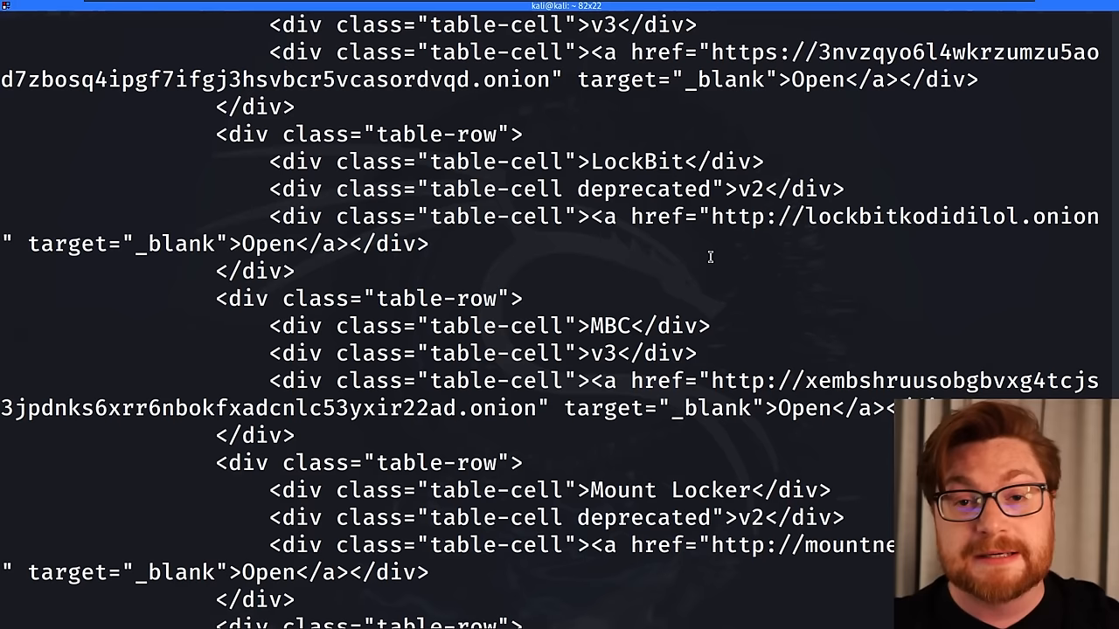
key("ctrl+l")
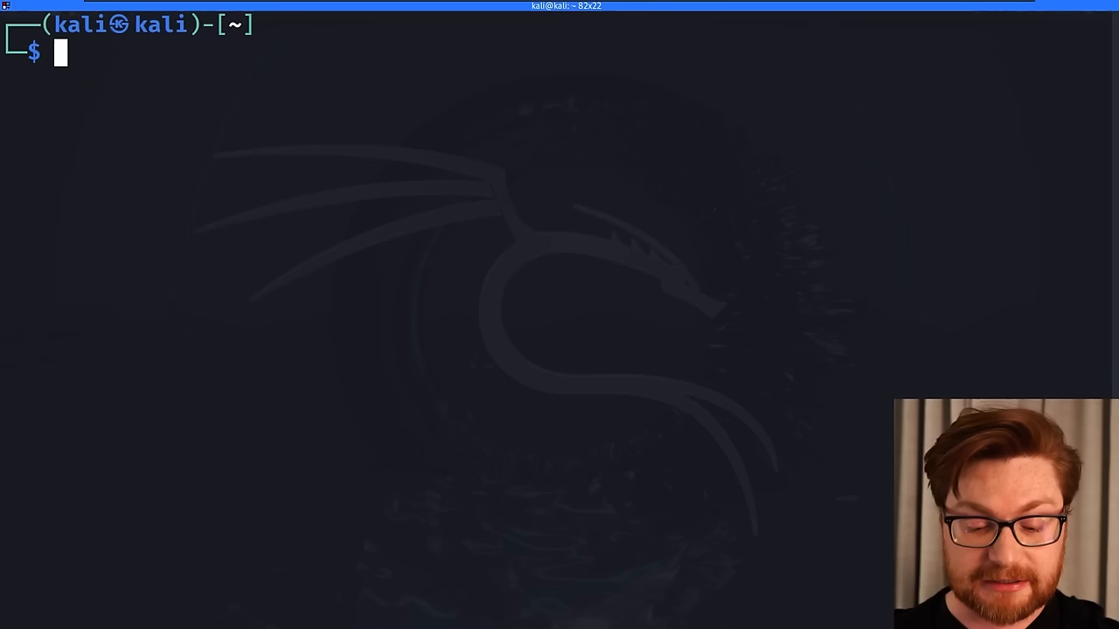
Step: Install requests_tor with pip and open requests_tor_testing.py in Sublime Text
type("pip")
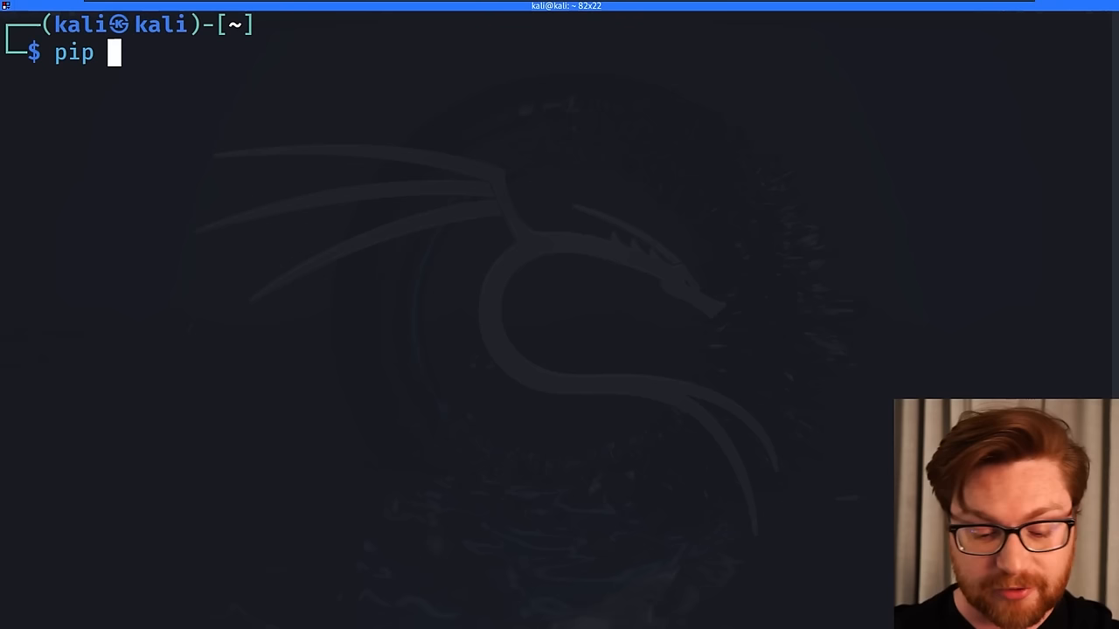
type("install requests_tor")
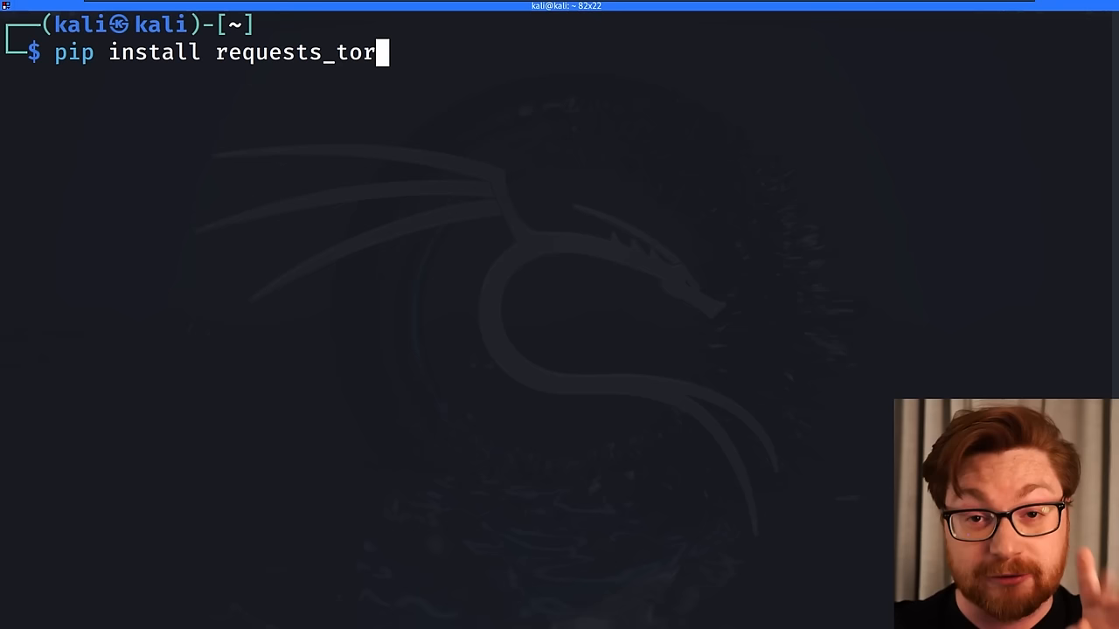
key("Return")
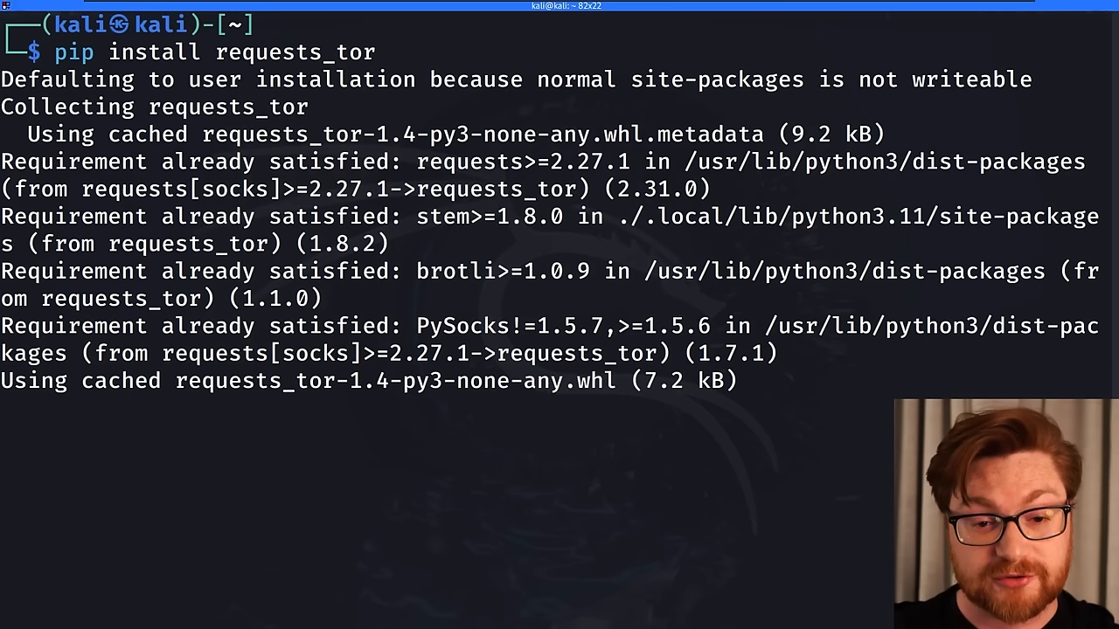
type("subl")
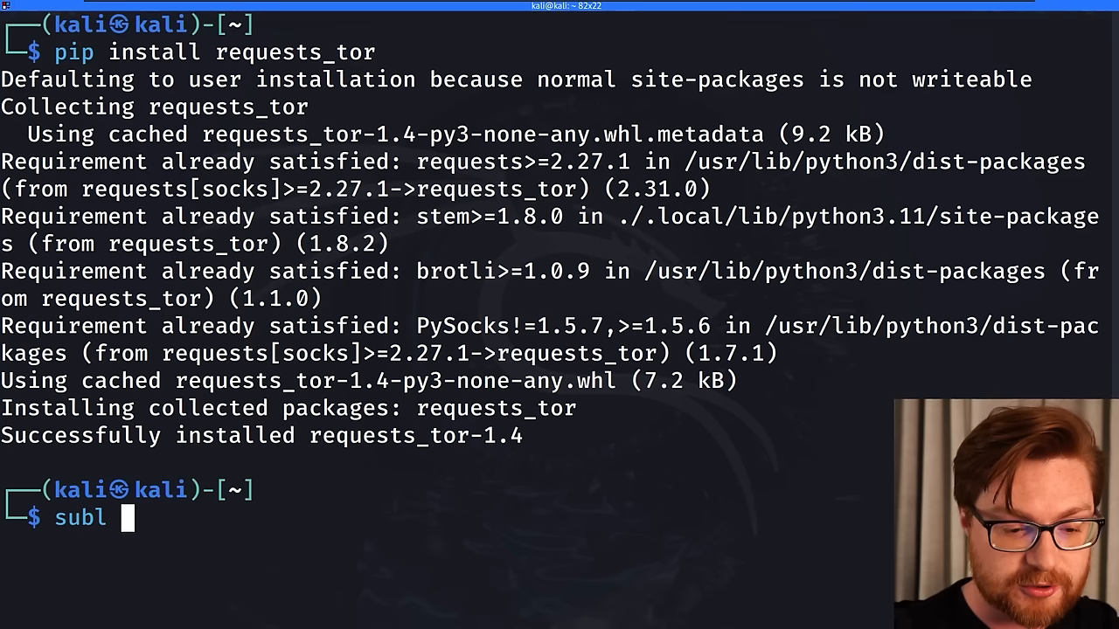
key("Return")
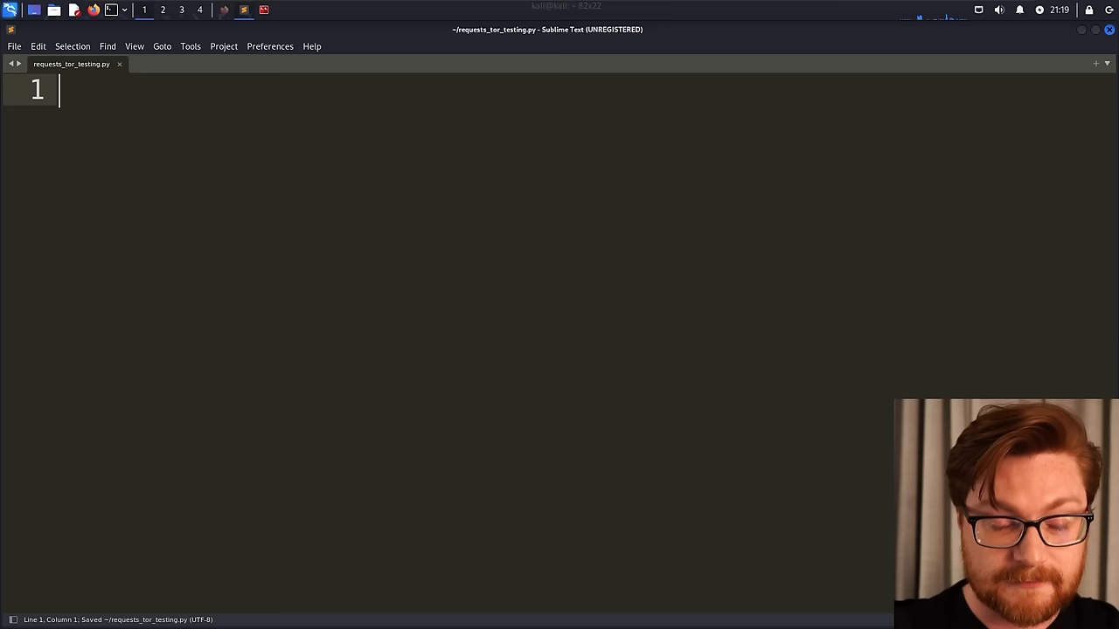
Step: Add a python3 shebang, import requests_tor, and create RequestsTor(tor_ports=(9050,), tor_cports=9051)
type("#!/usr/bin/env python3")
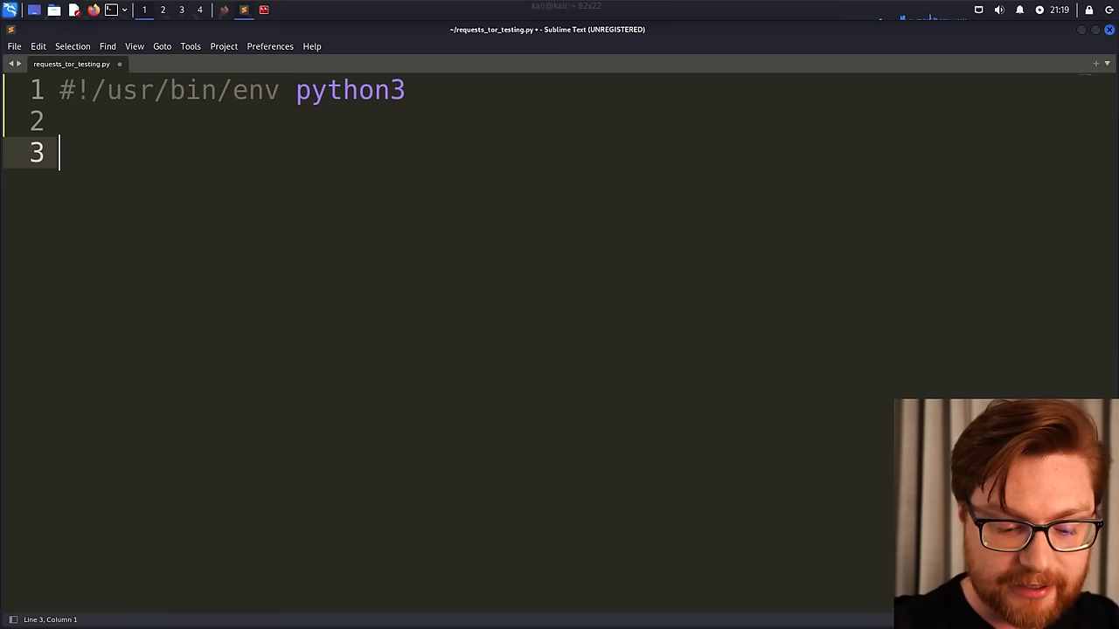
type("import requests_tor")
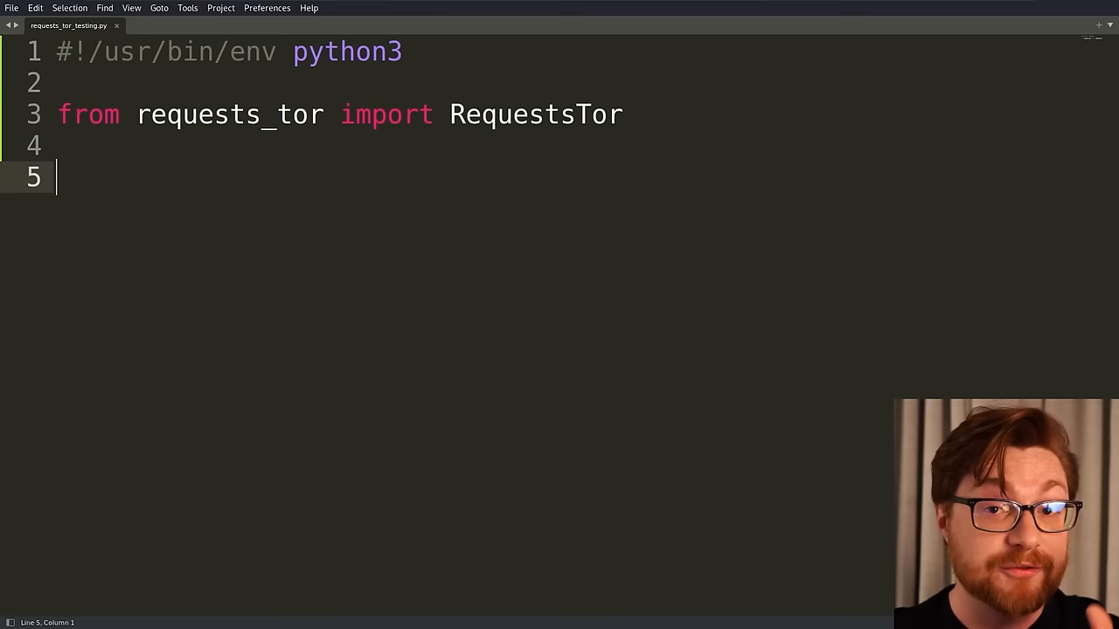
type("requests =")
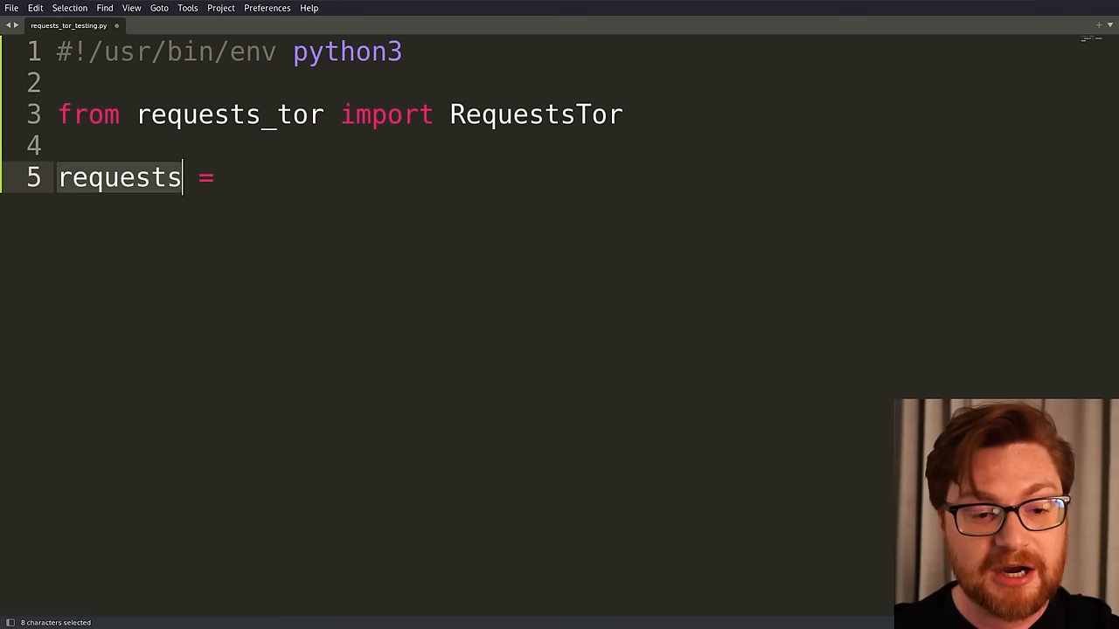
type("RequestsTor(")
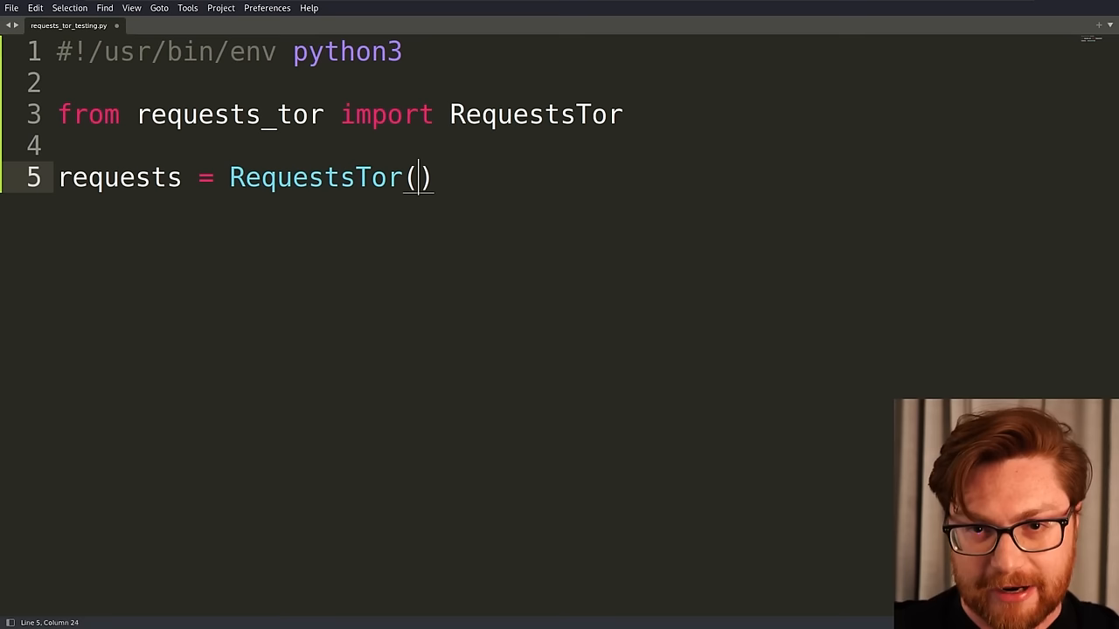
type("tor_ports=(9050")
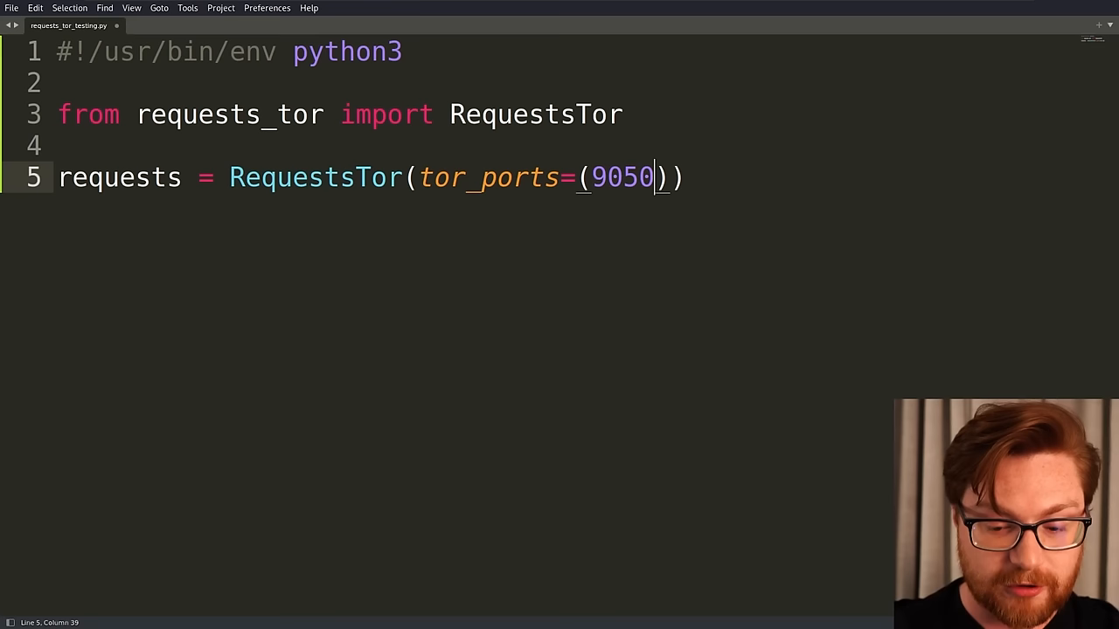
type(",")
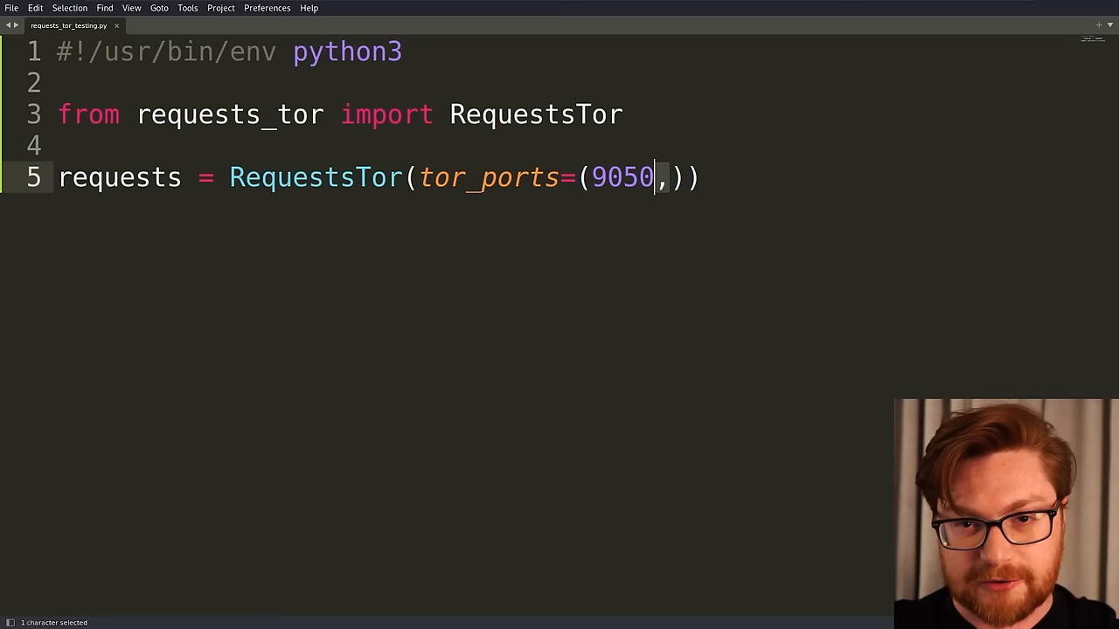
type(", tor_cports=9051")
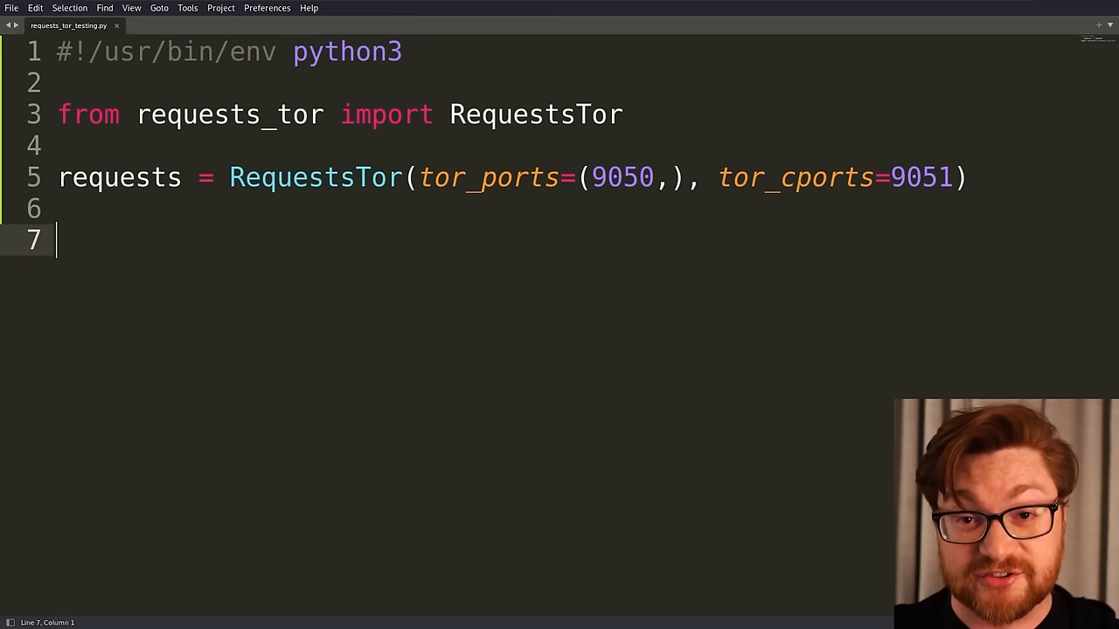
type("requests.")
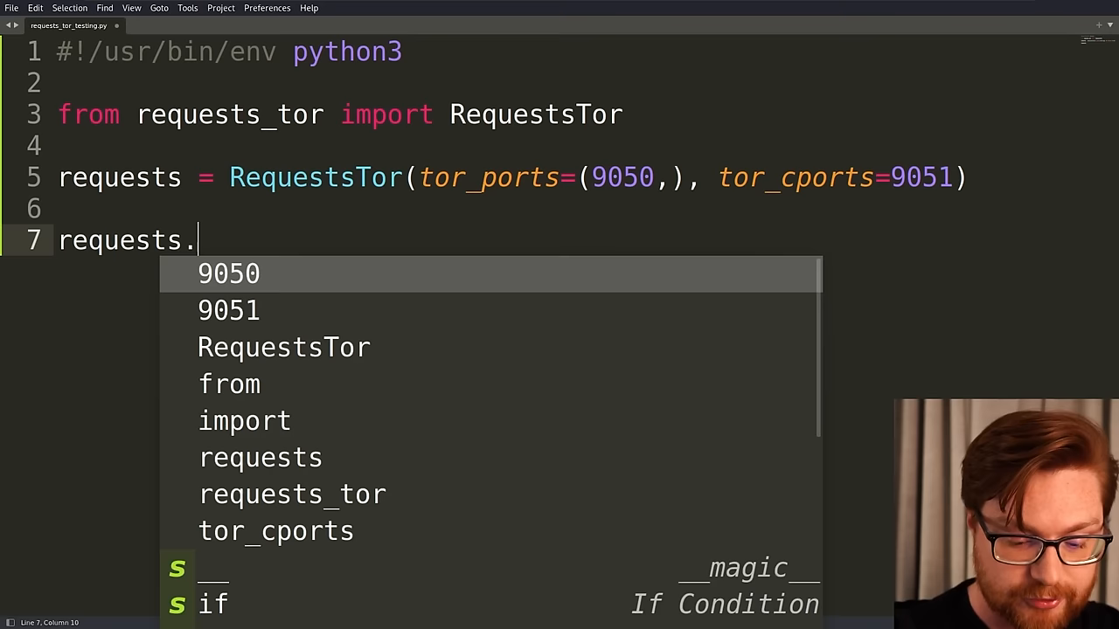
Step: Add the onion url, r = requests.get(url) and print(r.text) to the script
type("get(url)")
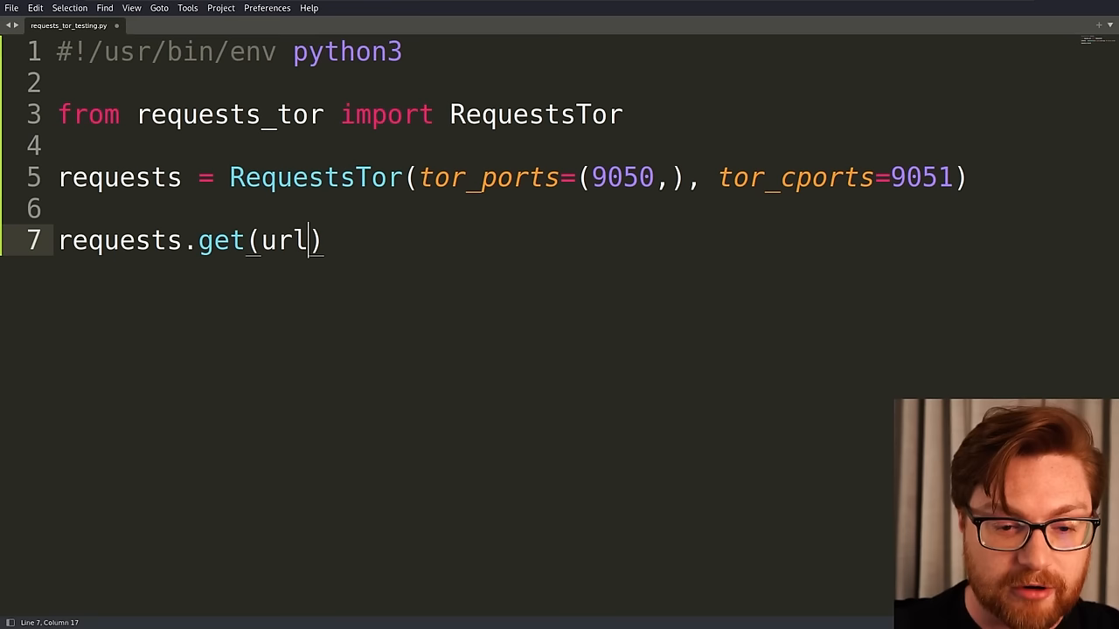
type("url = \"http://ransomwr3tsydeii4q43vazm7wofla5ujdajquitomtd47cxjtfgwyyd.onion/")
type("print(")
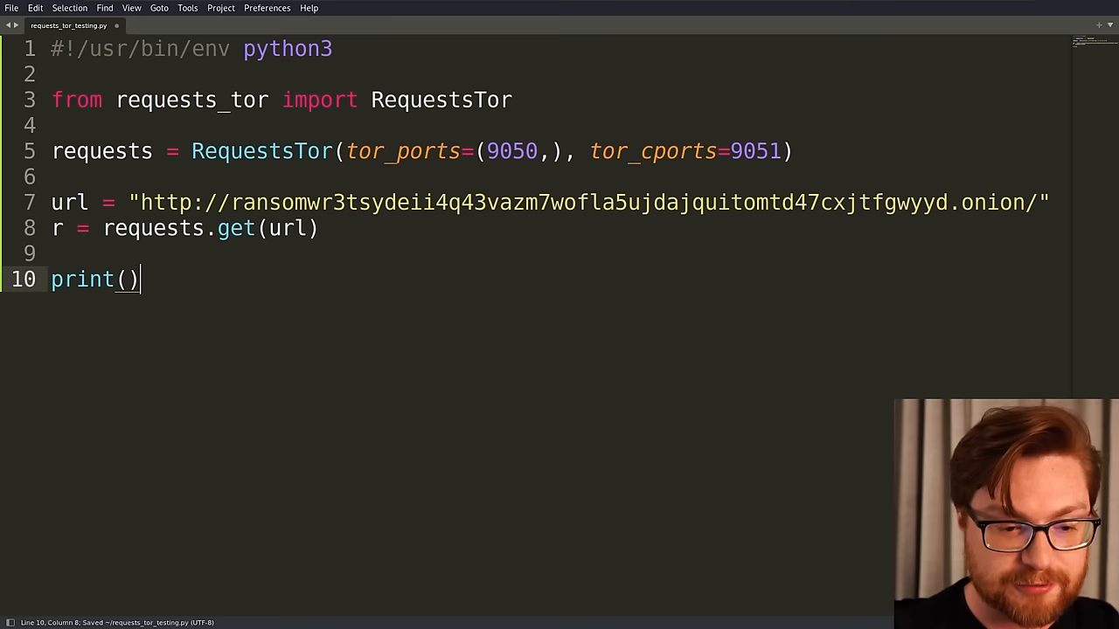
type("r.text")
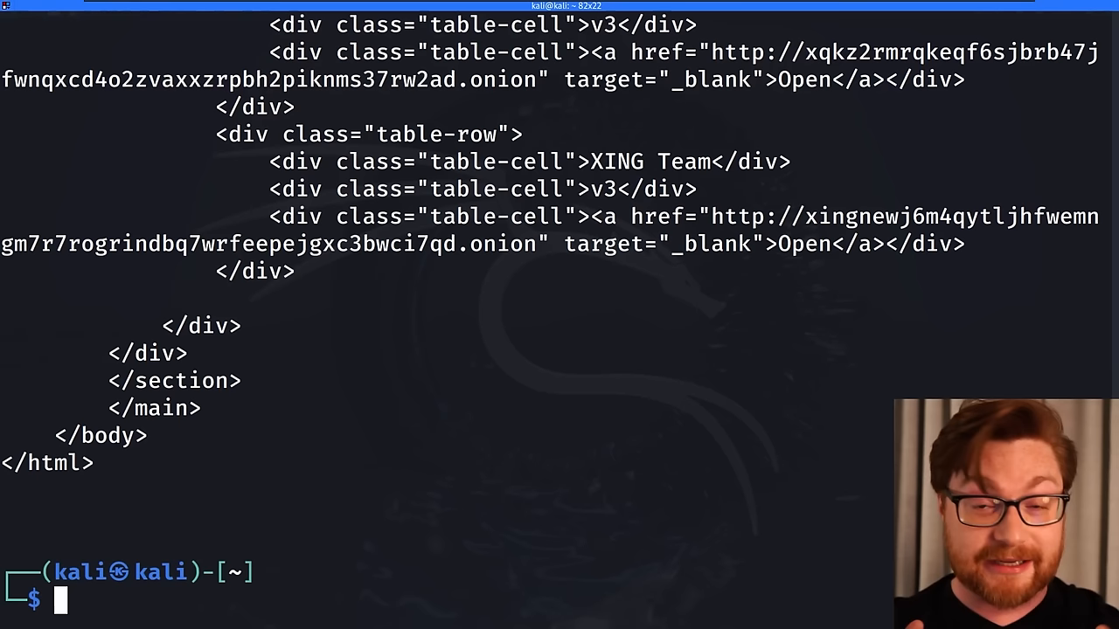
Step: Scroll up and down through the ransomware site HTML printed by the script
scroll("up", 3)
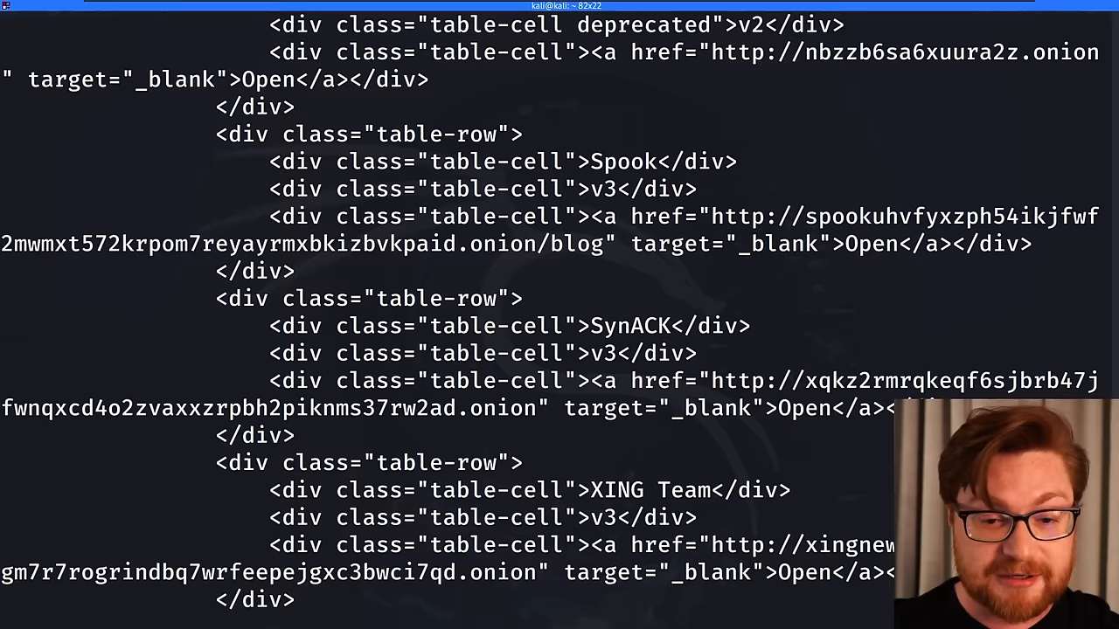
scroll("up", 3)
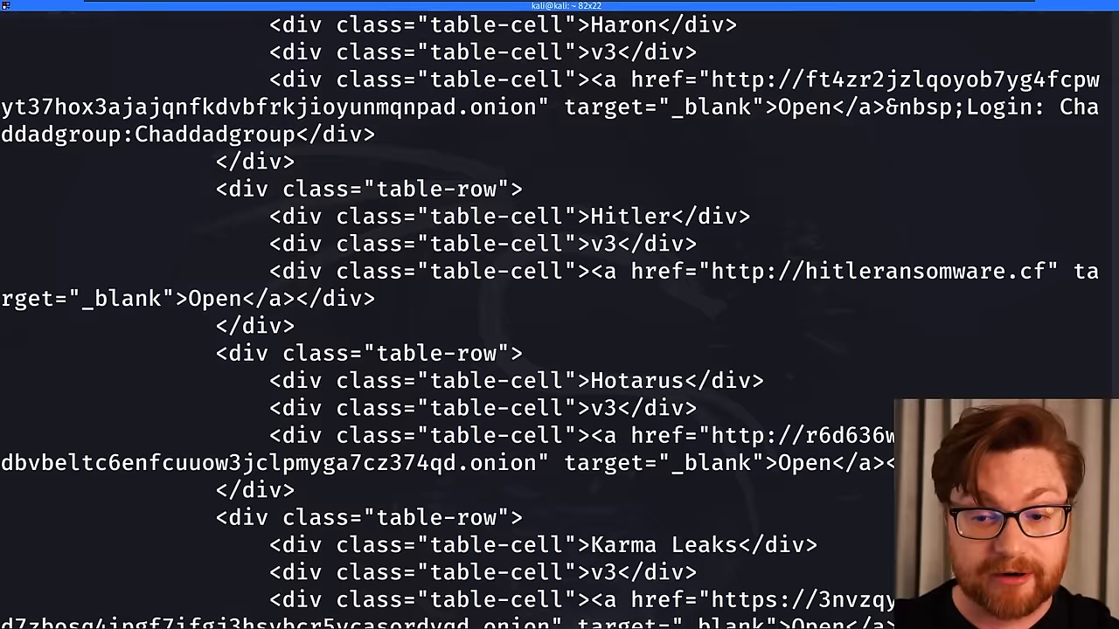
scroll("up", 3)
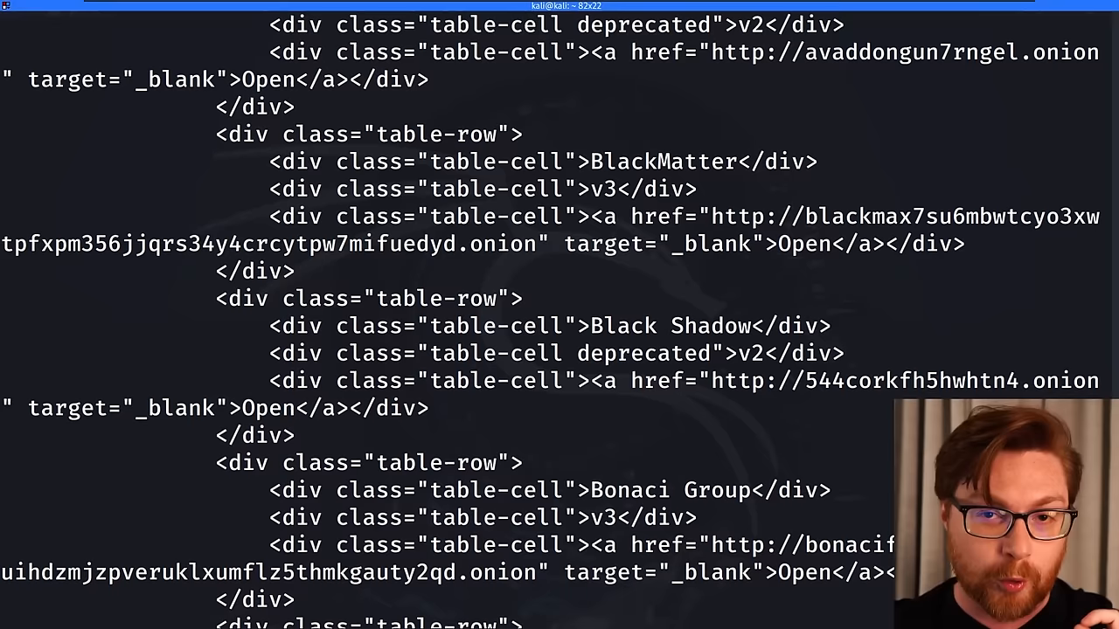
scroll("down", 3)
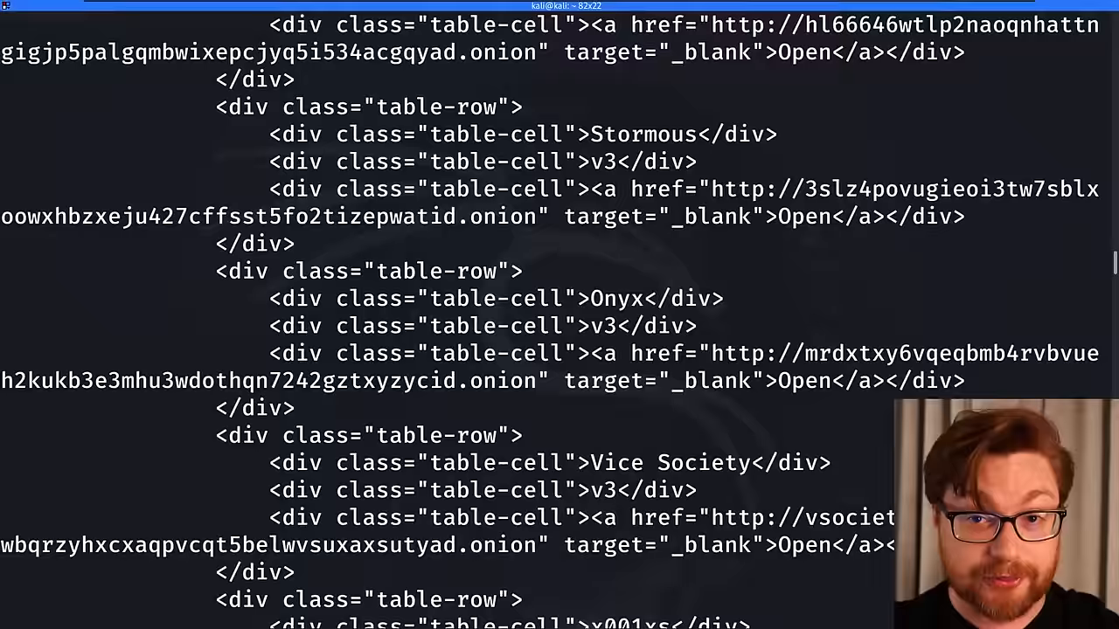
scroll("down", 3)
type("python3 requests_tor_testing.py")
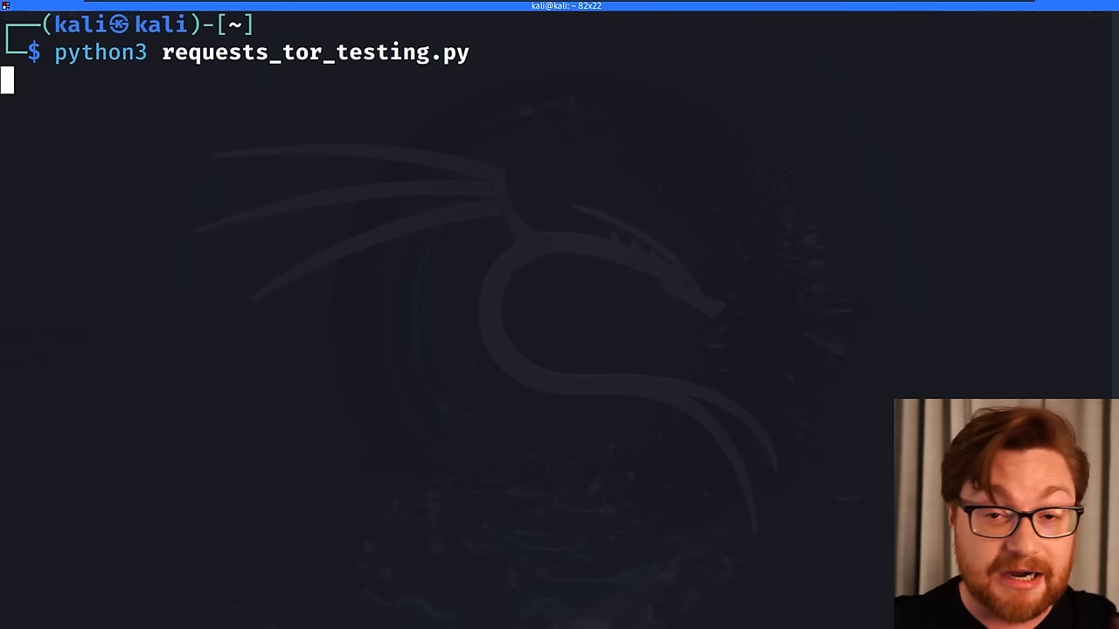
Step: Rerun the script and scroll to the 'THIS WEBSITE HAS BEEN SEIZED' page title
key("Return")
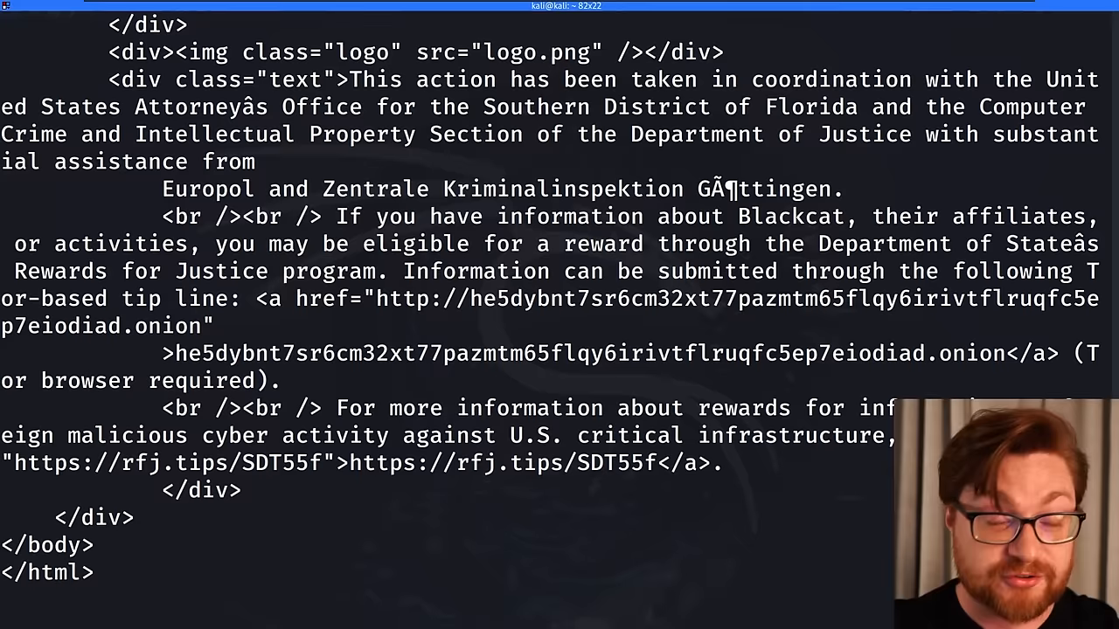
scroll("up", 3)
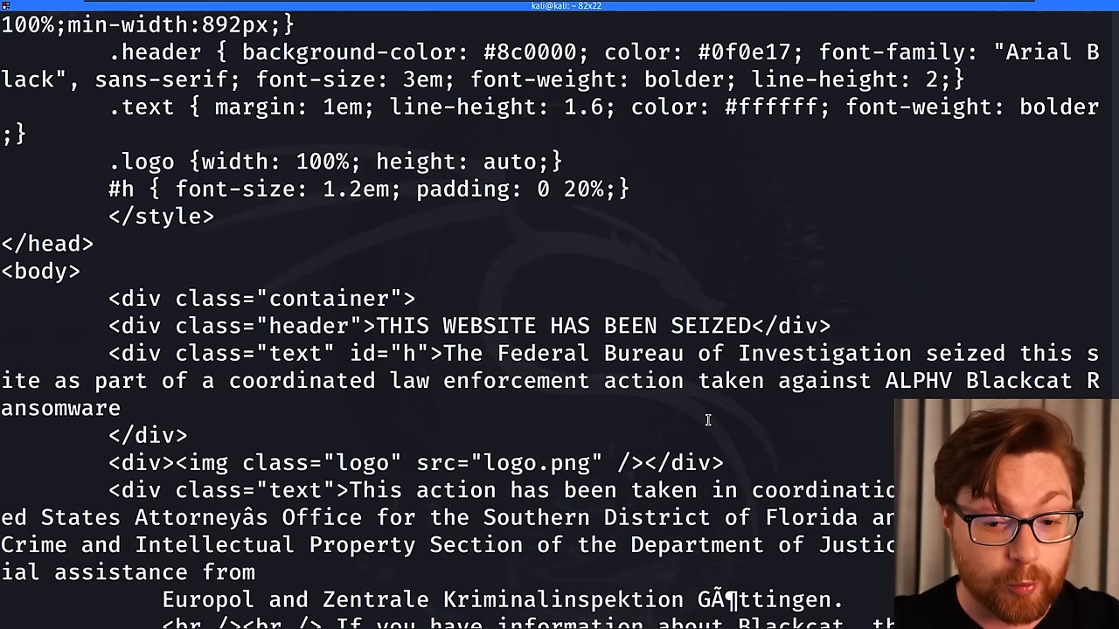
scroll("up", 3)
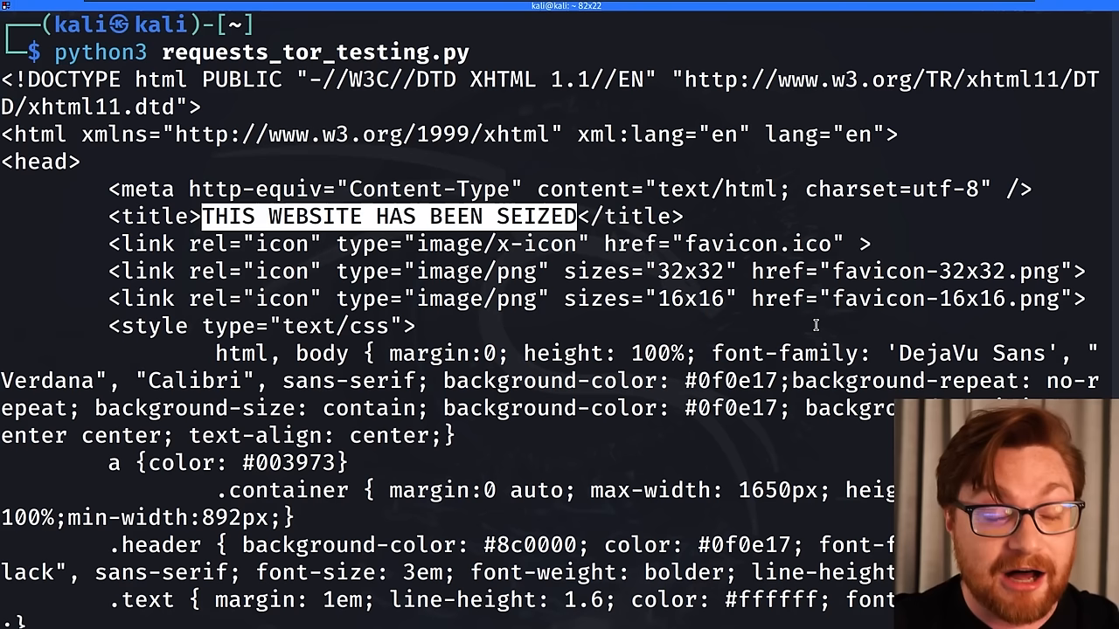
scroll("down", 3)
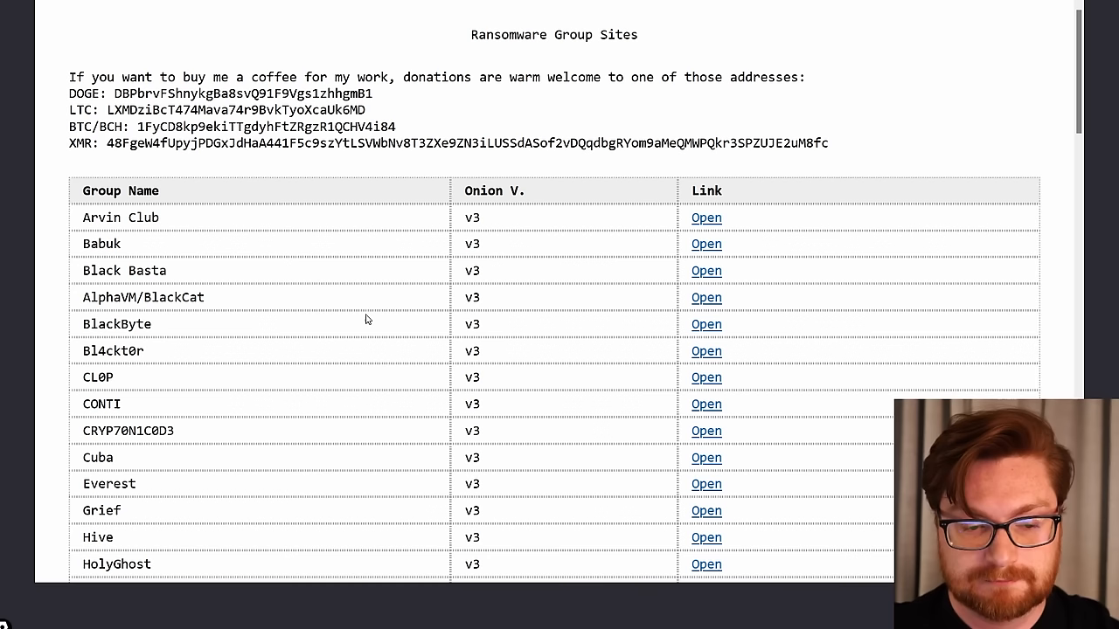
Step: Switch to the seized BlackCat tab in Tor Browser and scroll its seizure notice
left_click(705, 298)
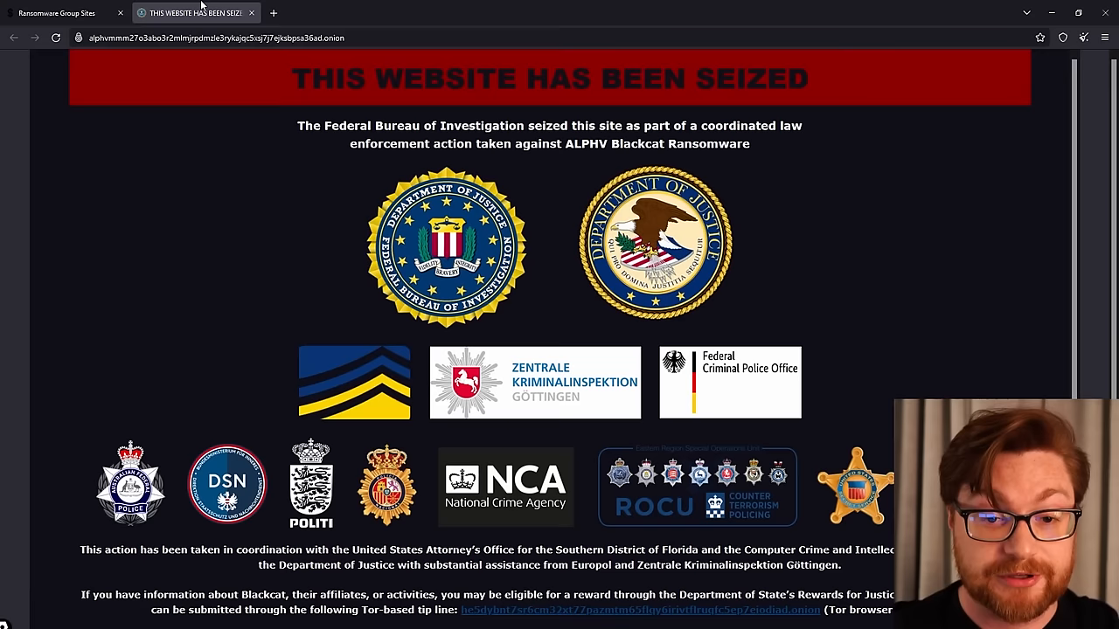
scroll("down", 3)
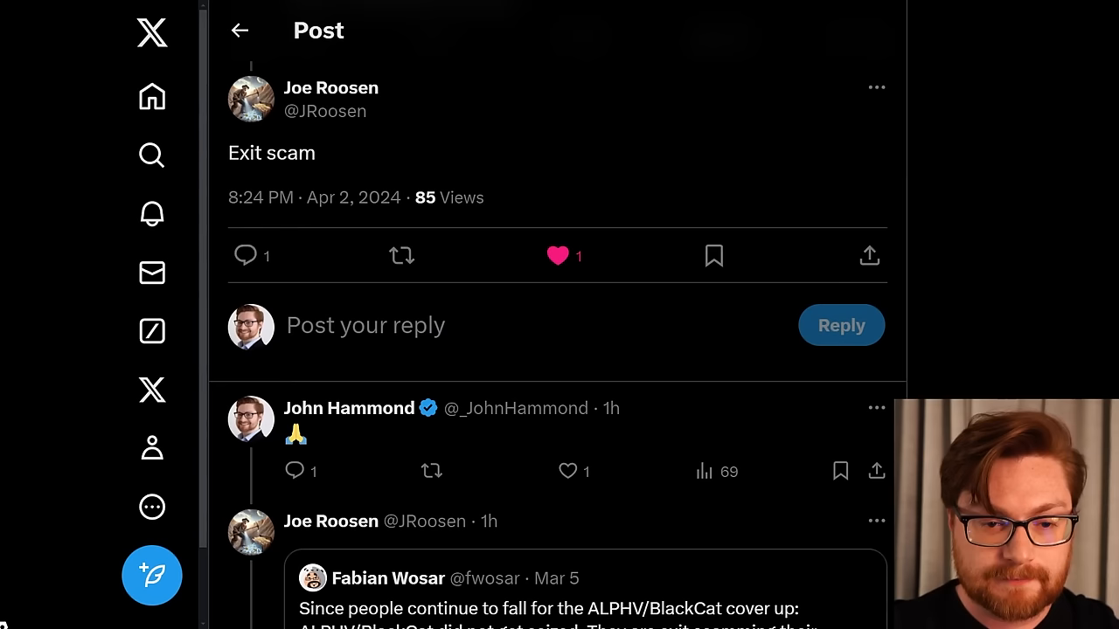
Step: Scroll the X thread and enlarge the code screenshot in Fabian Wosar's quoted post
scroll("down", 3)
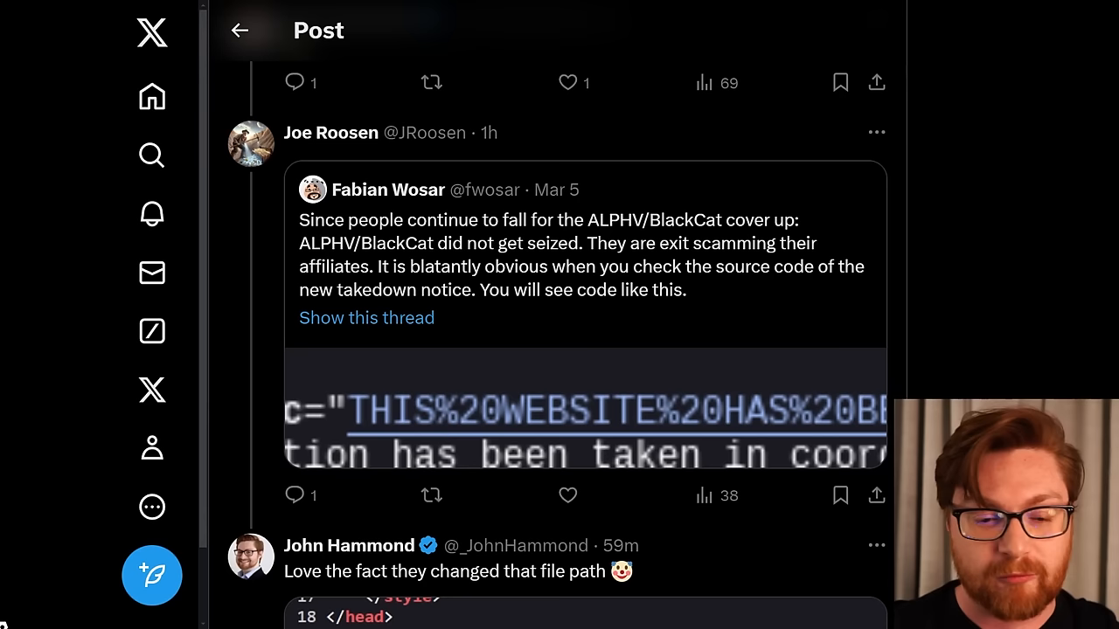
left_click(585, 420)
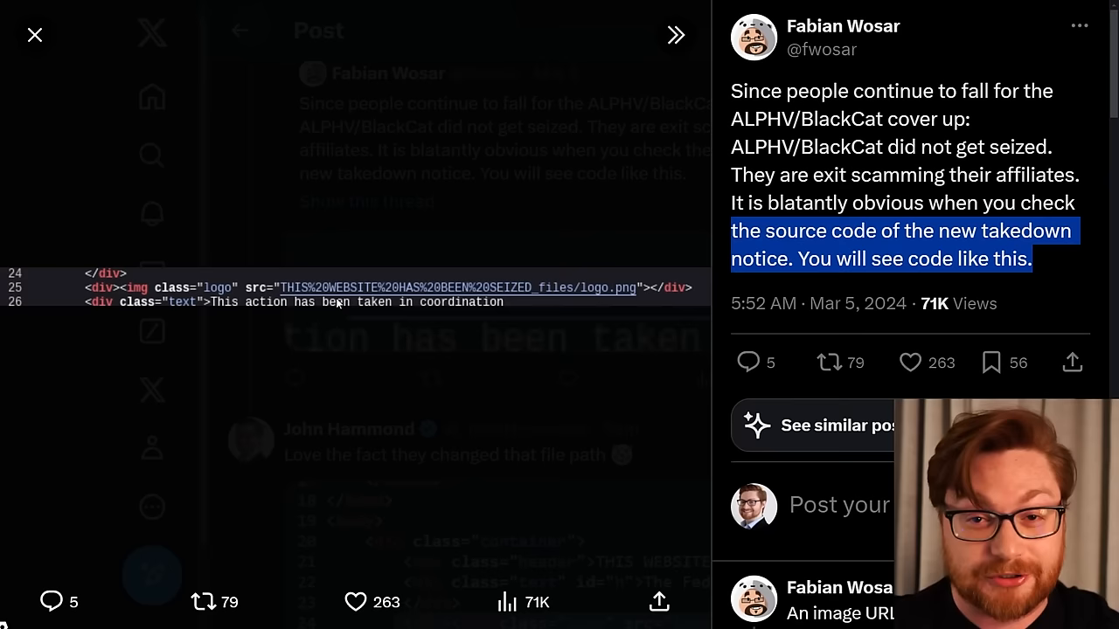
scroll("down", 3)
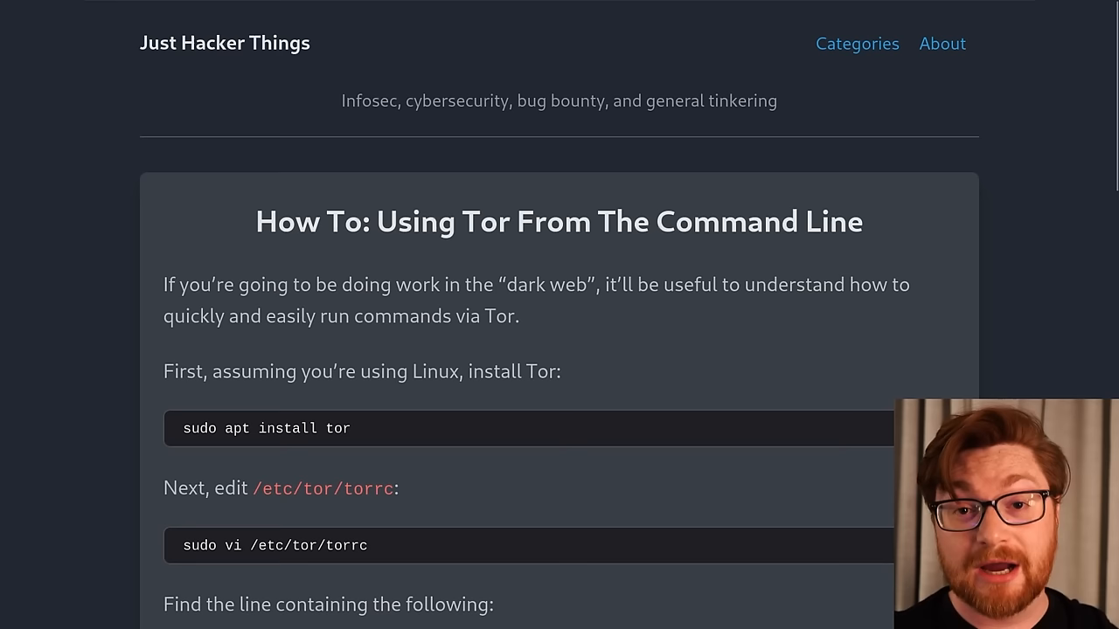
Step: Scroll the Tor command-line article down to its torrc configuration steps
scroll("down", 3)
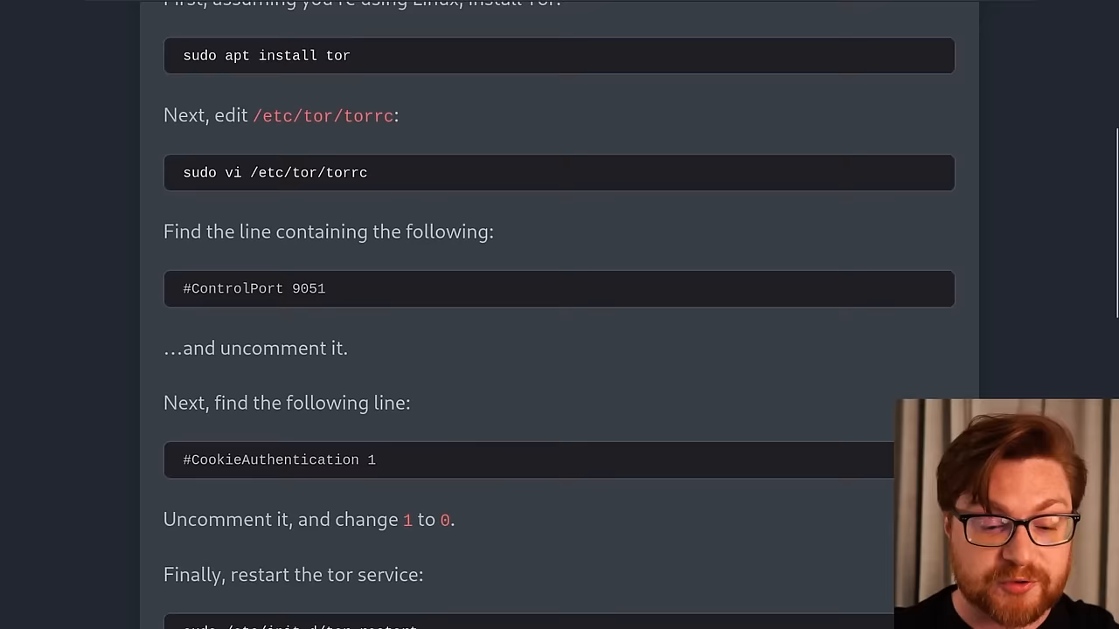
scroll("down", 3)
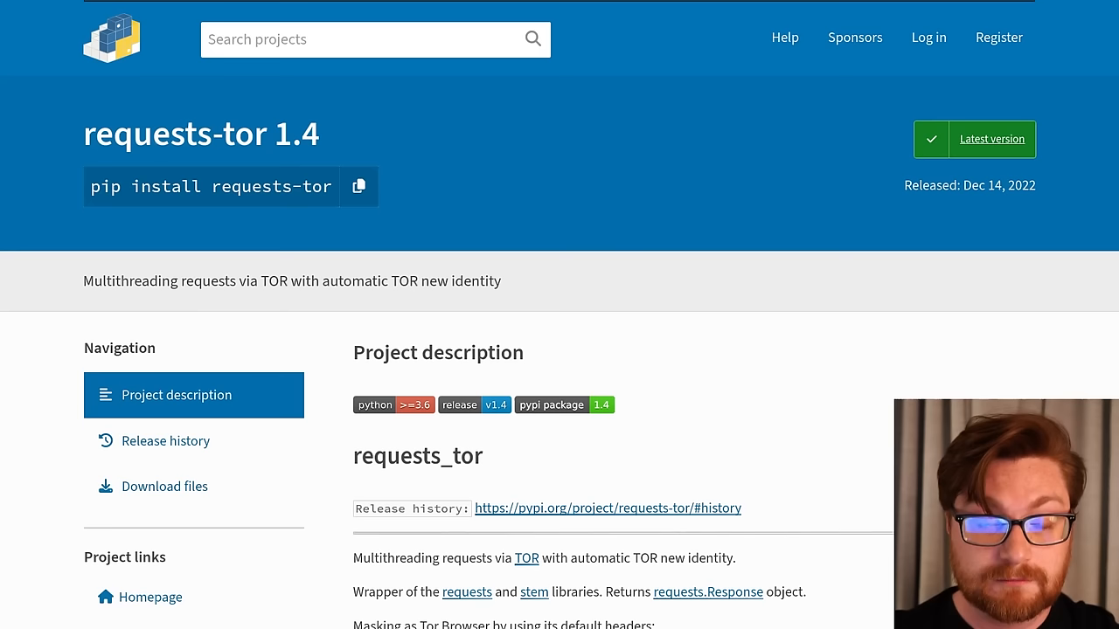
Step: Scroll the requests-tor 1.4 PyPI page down to the Advanced usage section
scroll("down", 3)
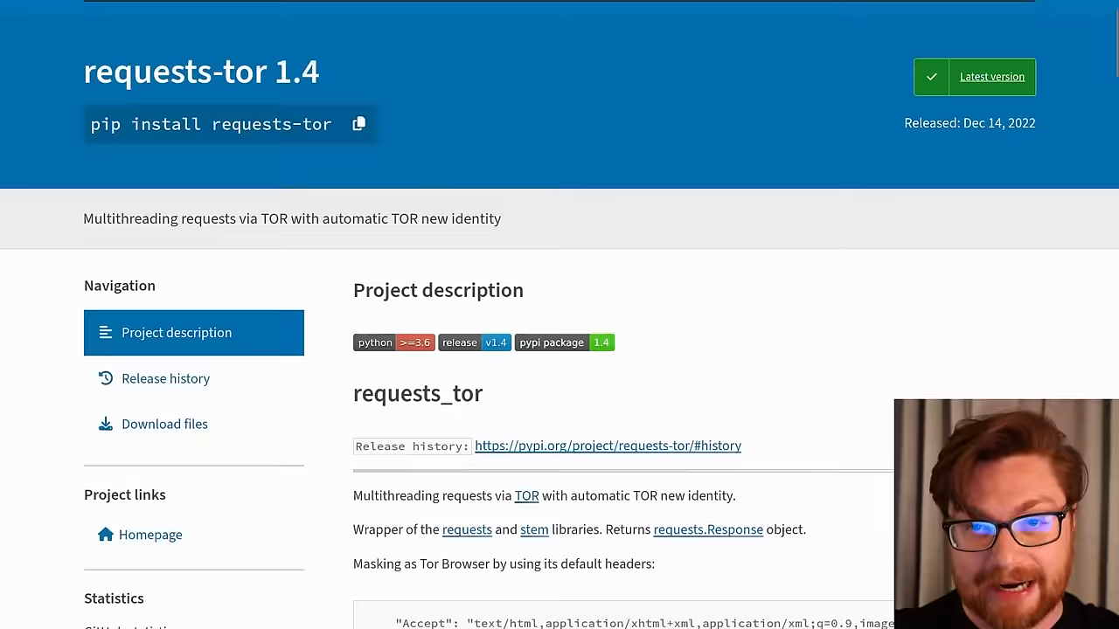
scroll("down", 3)
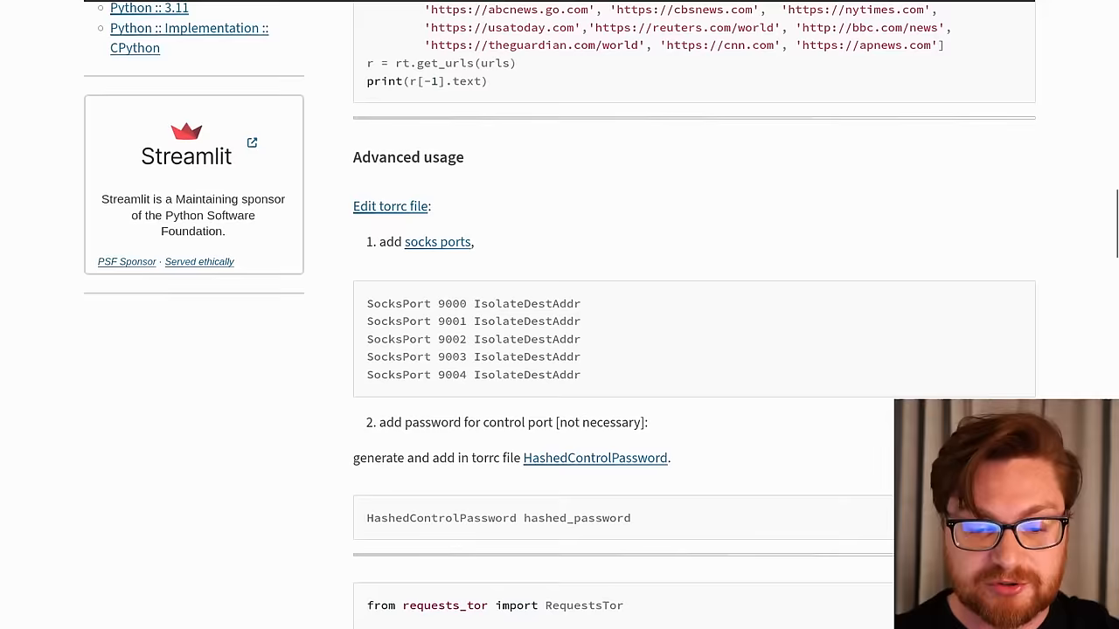
scroll("down", 3)
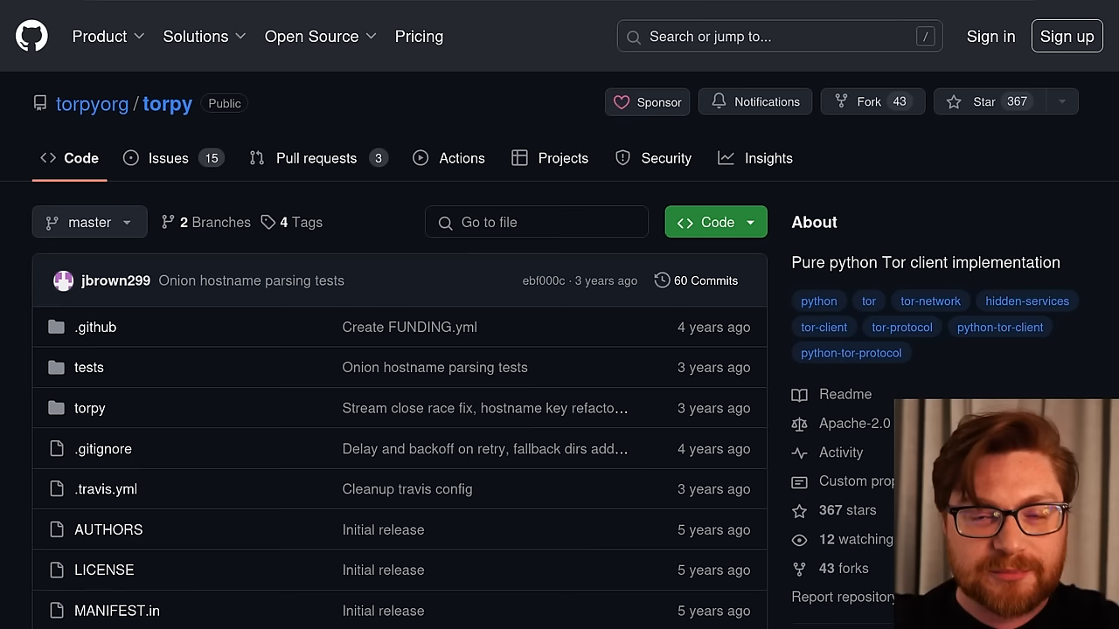
Step: Scroll through the erdiaker/torrequest README down to its installation and examples sections
scroll("down", 3)
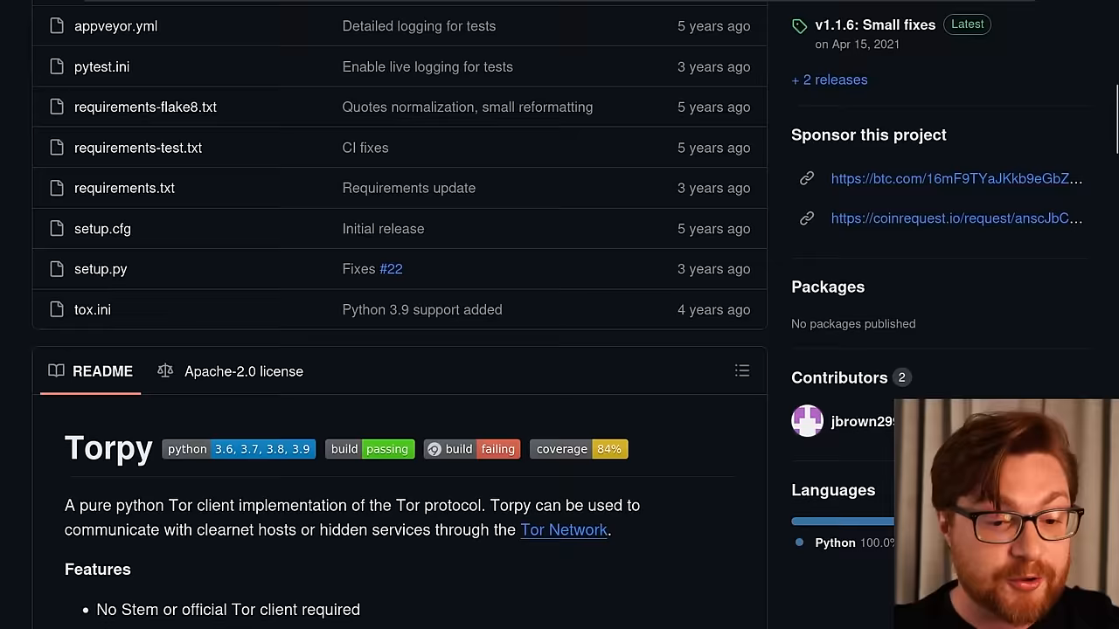
scroll("down", 3)
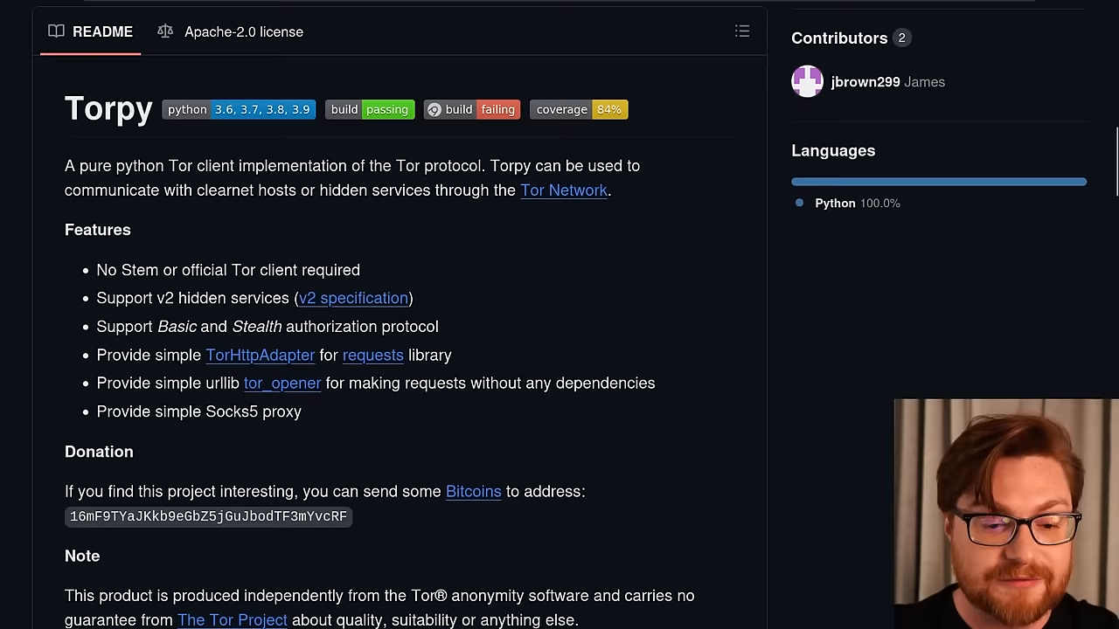
scroll("down", 3)
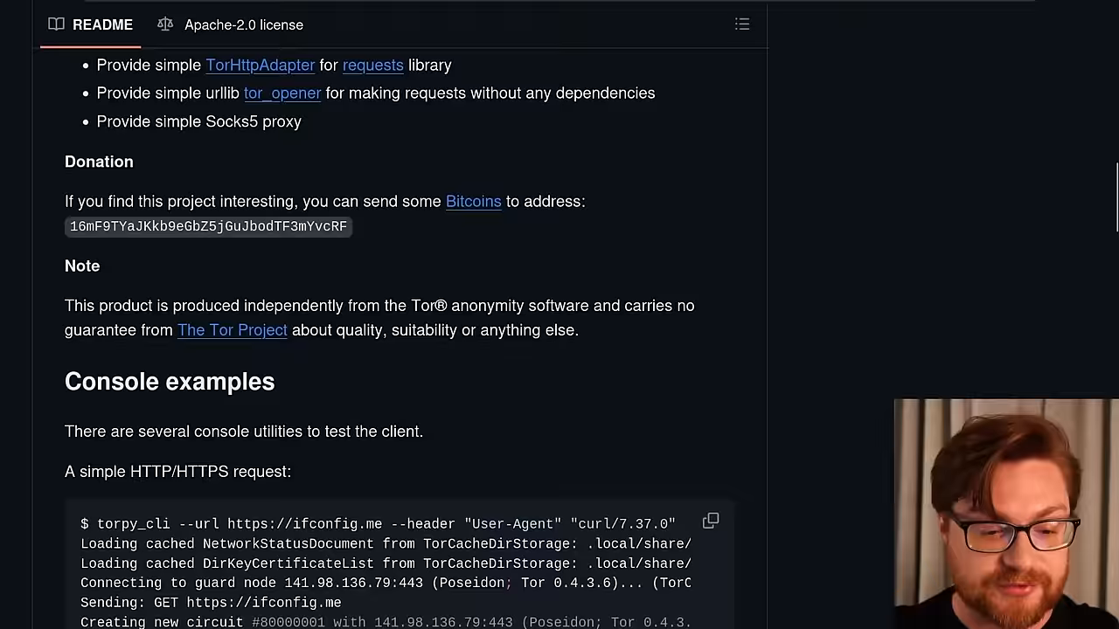
scroll("down", 3)
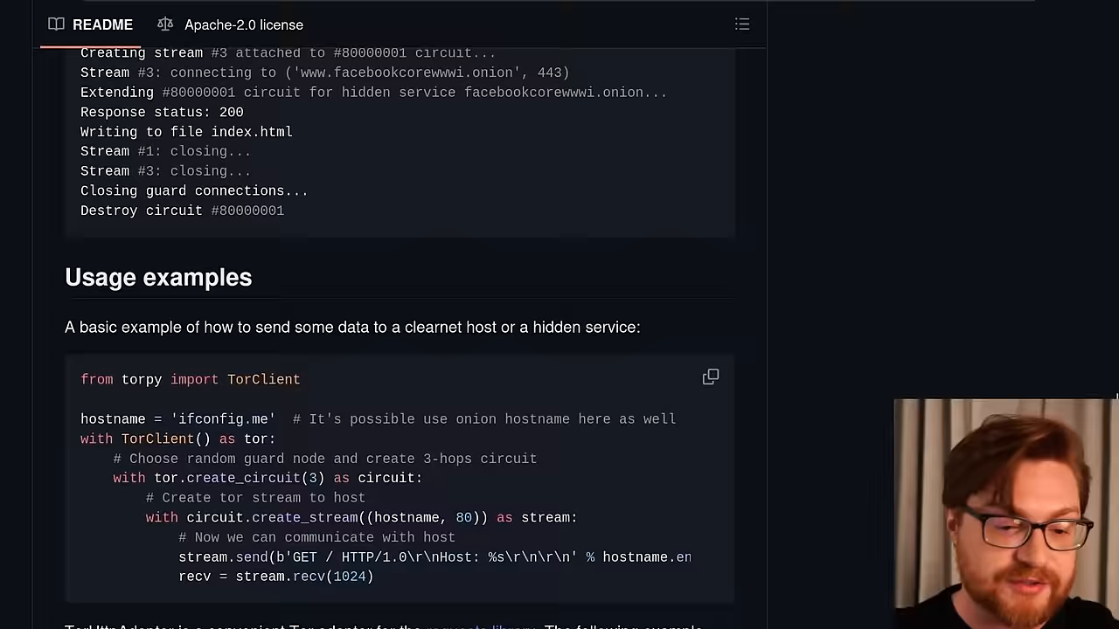
scroll("up", 3)
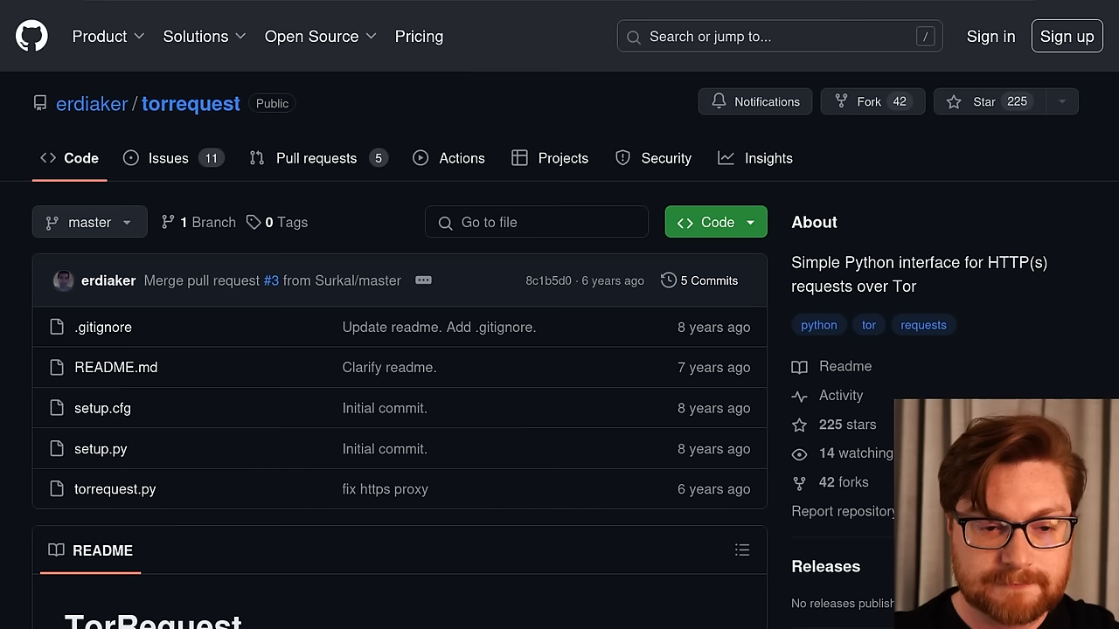
scroll("down", 3)
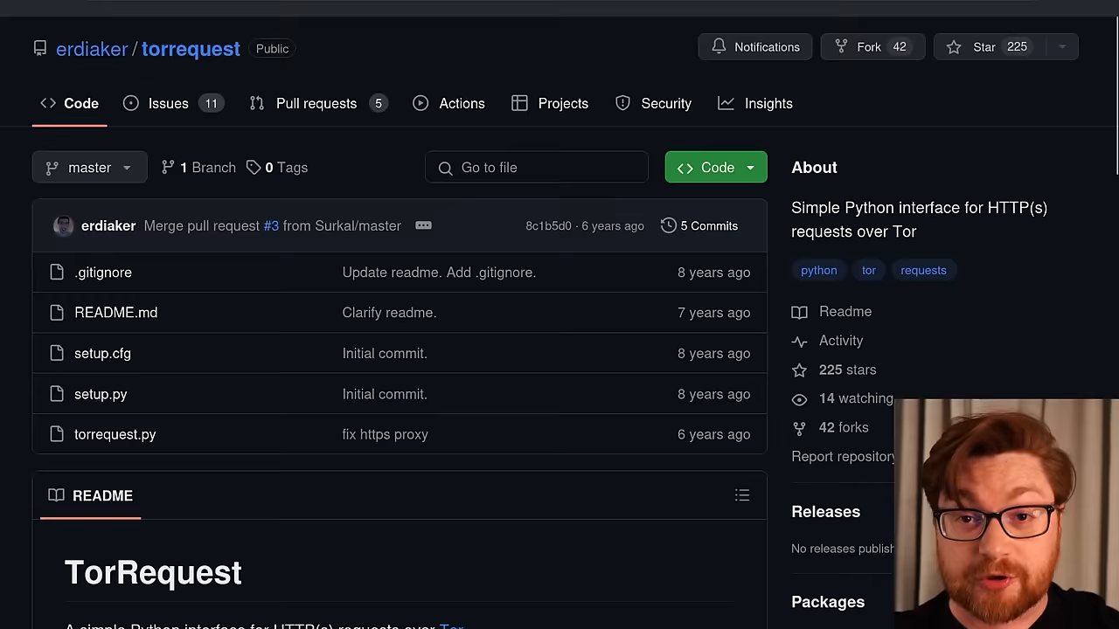
scroll("down", 3)
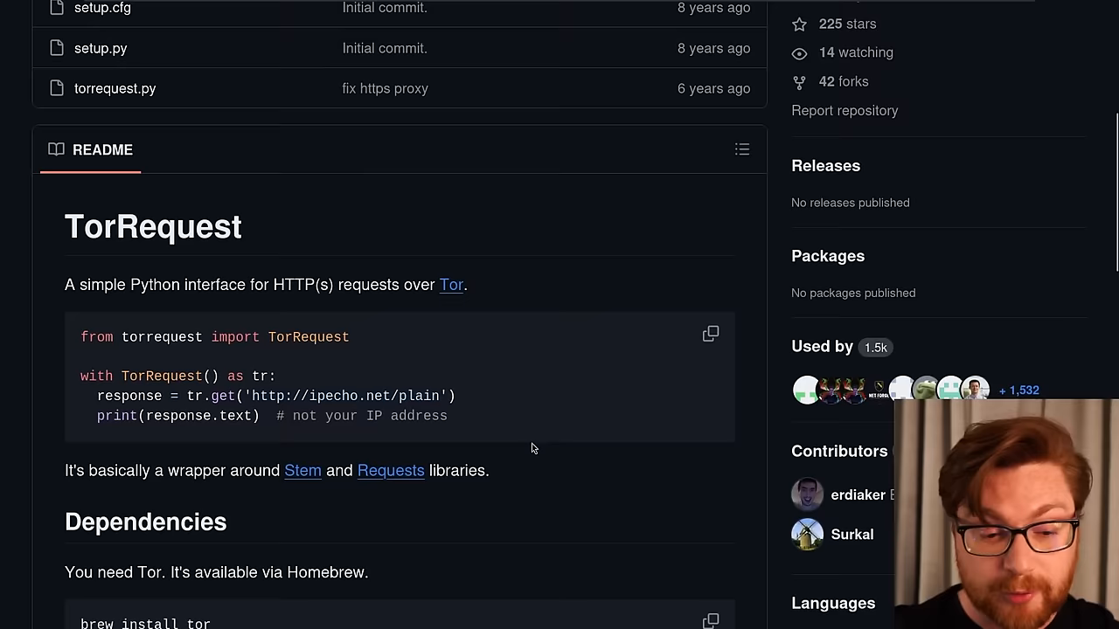
scroll("down", 3)
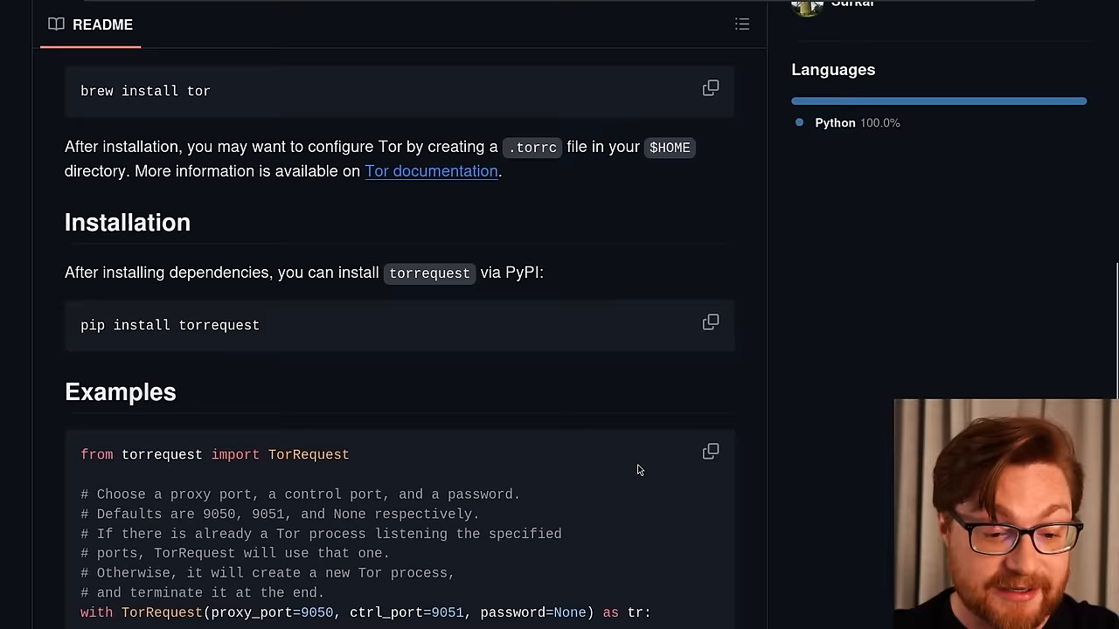
scroll("down", 3)
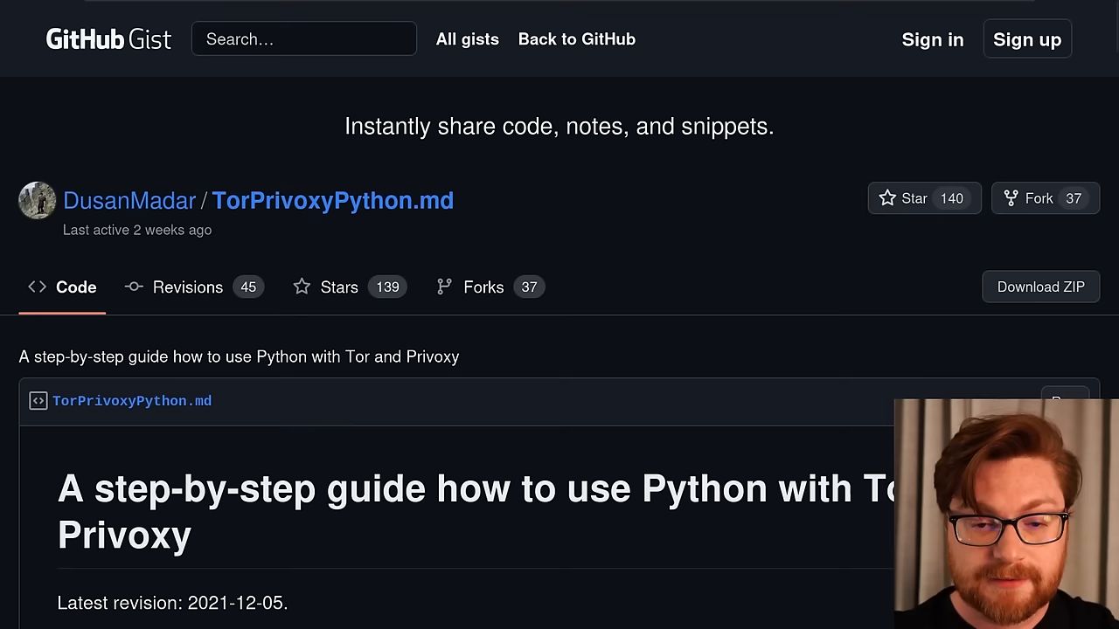
Step: Scroll through the early setup steps of the TorPrivoxyPython.md gist
scroll("down", 3)
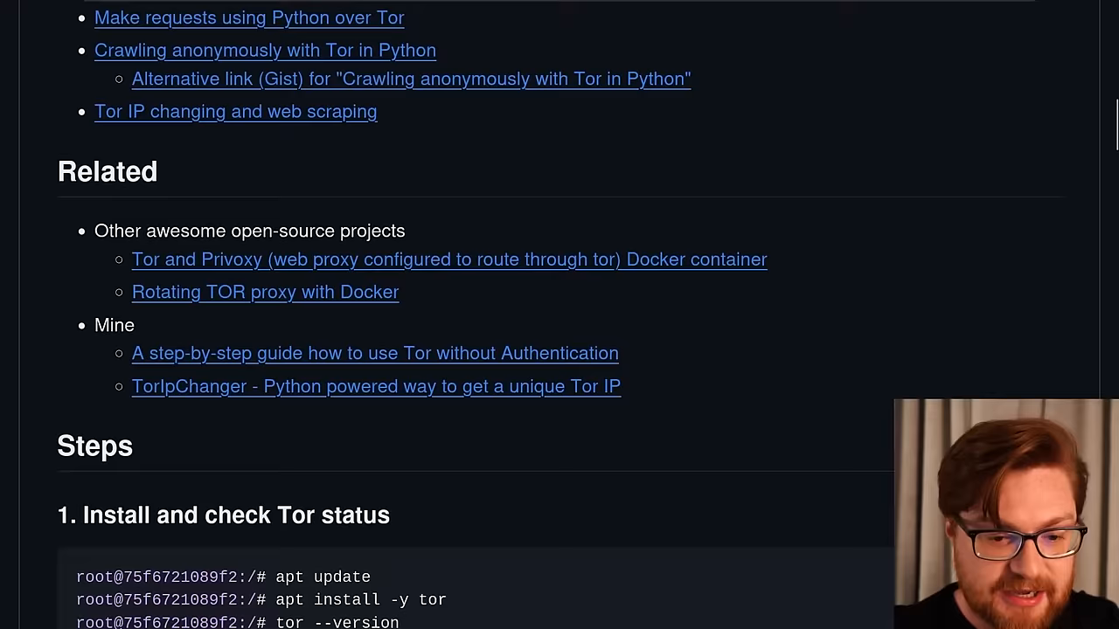
scroll("down", 3)
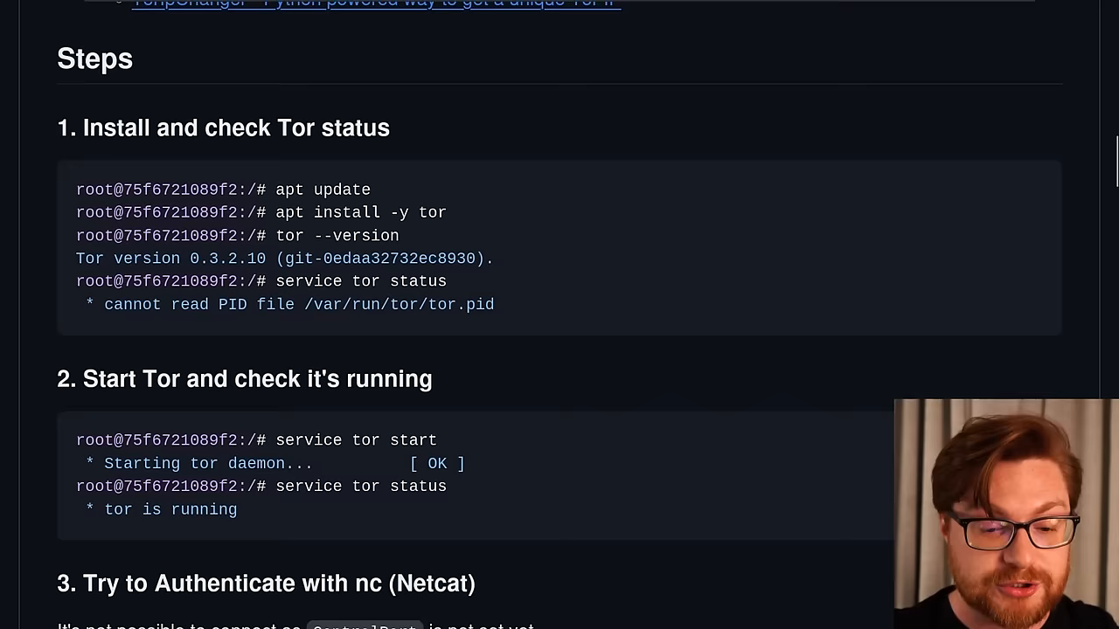
scroll("down", 3)
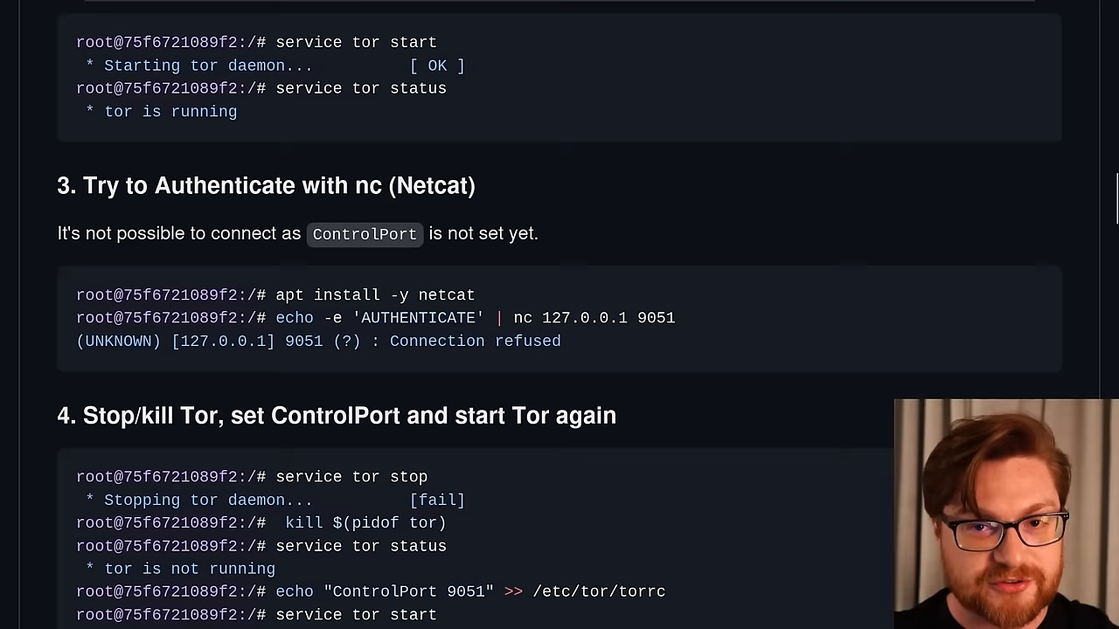
scroll("down", 3)
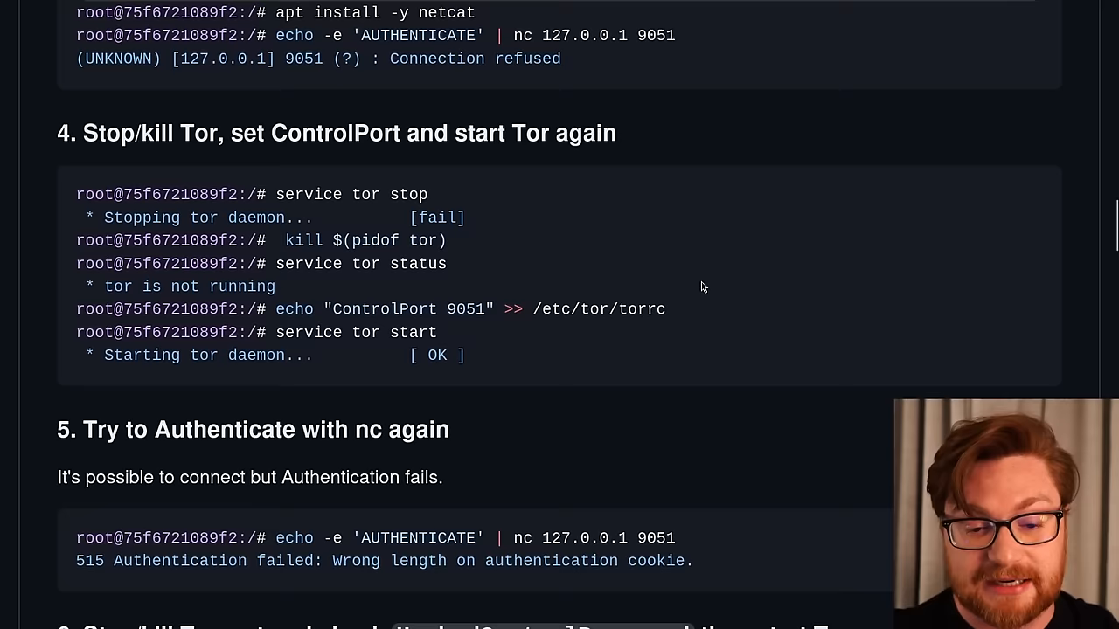
scroll("down", 3)
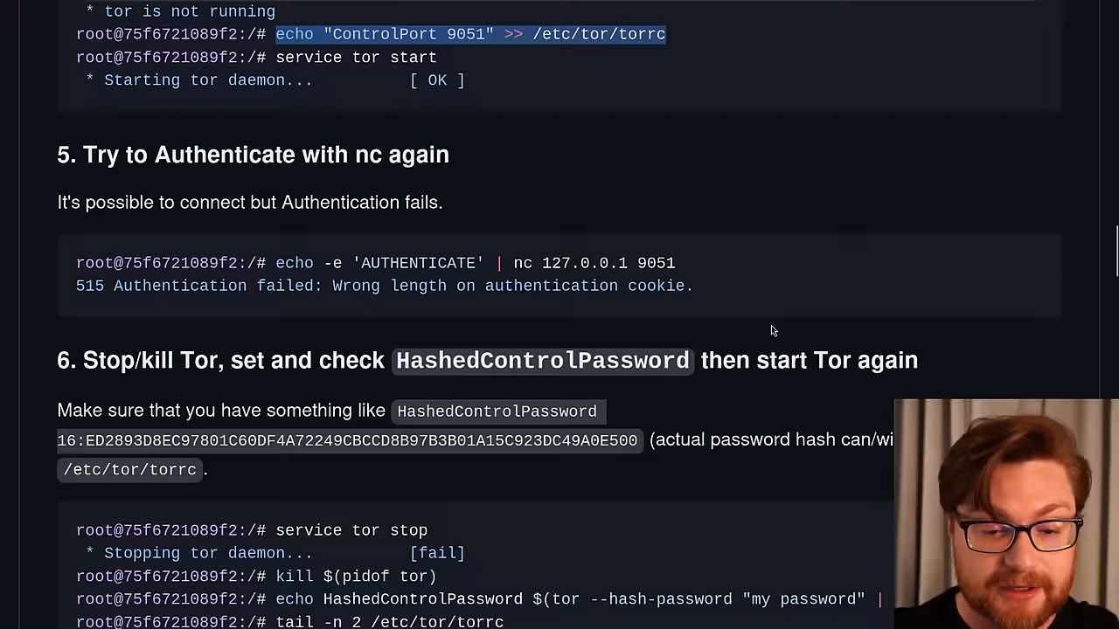
scroll("down", 3)
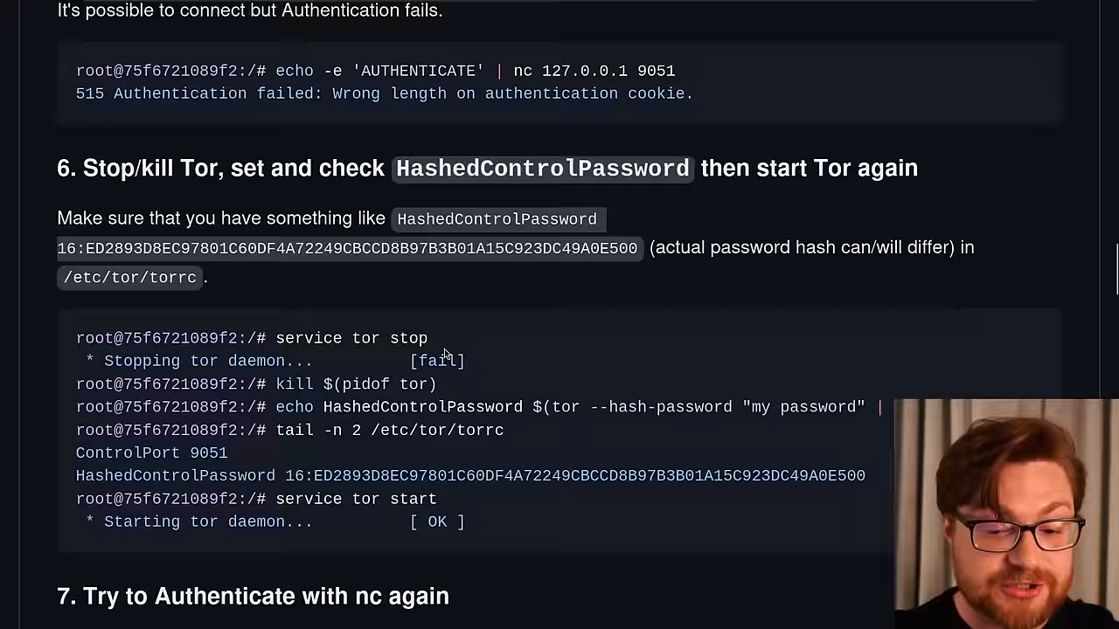
scroll("down", 3)
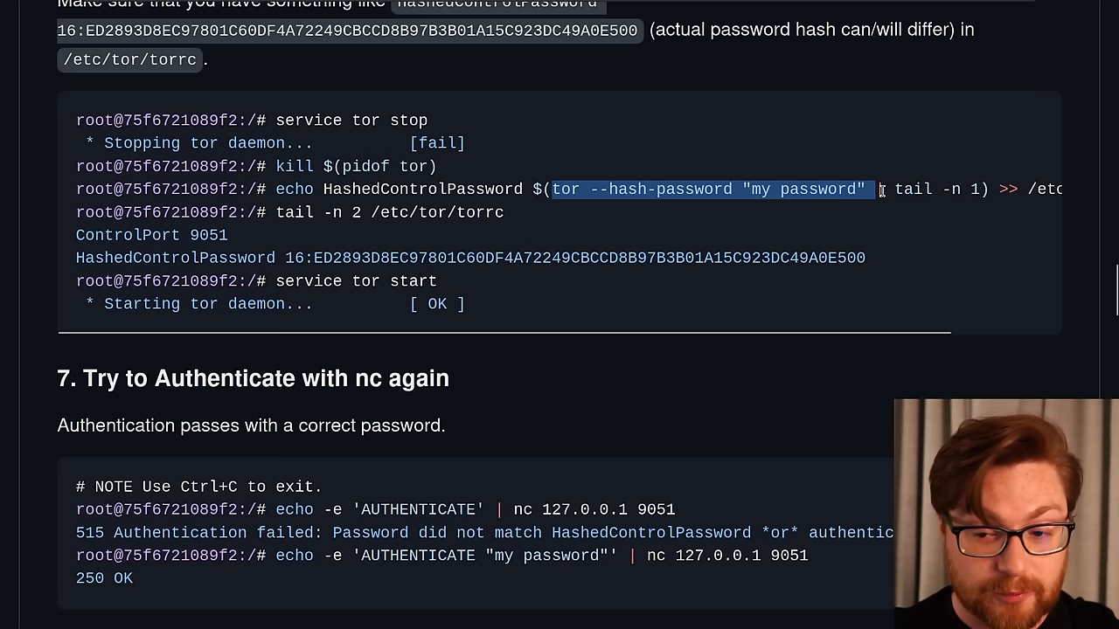
Step: Continue scrolling the gist down to the final bonus TorIpChanger step
scroll("down", 3)
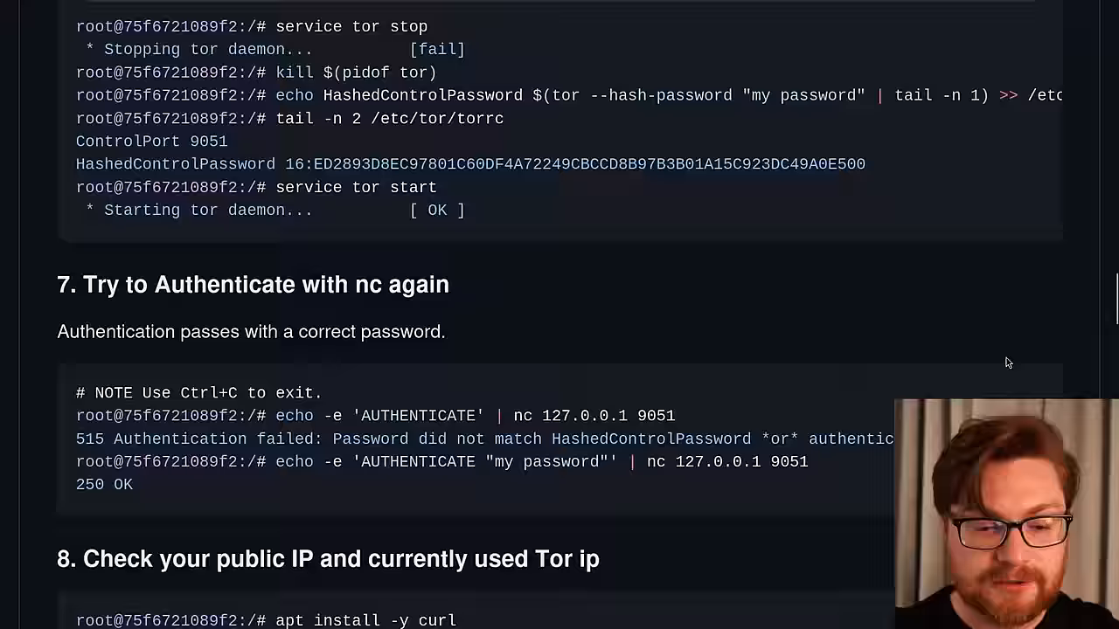
scroll("down", 3)
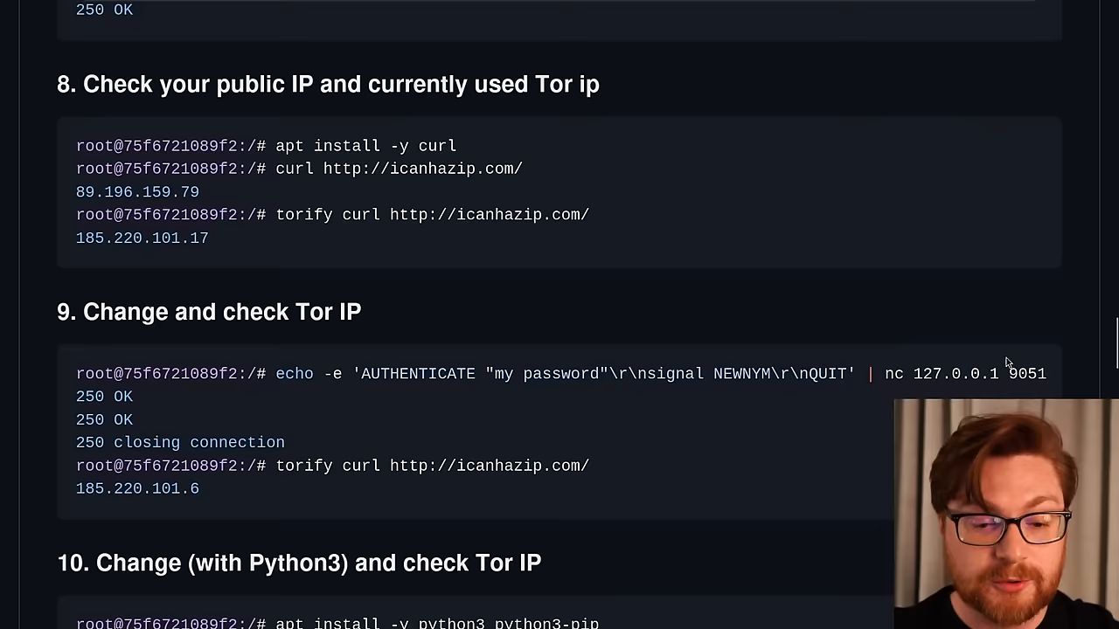
scroll("down", 3)
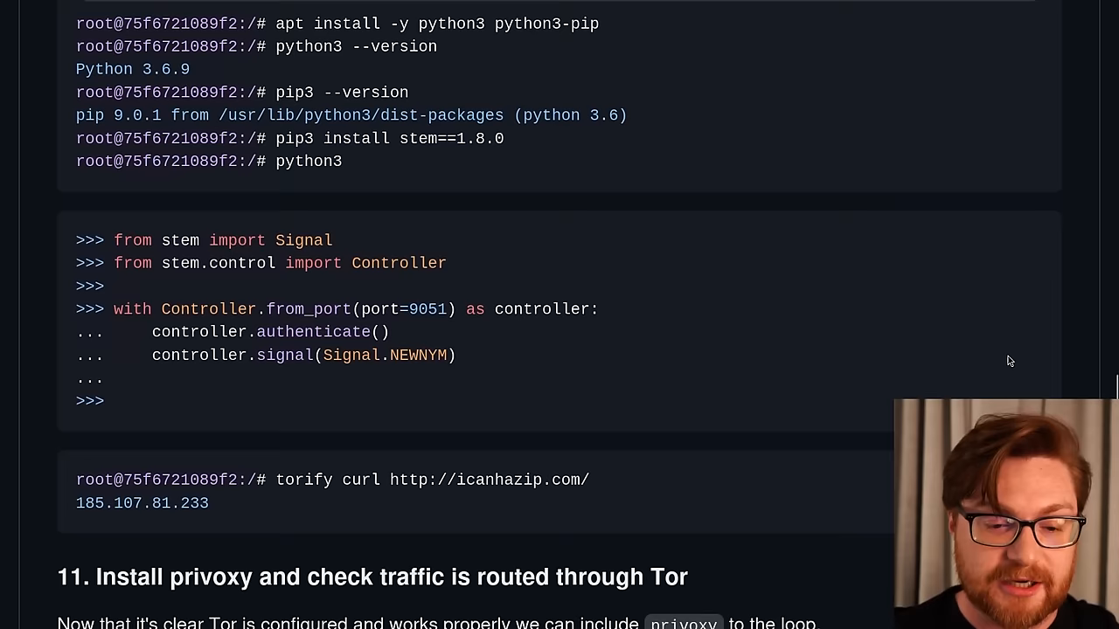
scroll("down", 3)
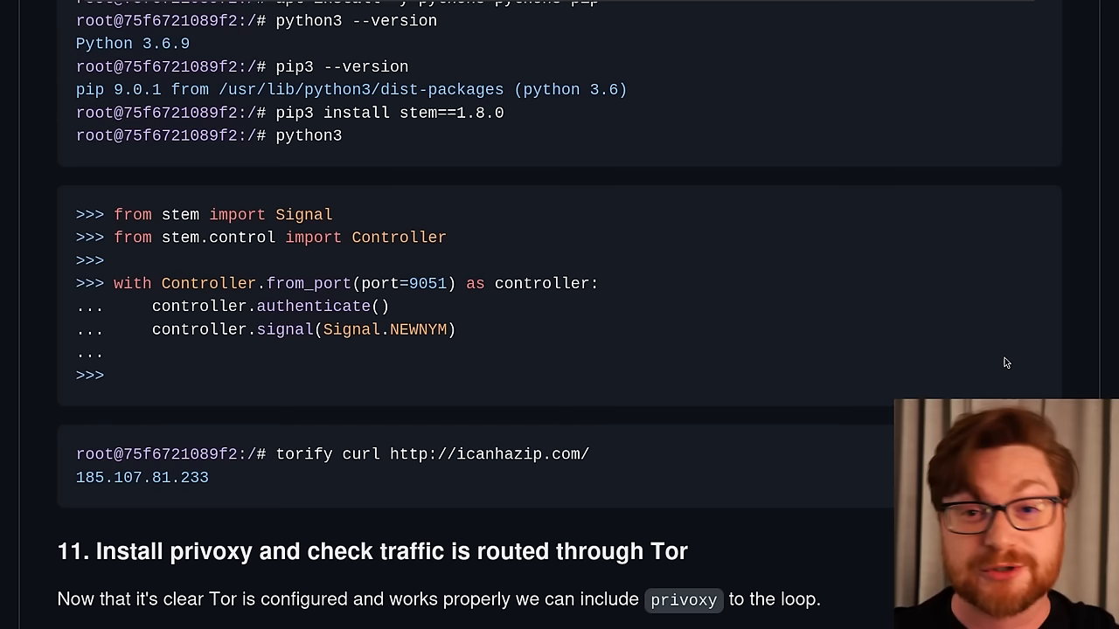
scroll("down", 3)
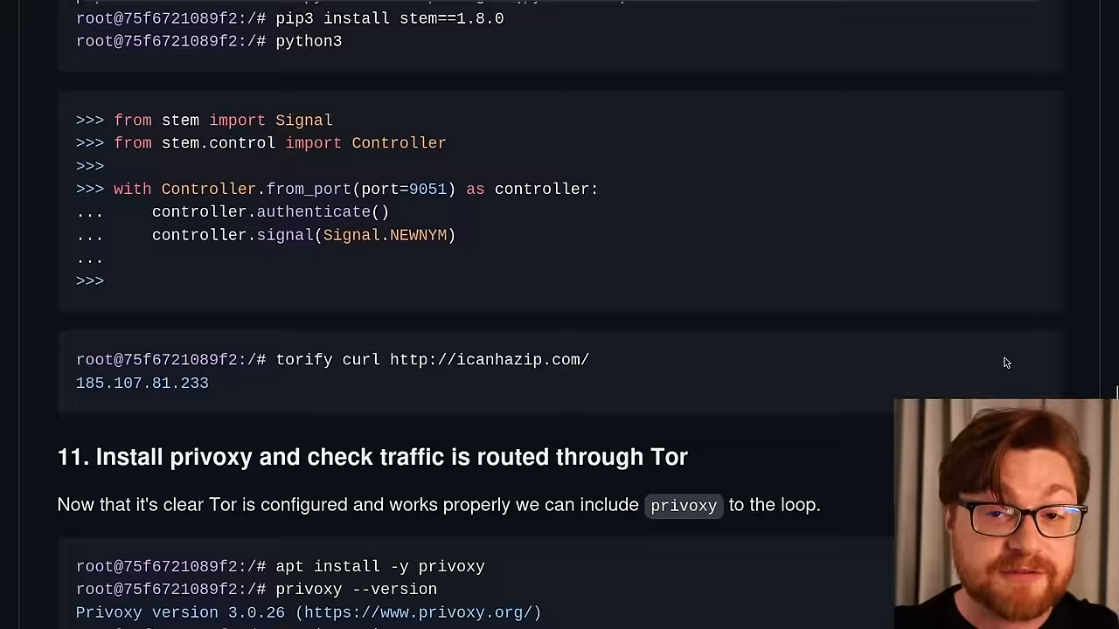
scroll("down", 3)
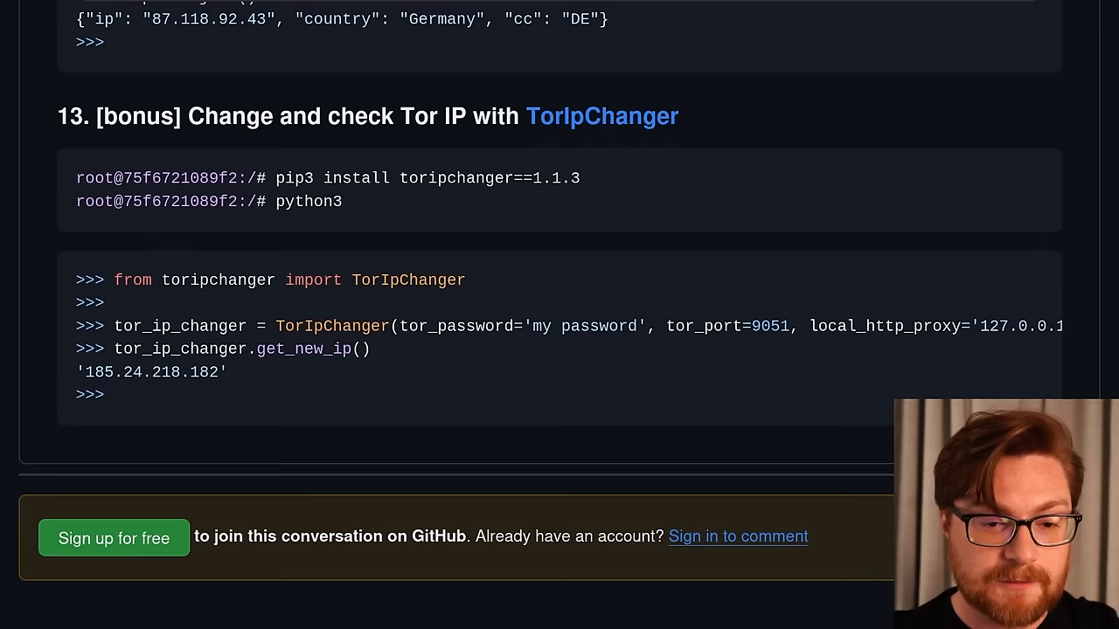
double_click(408, 280)
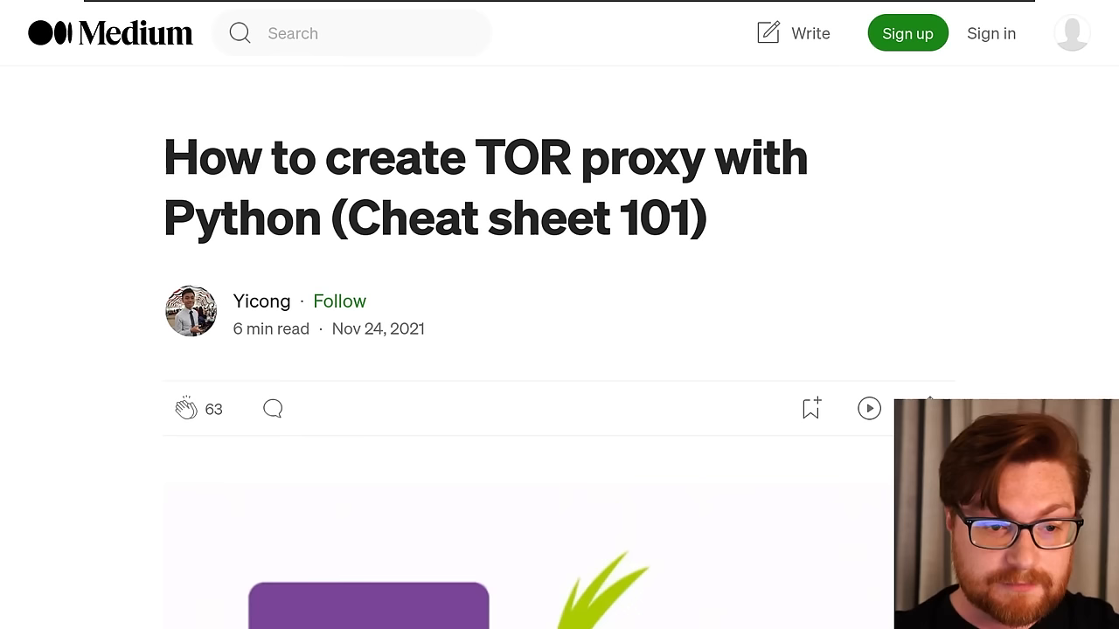
Step: Scroll the Medium TOR proxy cheat sheet past the onion-routing diagram and requests check to Intermediate Setup
scroll("down", 3)
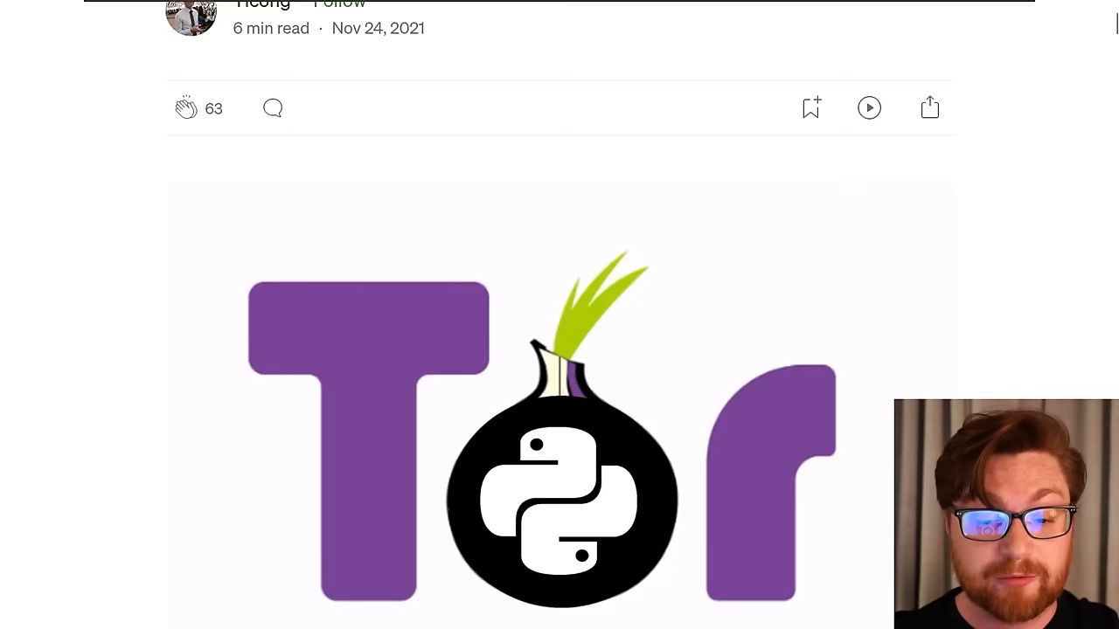
scroll("down", 3)
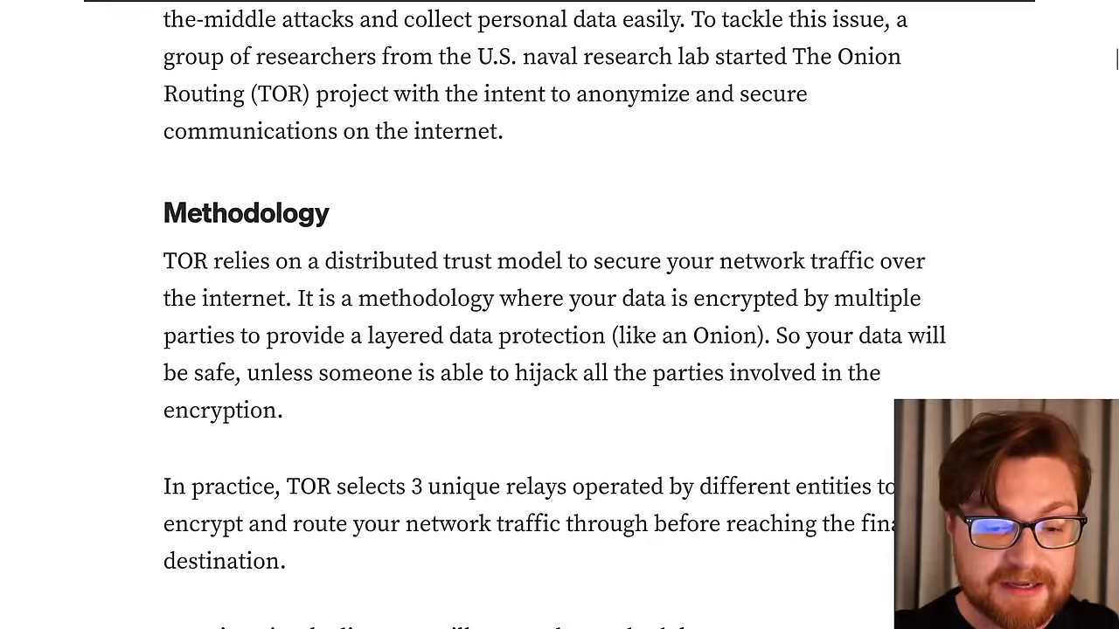
scroll("down", 3)
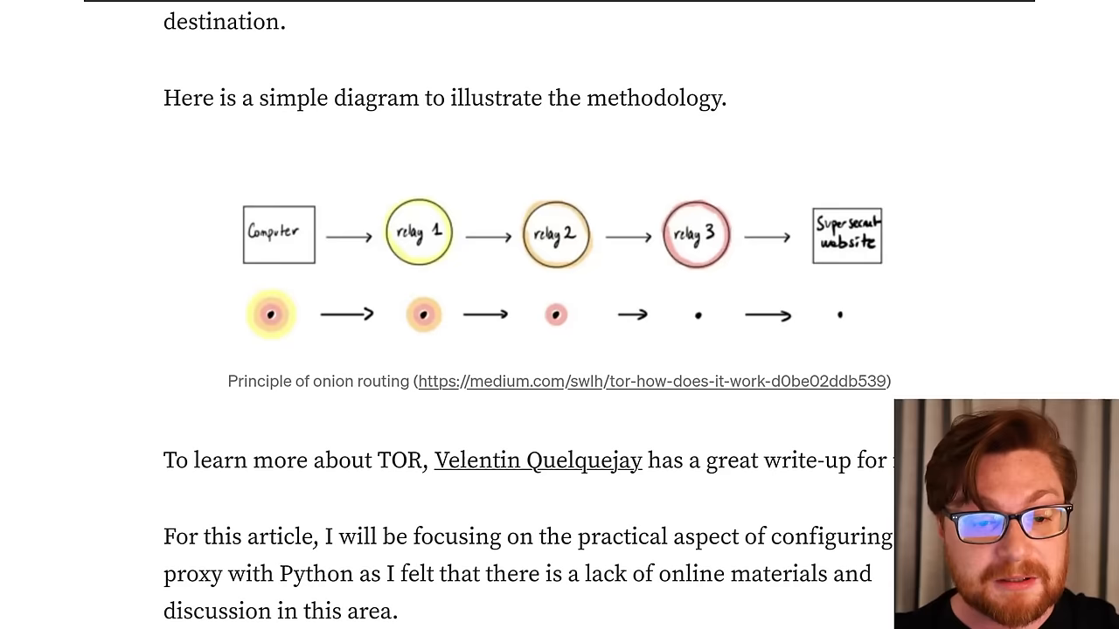
scroll("down", 3)
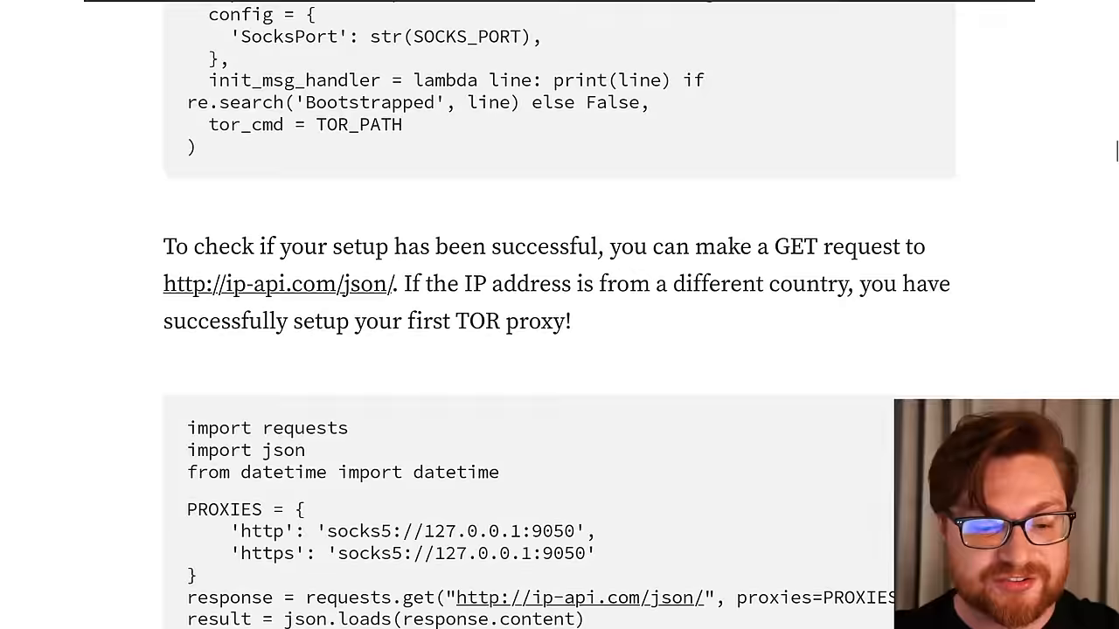
scroll("down", 3)
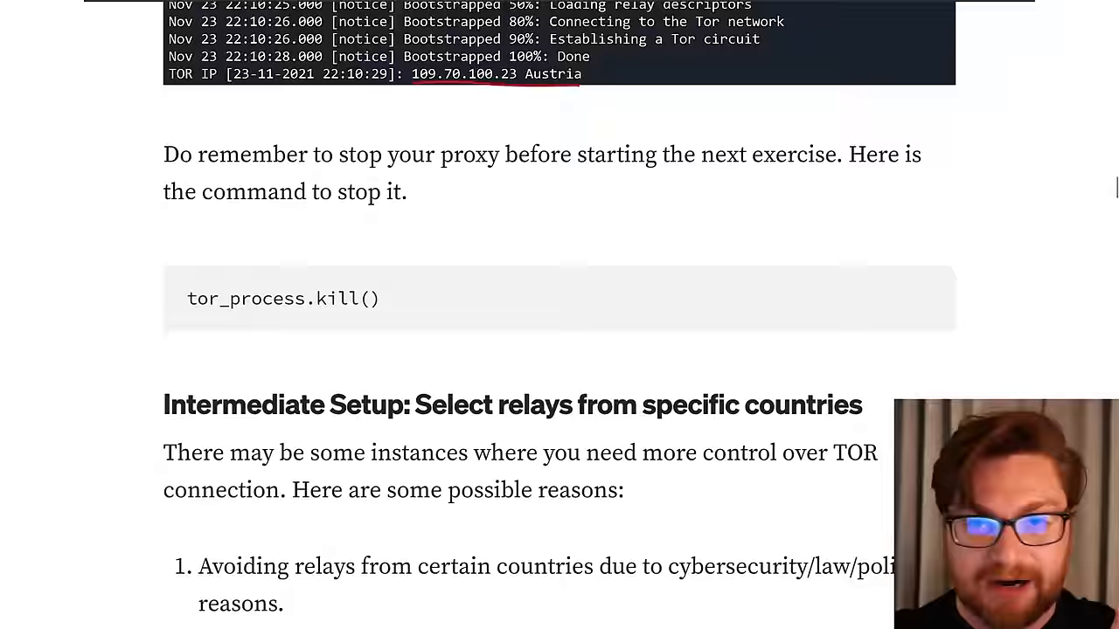